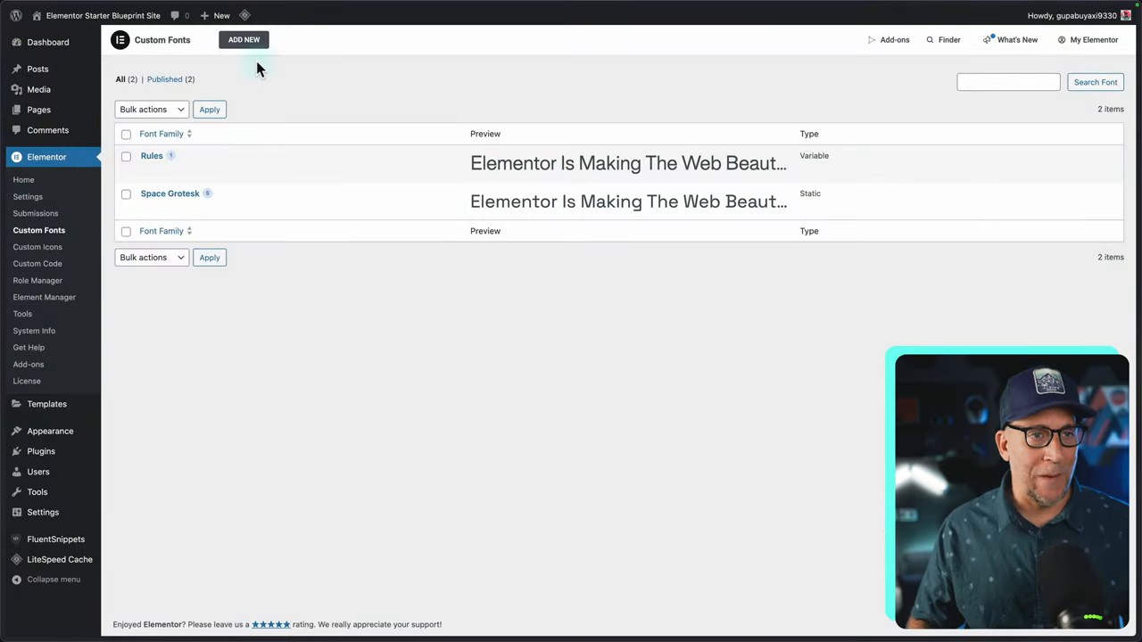
pyautogui.moveTo(243, 39)
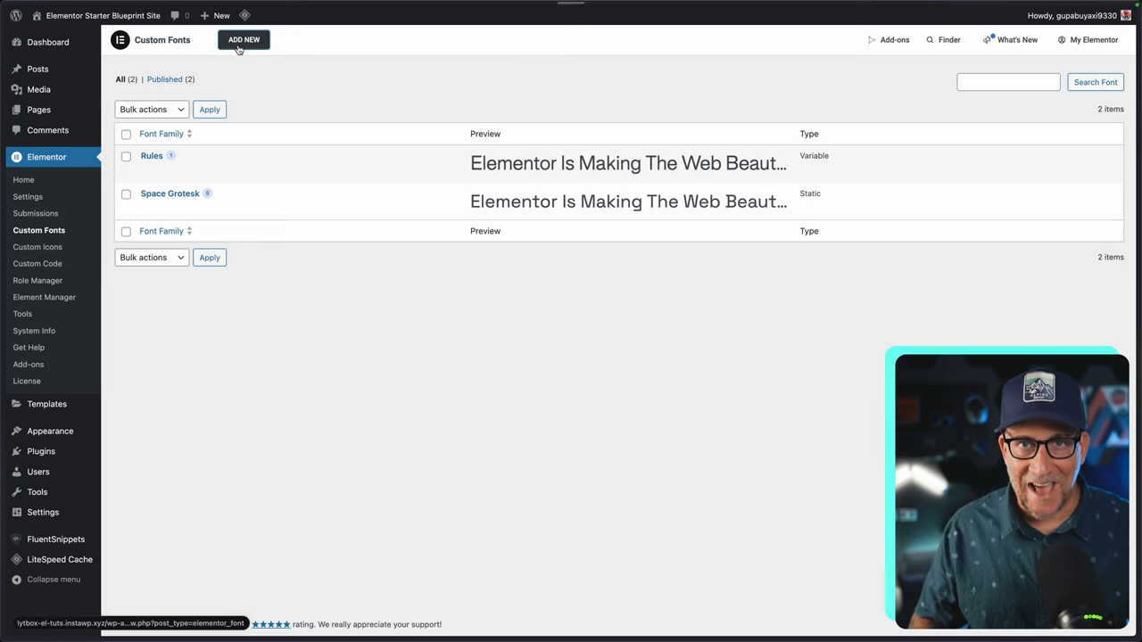
# Begin a new custom font entry from the Custom Fonts page via Add New
pyautogui.click(242, 39)
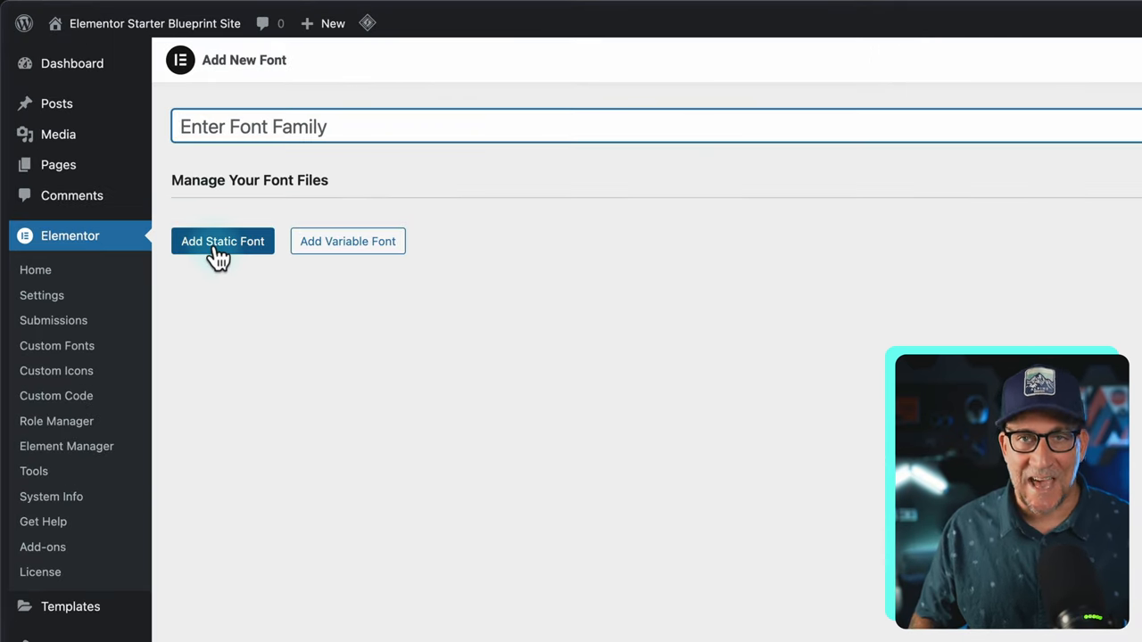
pyautogui.moveTo(346, 241)
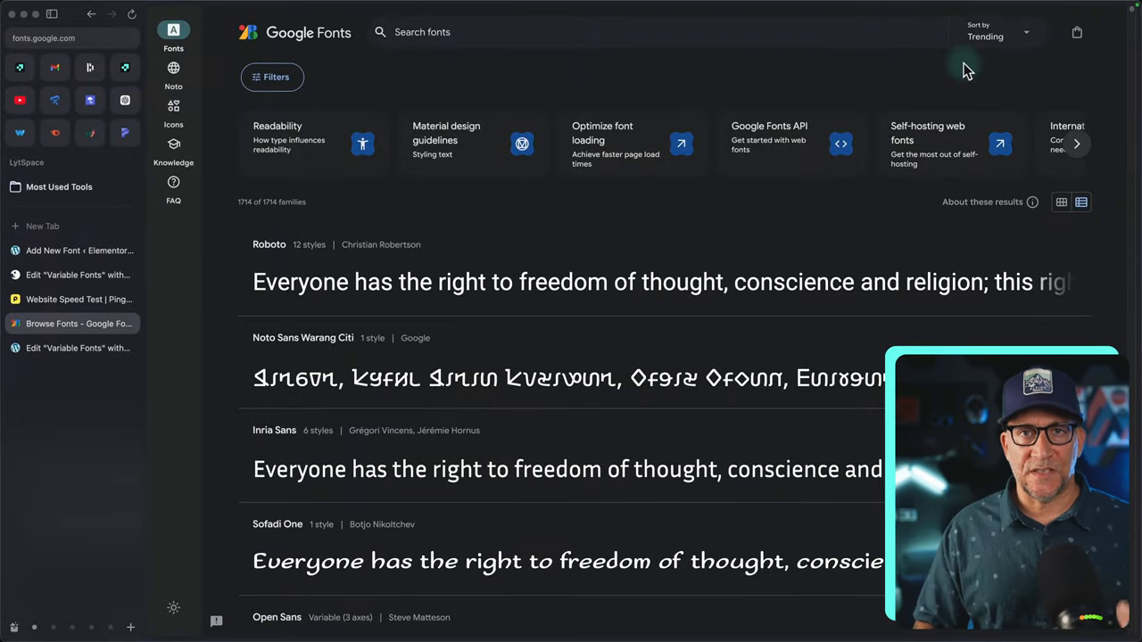
pyautogui.moveTo(389, 218)
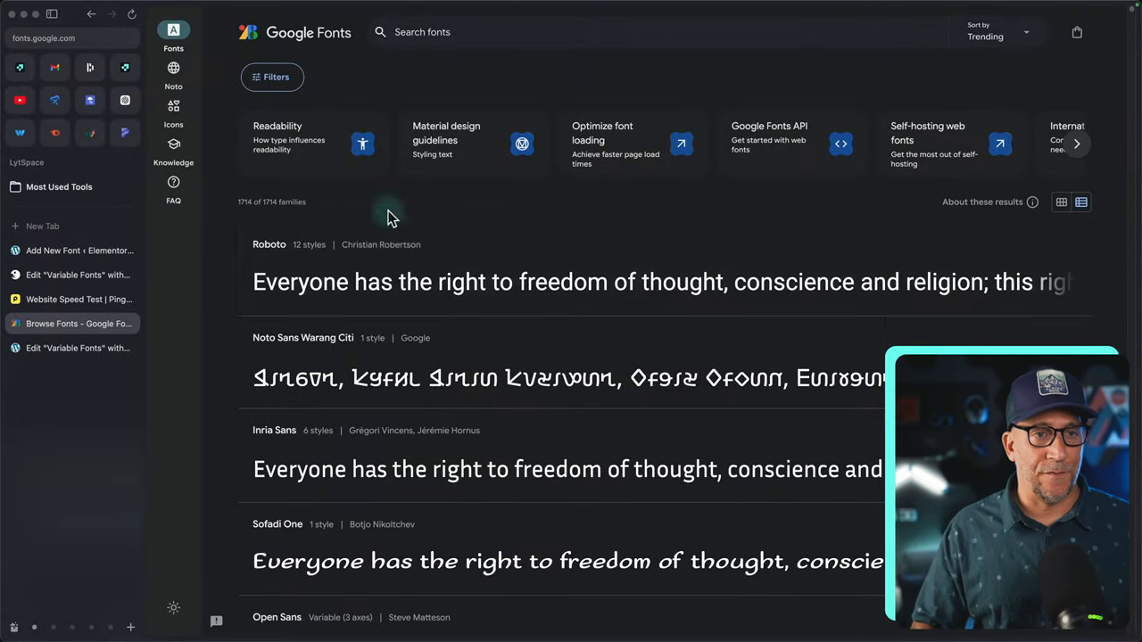
# Filter the Google Fonts catalogue to Variable technology fonts only
pyautogui.click(271, 77)
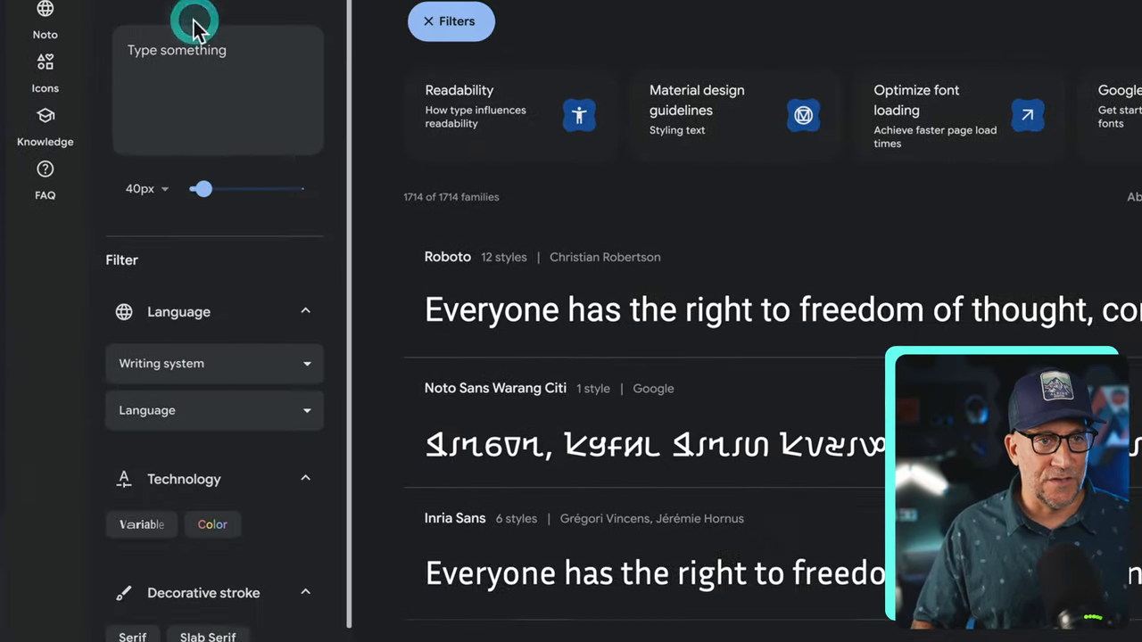
pyautogui.scroll(-3)
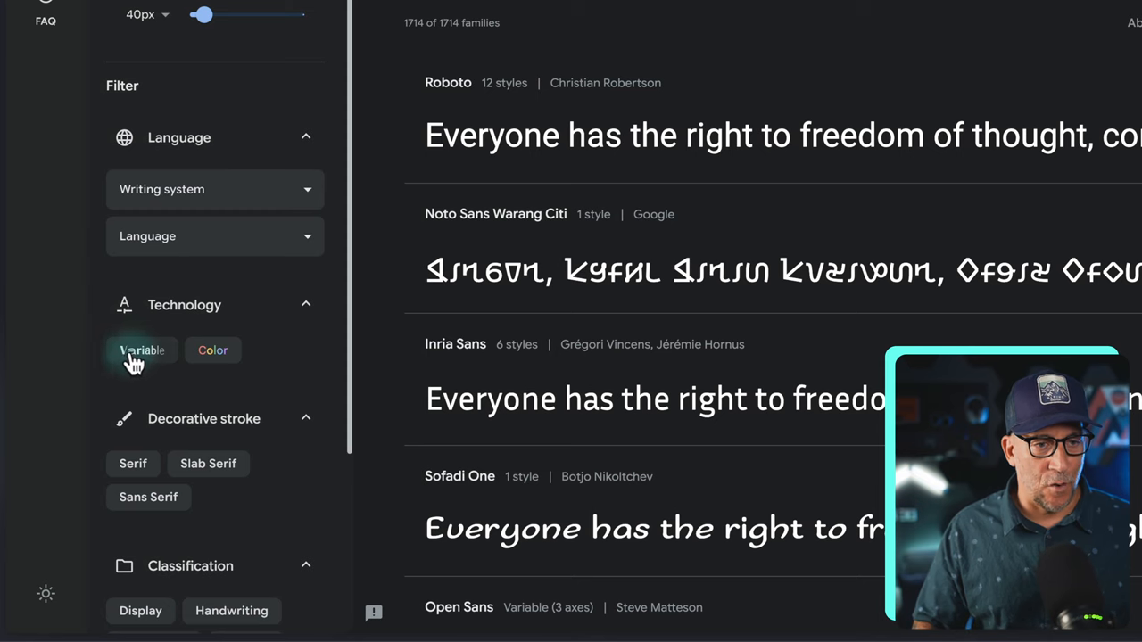
pyautogui.click(139, 350)
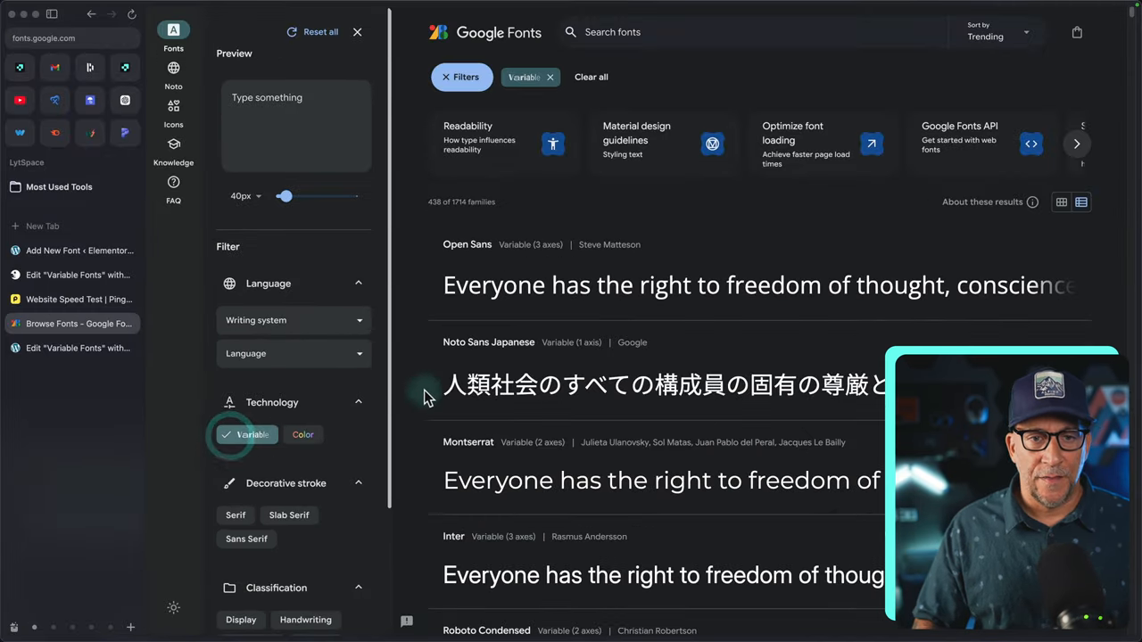
pyautogui.click(357, 32)
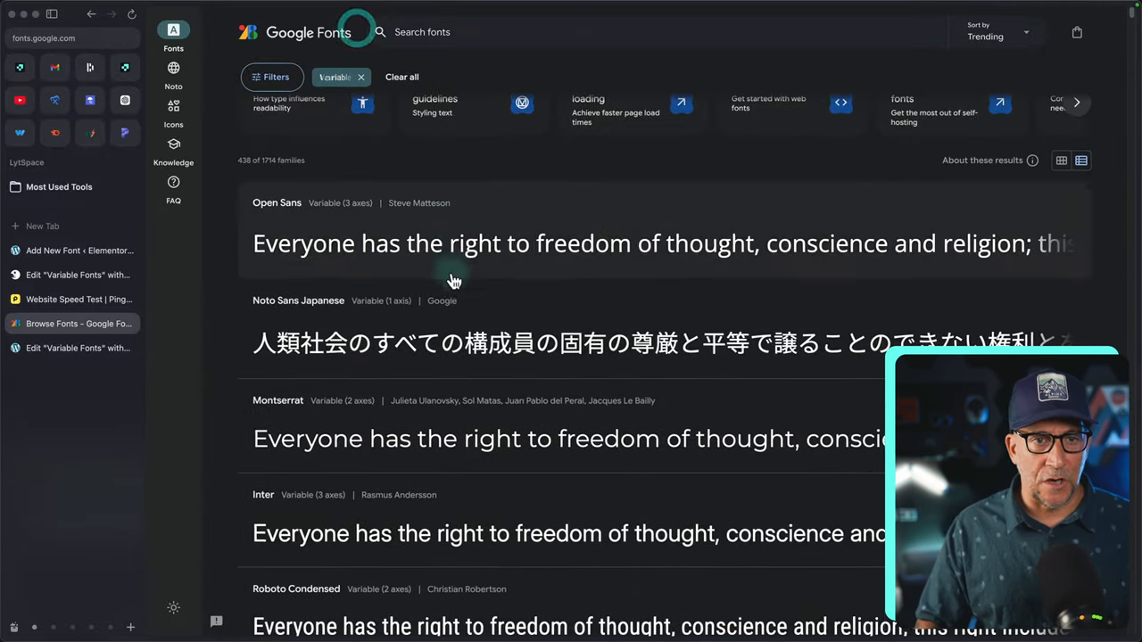
# Scroll the filtered variable-font results down until Nunito Sans appears
pyautogui.scroll(-3)
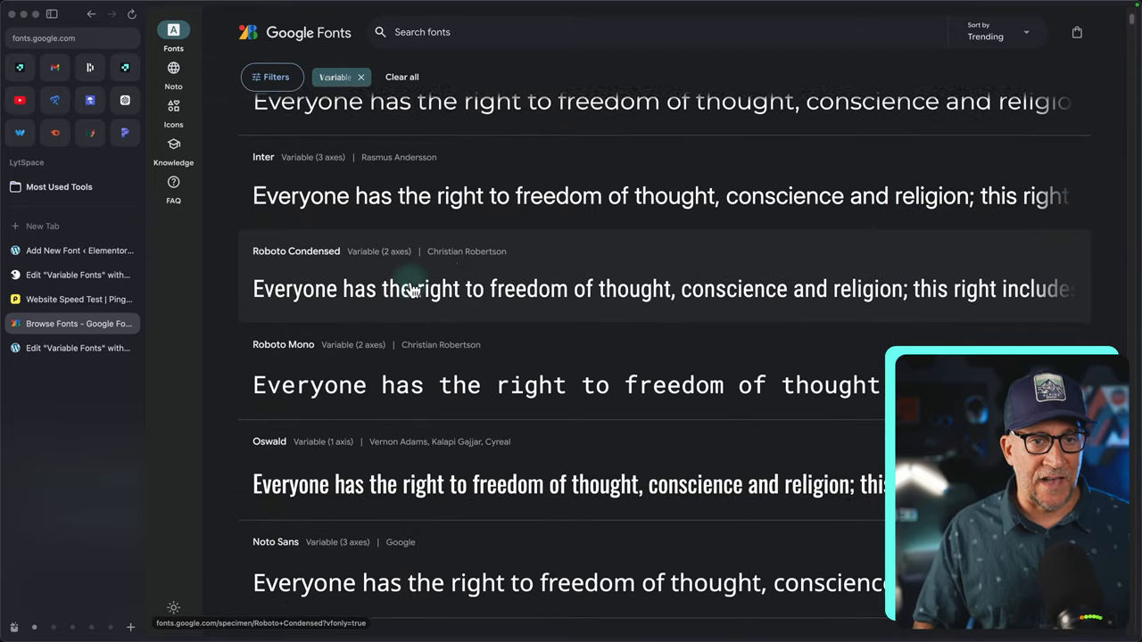
pyautogui.scroll(-3)
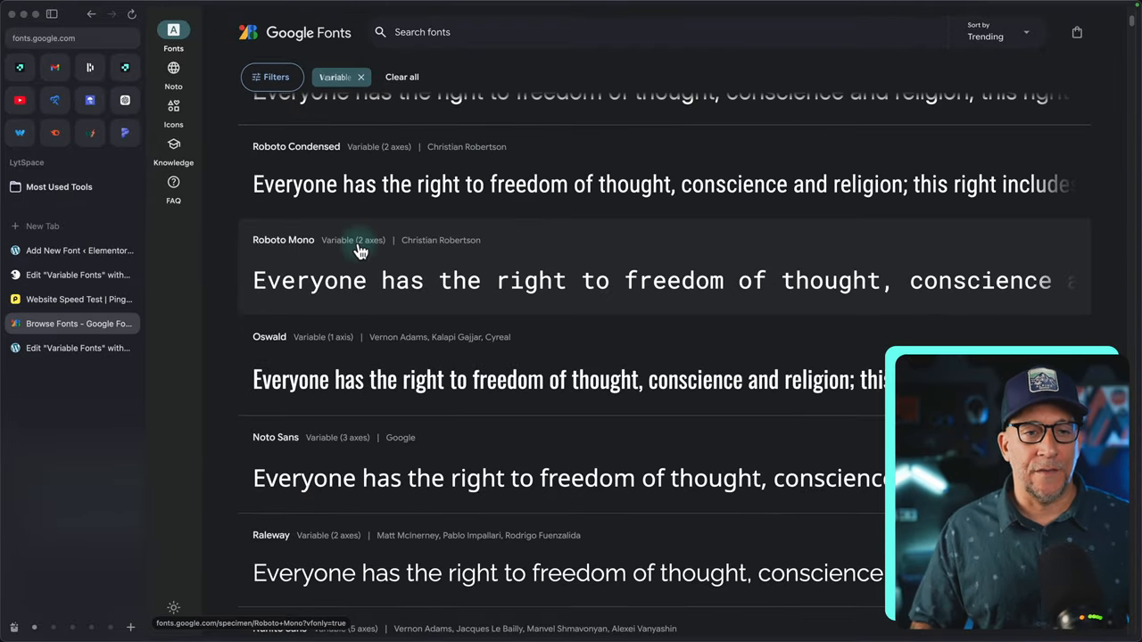
pyautogui.scroll(-3)
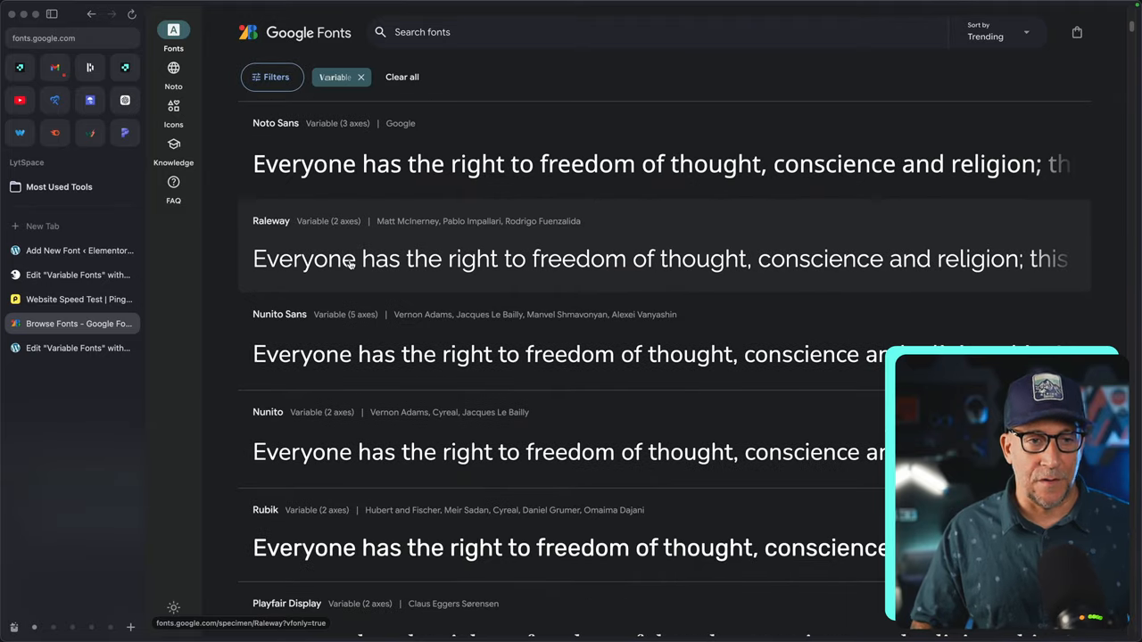
pyautogui.scroll(-3)
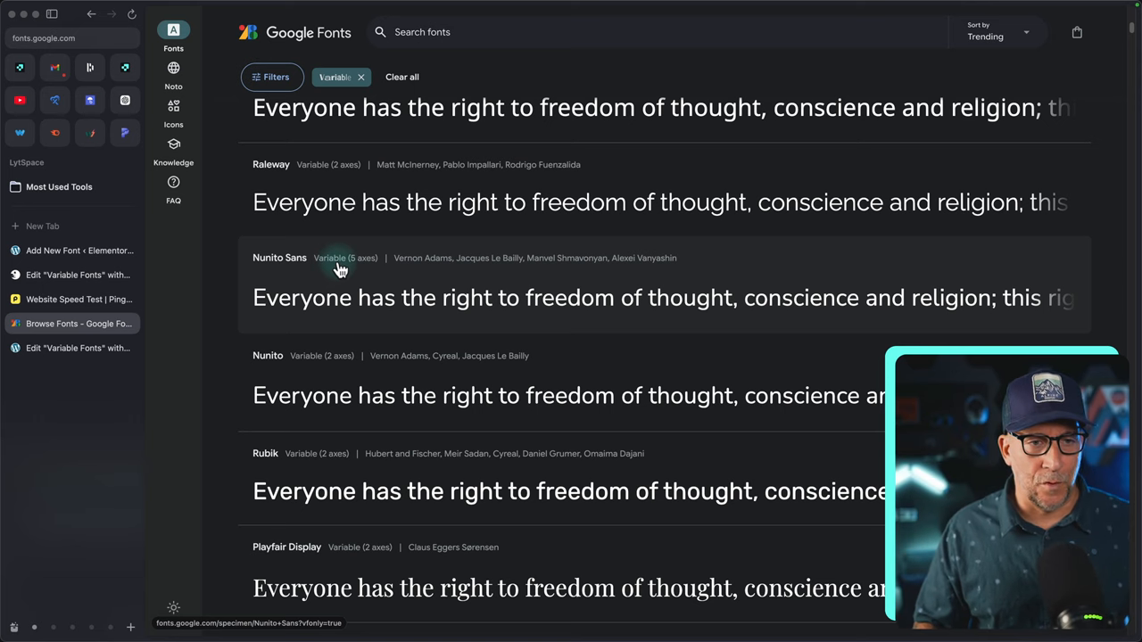
# On the Nunito Sans page, try the Weight axis from light up to its maximum
pyautogui.click(279, 257)
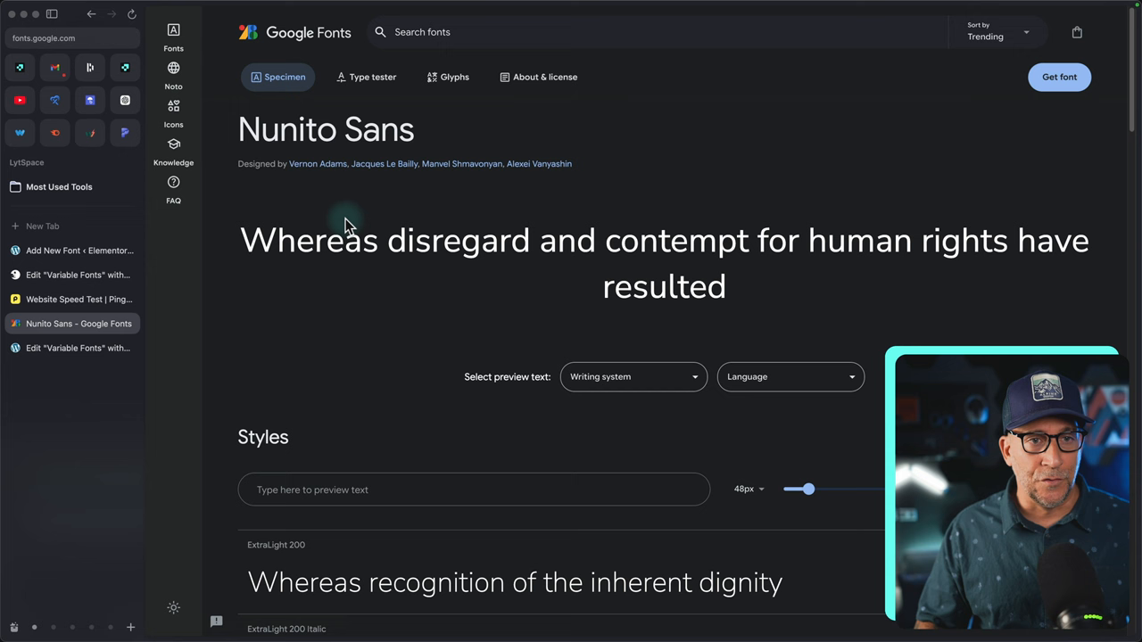
pyautogui.moveTo(369, 77)
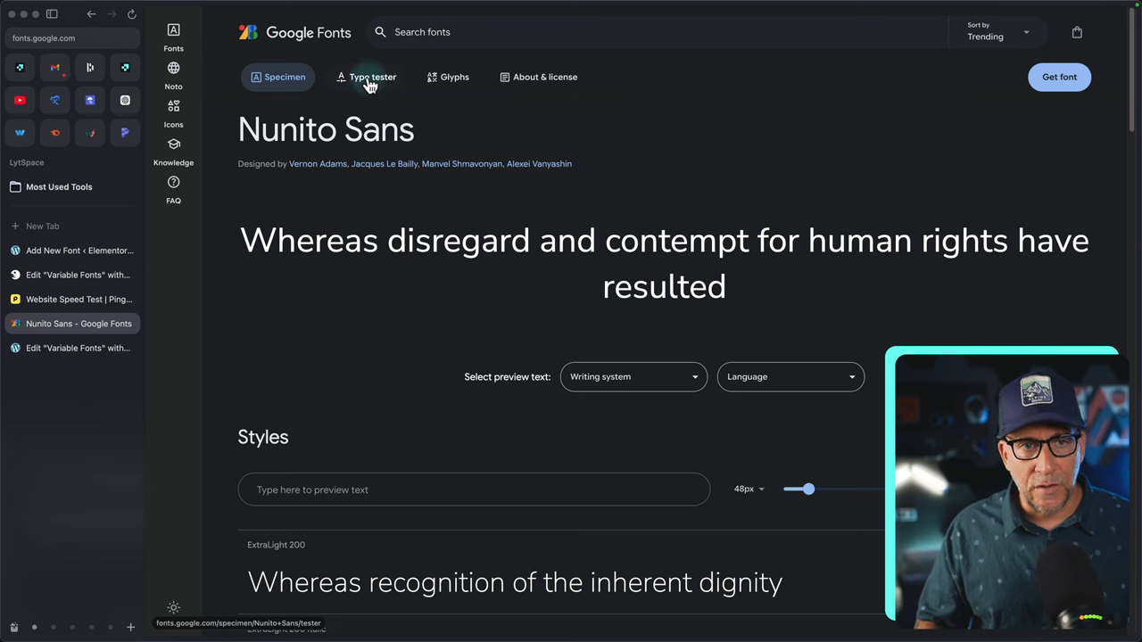
pyautogui.click(371, 76)
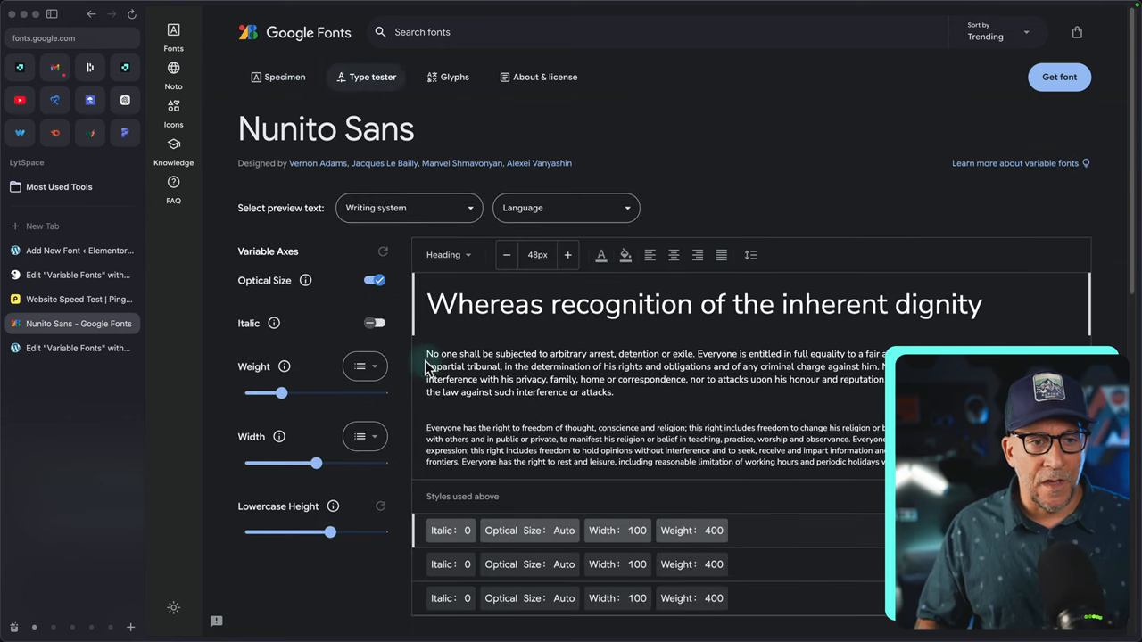
pyautogui.scroll(-3)
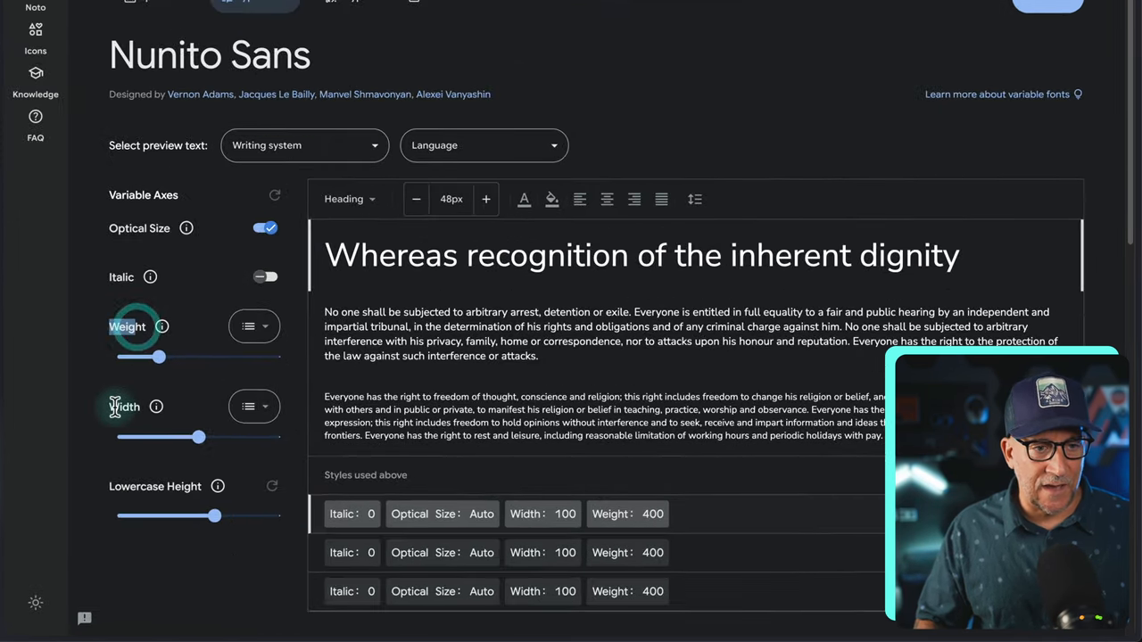
pyautogui.moveTo(157, 357); pyautogui.dragTo(121, 357)
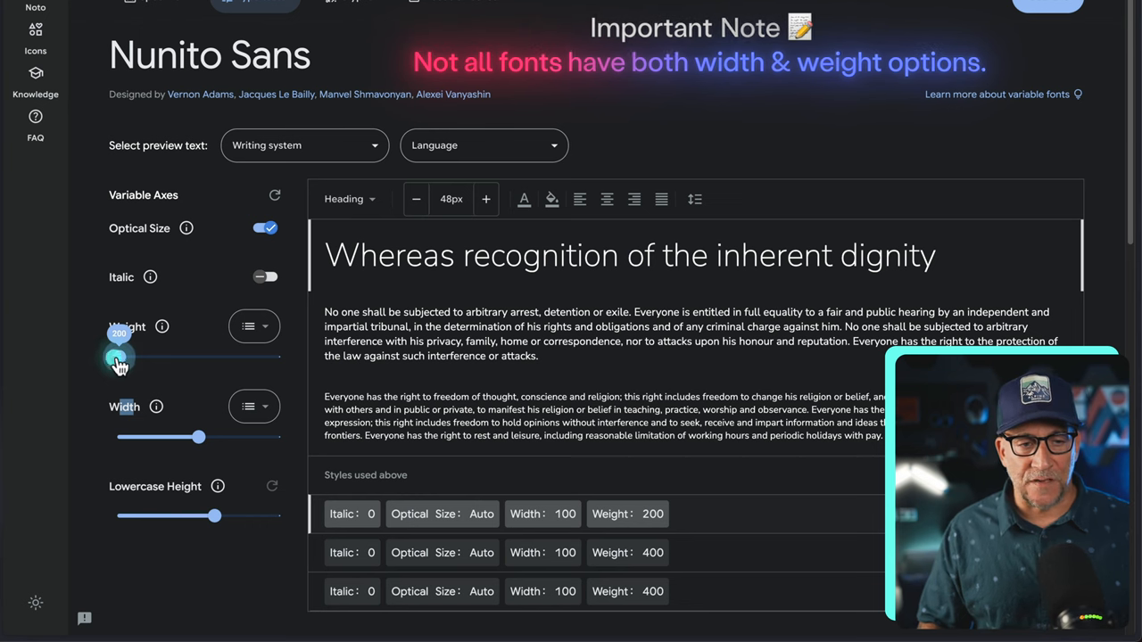
pyautogui.moveTo(118, 357); pyautogui.dragTo(225, 357)
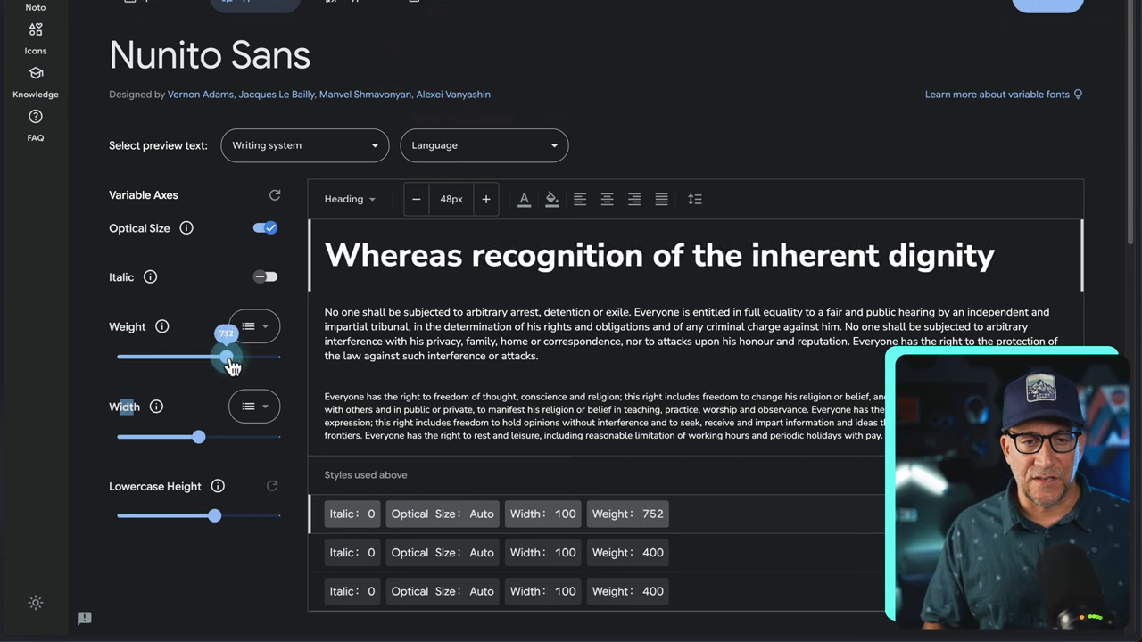
pyautogui.moveTo(227, 357); pyautogui.dragTo(238, 357)
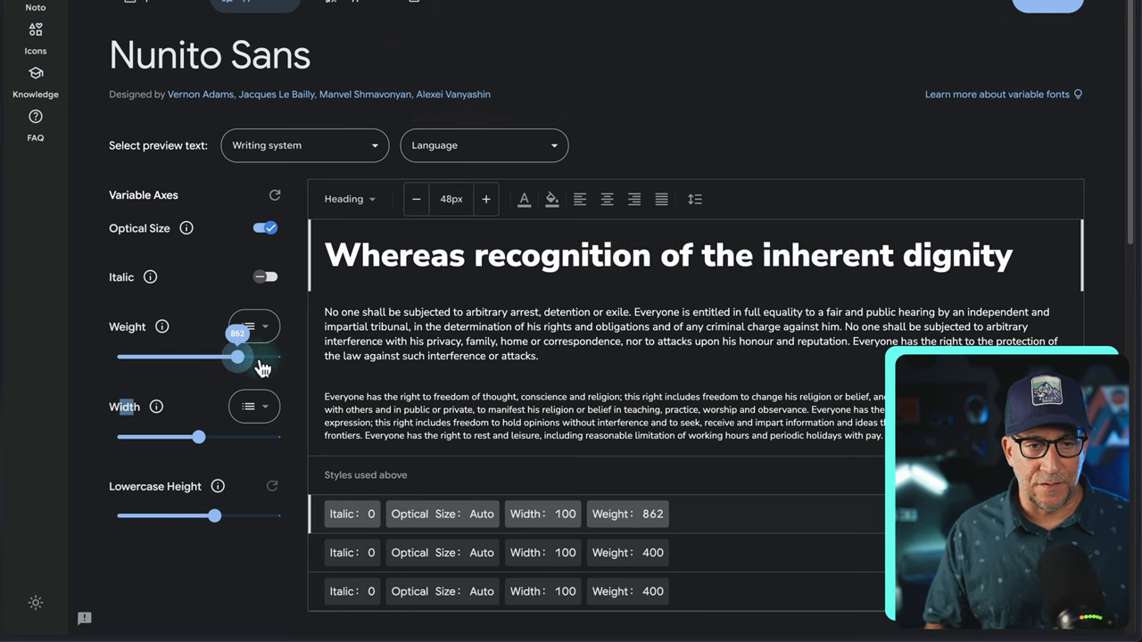
pyautogui.moveTo(235, 357); pyautogui.dragTo(282, 357)
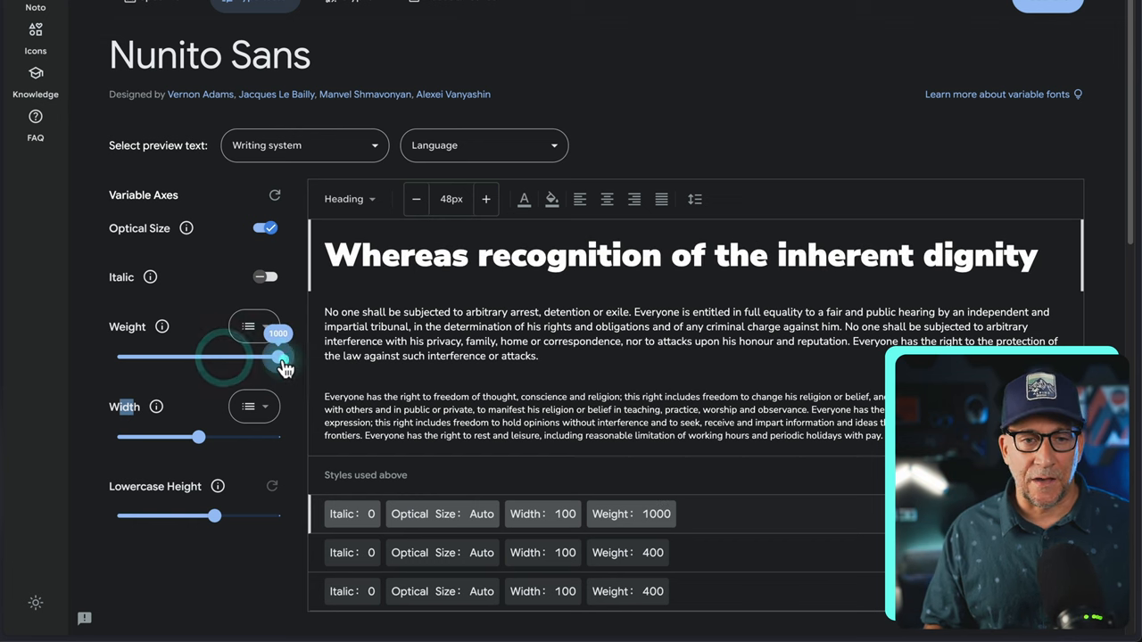
# Try the Width axis from narrow to maximum and nudge lowercase height around its default
pyautogui.moveTo(199, 437); pyautogui.dragTo(130, 437)
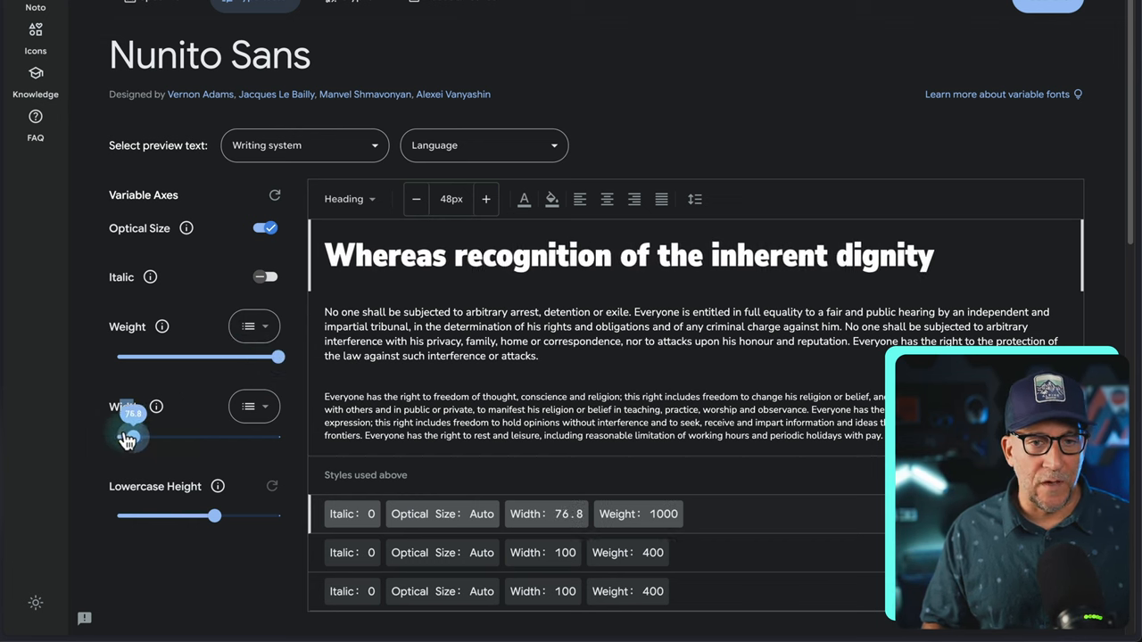
pyautogui.moveTo(125, 438); pyautogui.dragTo(170, 437)
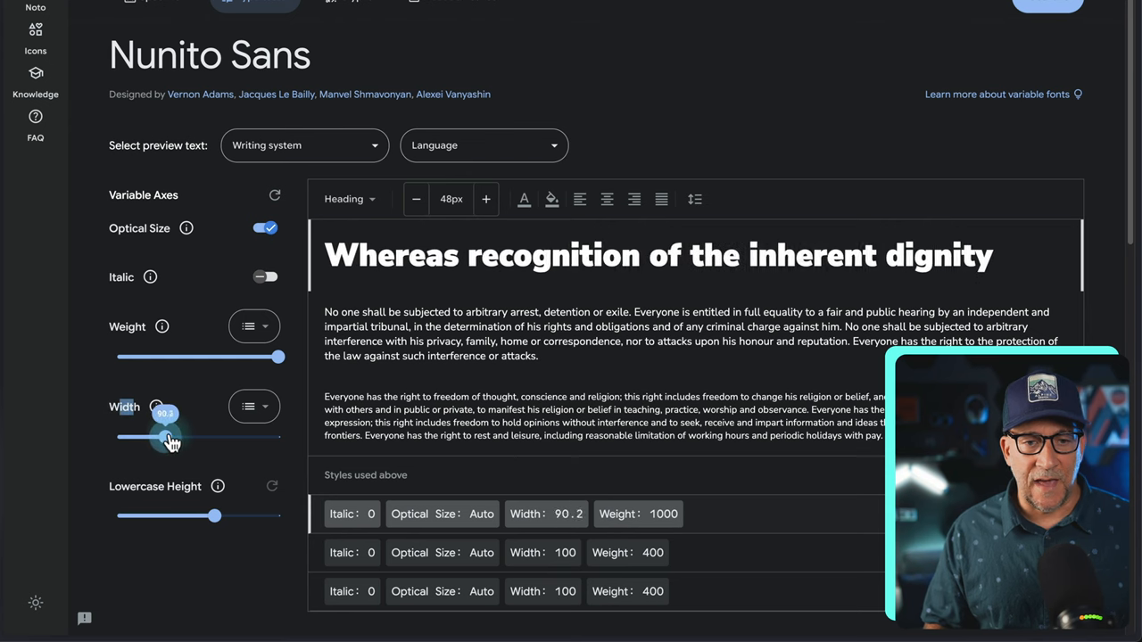
pyautogui.moveTo(165, 437); pyautogui.dragTo(239, 437)
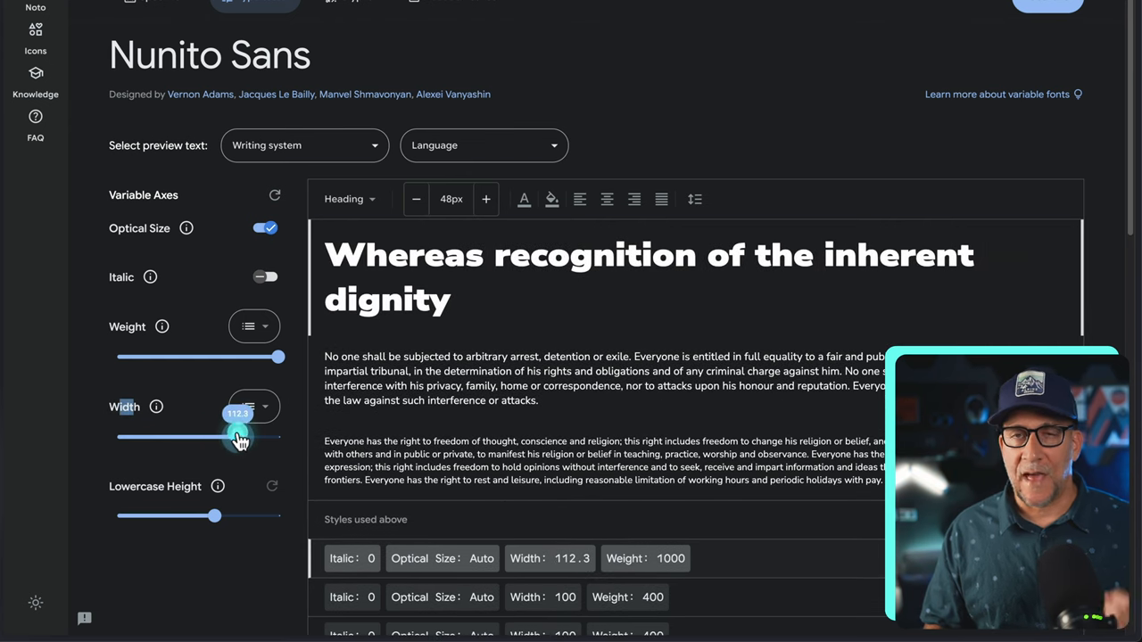
pyautogui.moveTo(240, 437); pyautogui.dragTo(259, 438)
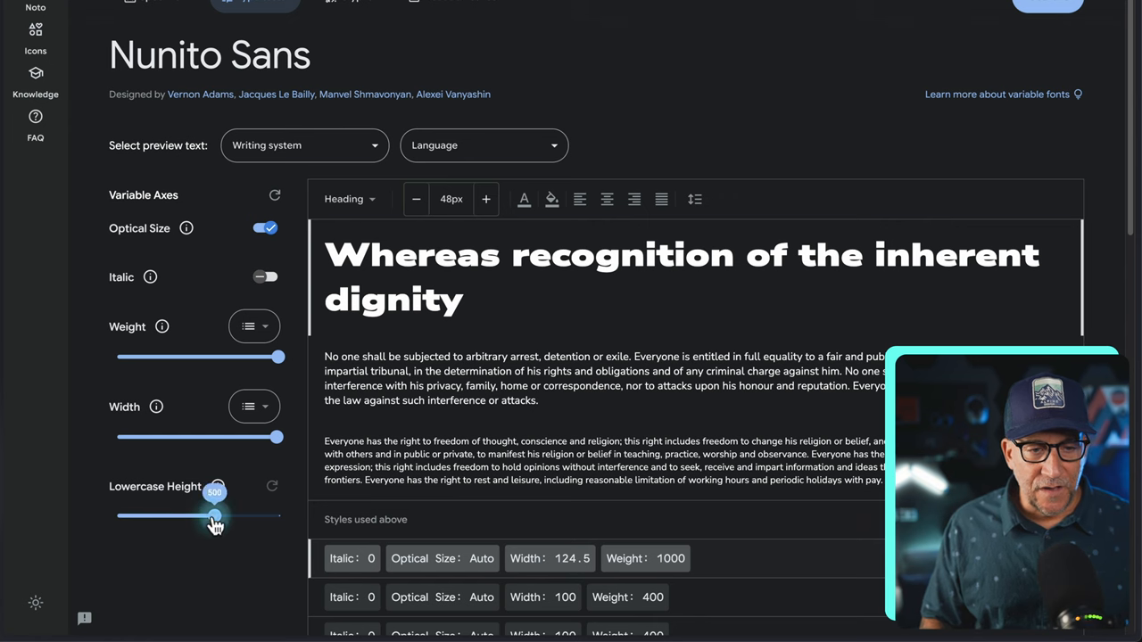
pyautogui.moveTo(214, 515); pyautogui.dragTo(218, 516)
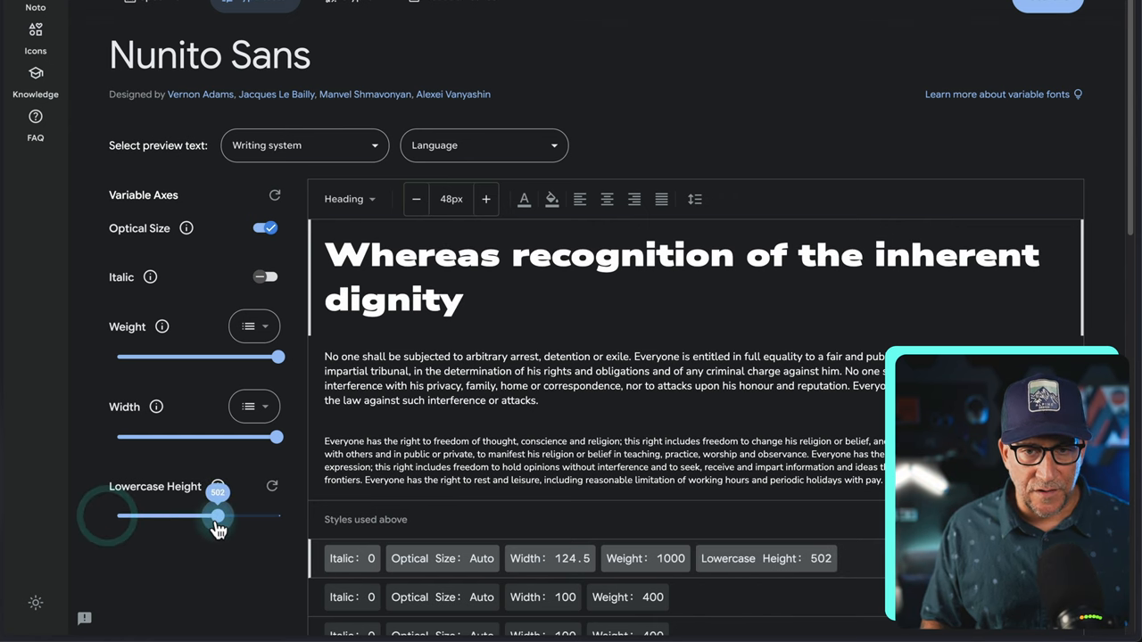
pyautogui.moveTo(218, 516); pyautogui.dragTo(240, 515)
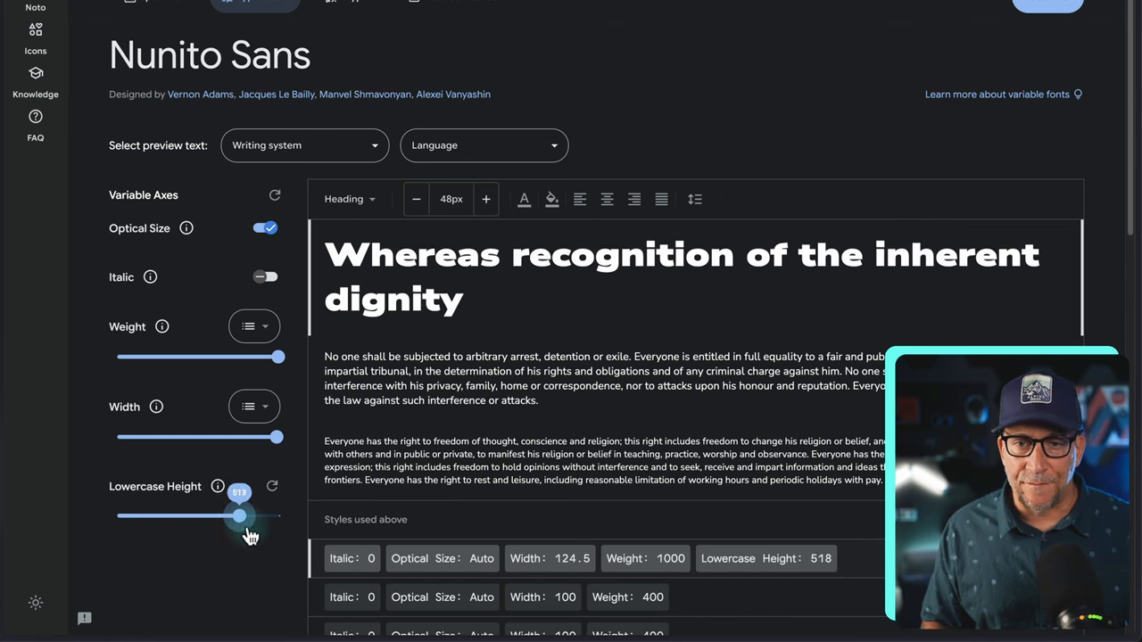
pyautogui.moveTo(239, 516); pyautogui.dragTo(215, 515)
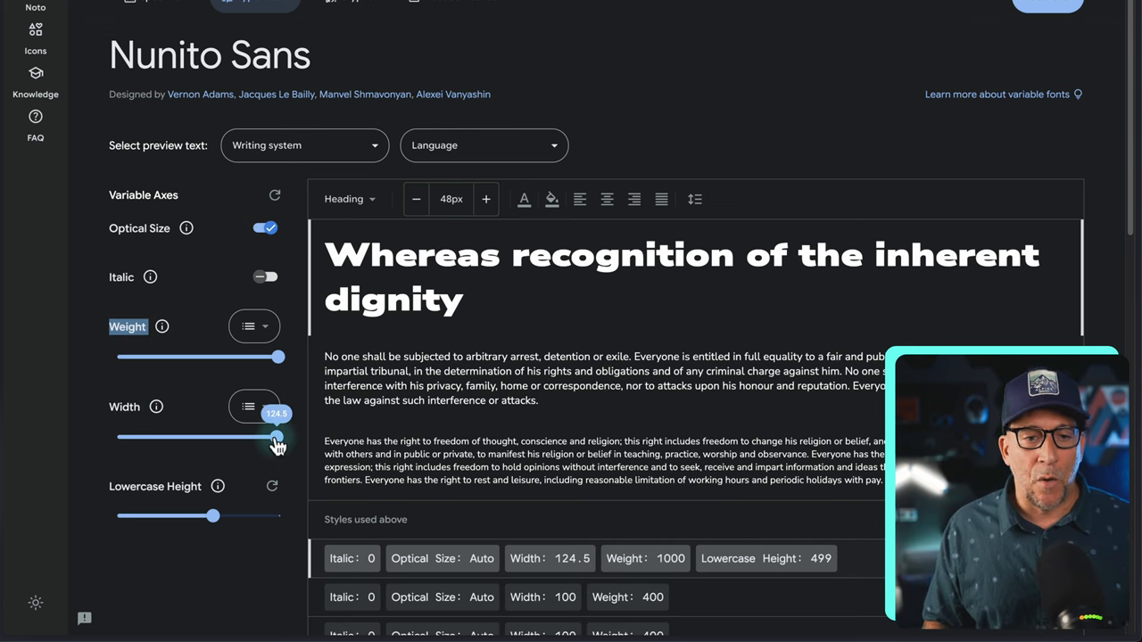
# Leave the heading preview at maximum width 125 with a medium weight of about 481
pyautogui.moveTo(277, 438); pyautogui.dragTo(223, 438)
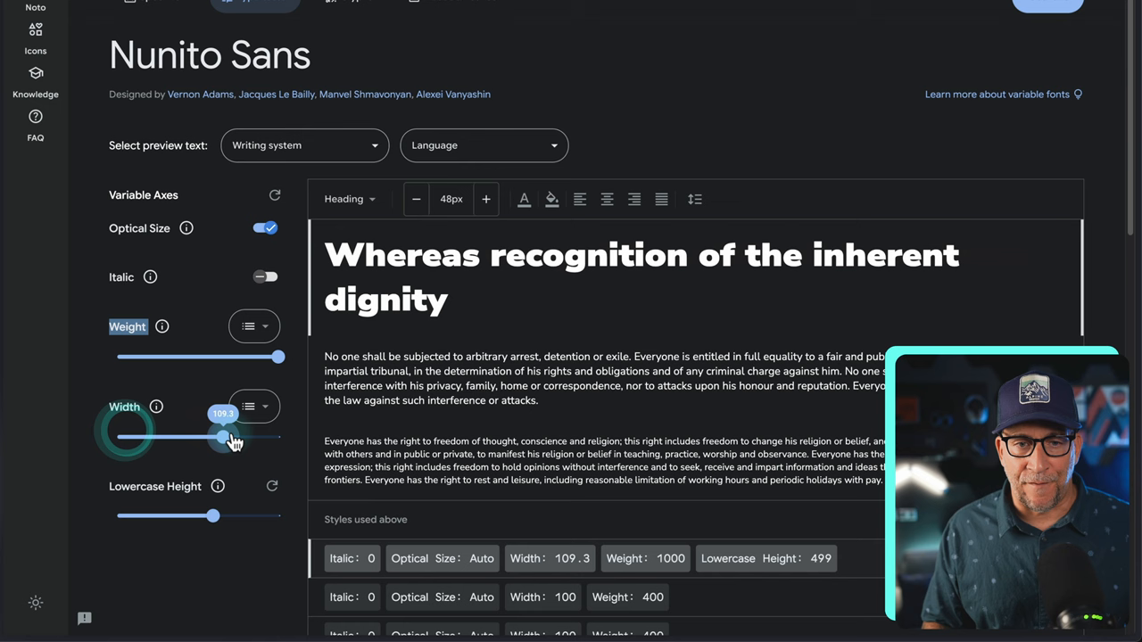
pyautogui.moveTo(223, 436); pyautogui.dragTo(294, 435)
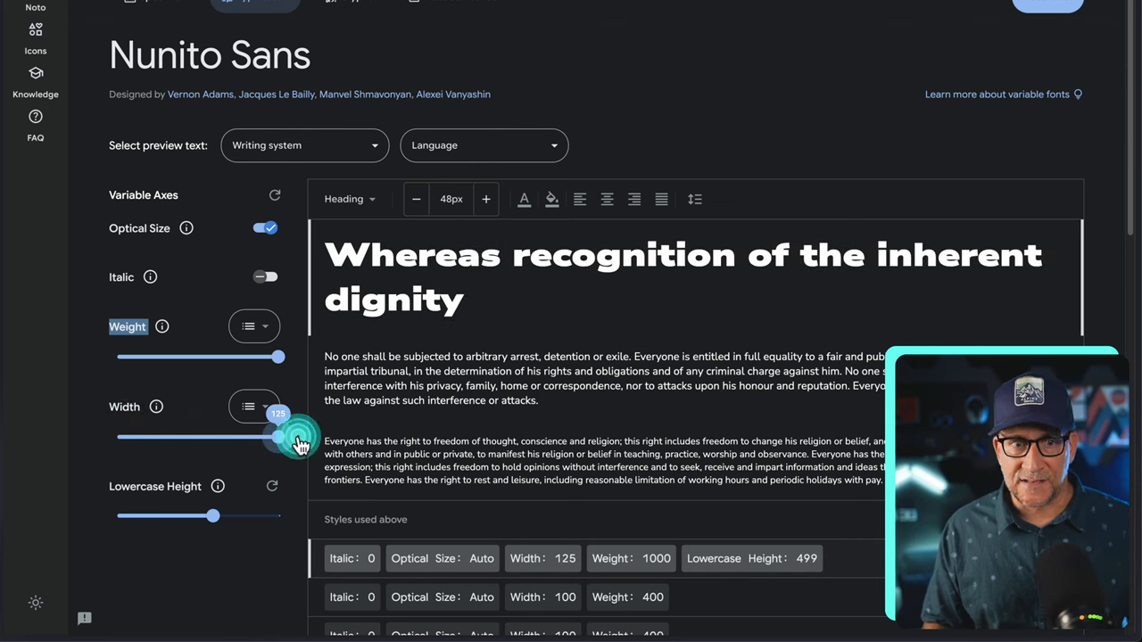
pyautogui.moveTo(278, 357); pyautogui.dragTo(175, 357)
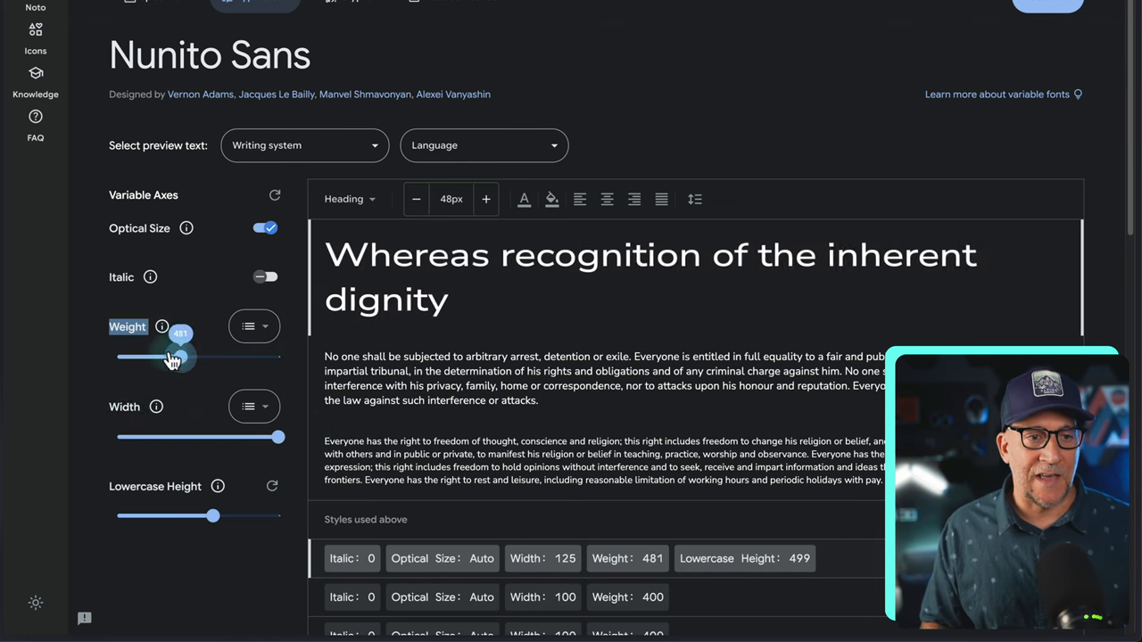
pyautogui.moveTo(178, 357); pyautogui.dragTo(278, 357)
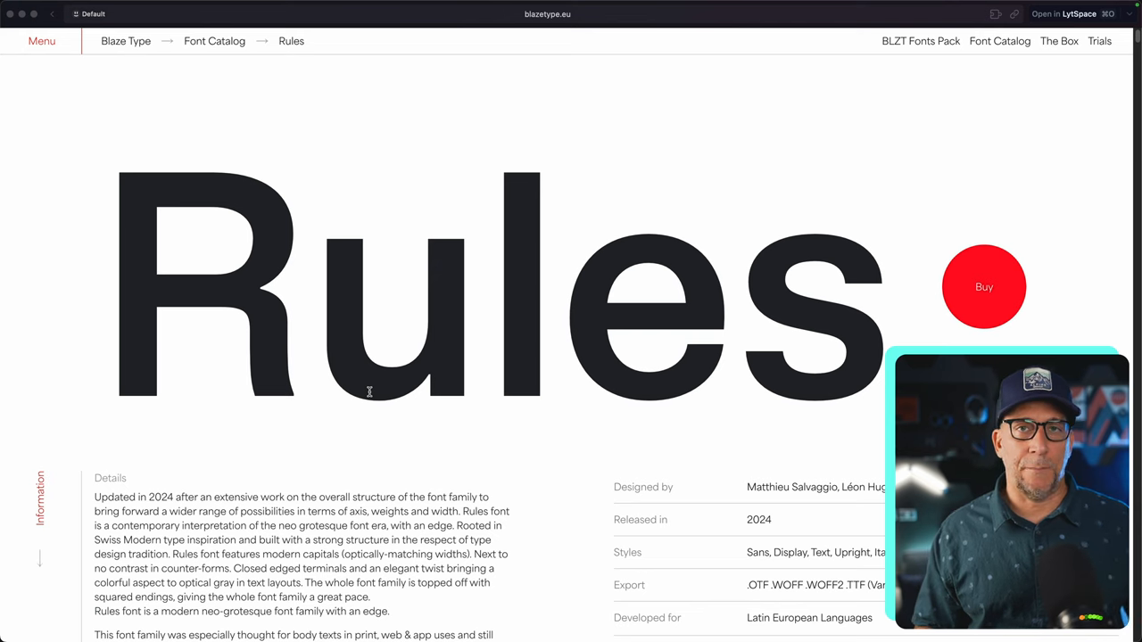
pyautogui.moveTo(372, 387)
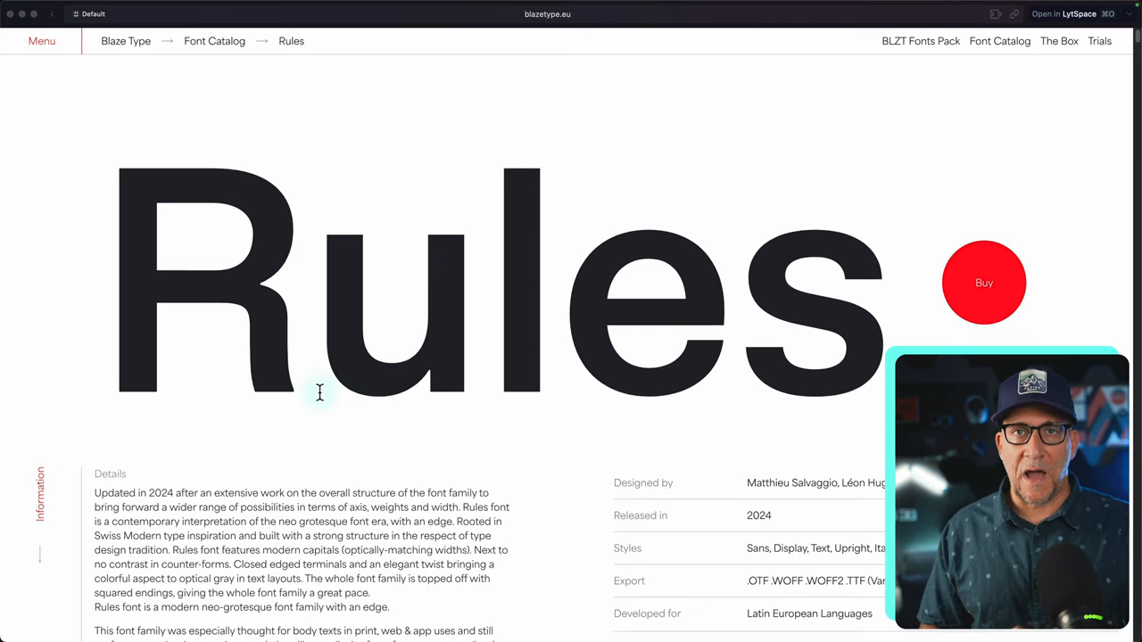
# Scroll the Rules page's 90 Styles list and highlight the first Compressed style names
pyautogui.scroll(-3)
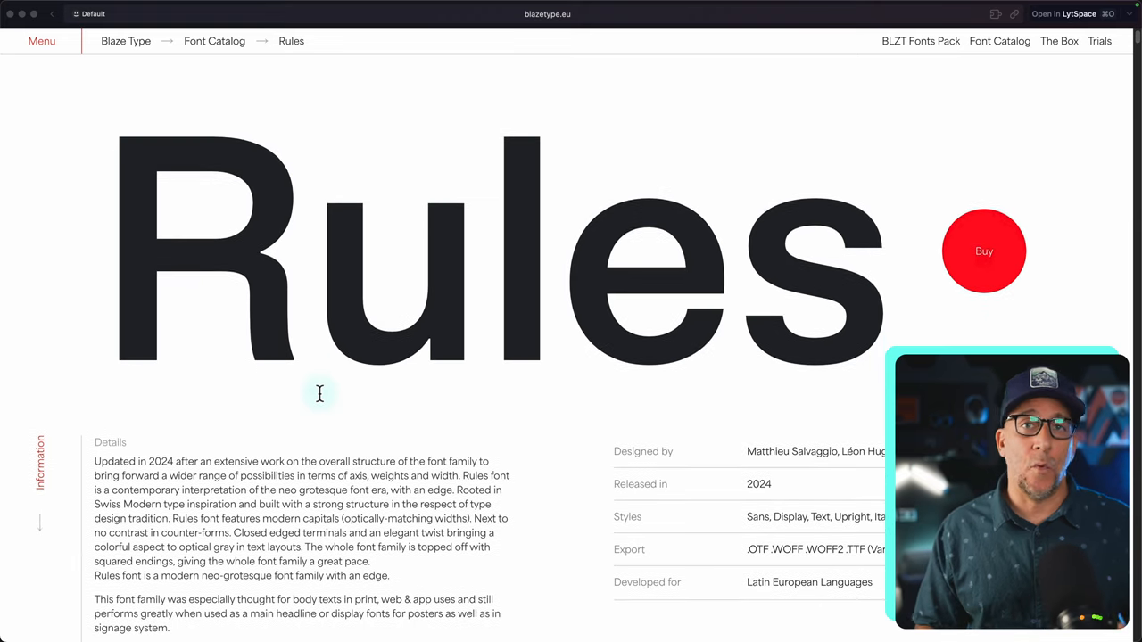
pyautogui.scroll(-3)
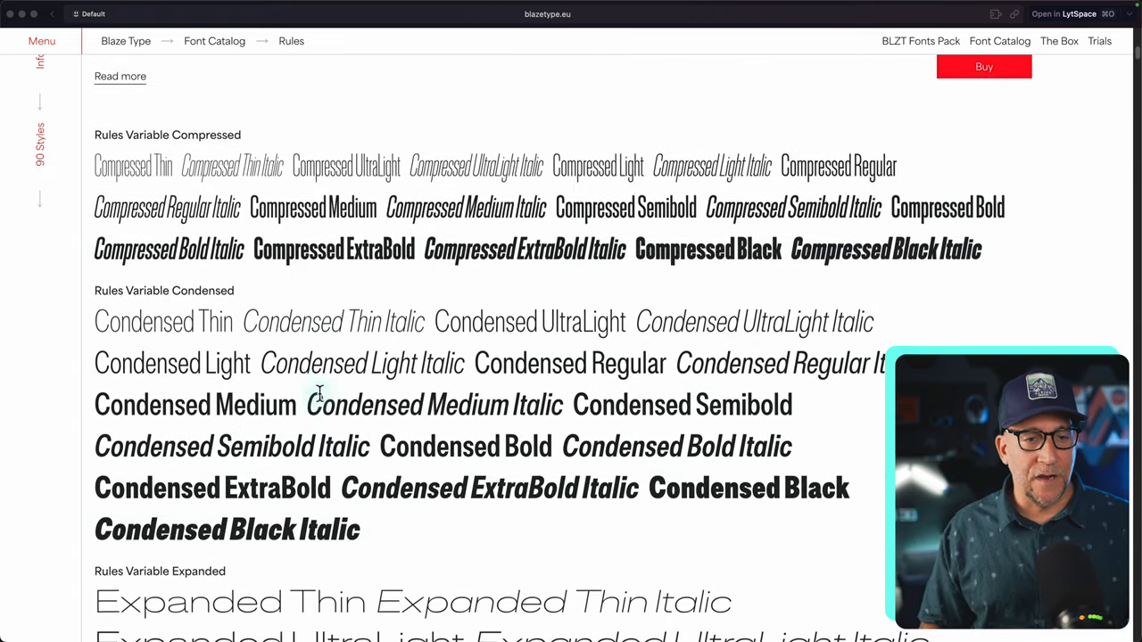
pyautogui.scroll(-3)
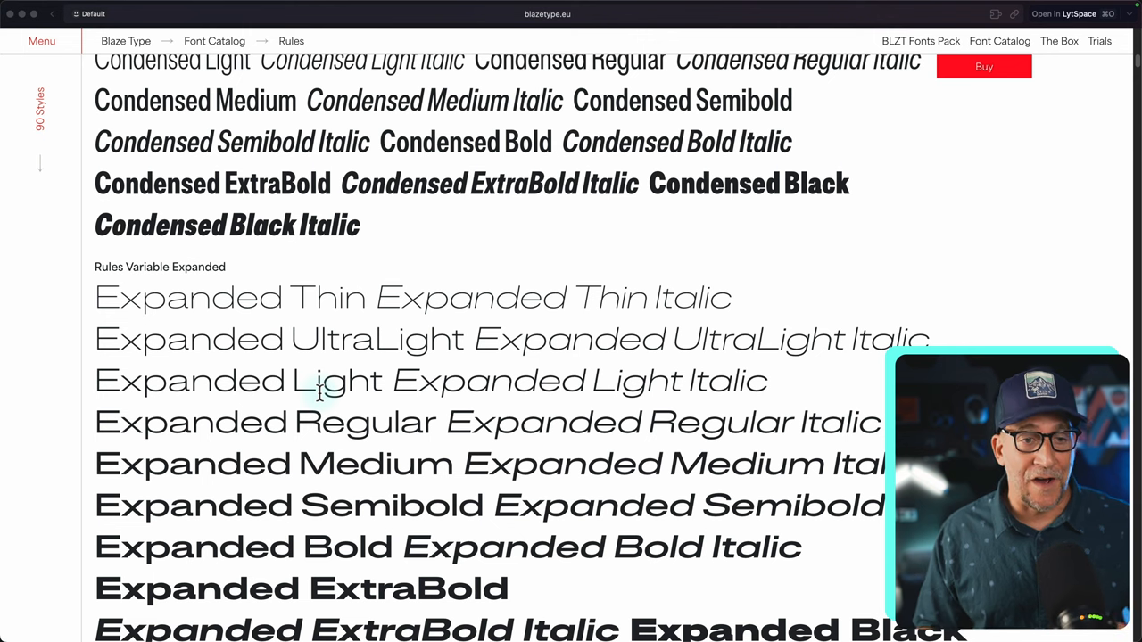
pyautogui.scroll(3)
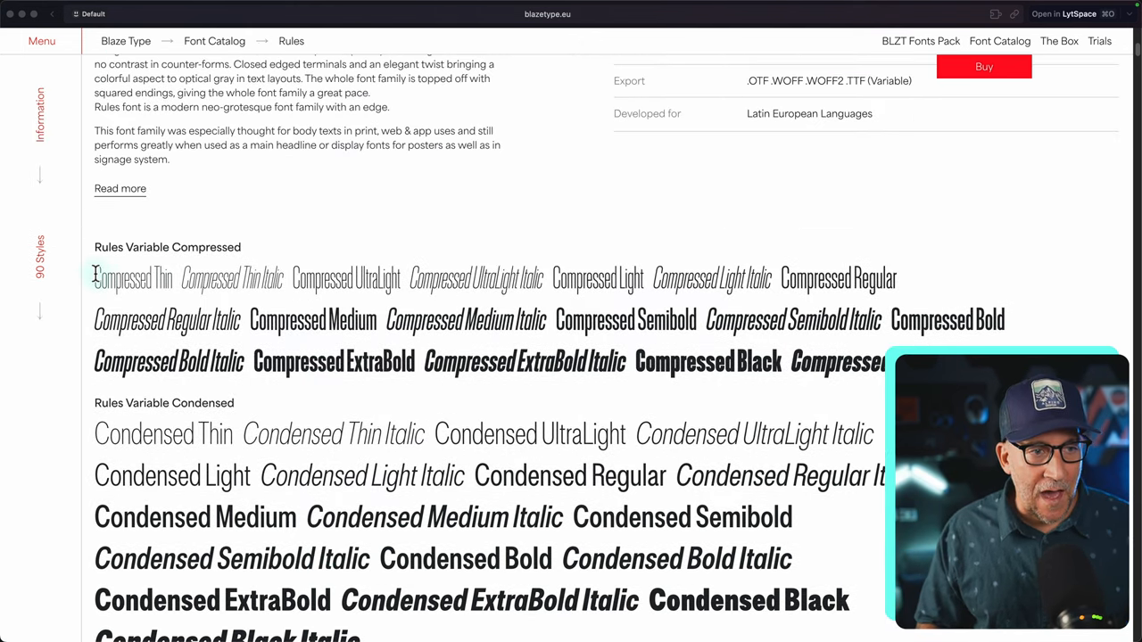
pyautogui.moveTo(96, 279); pyautogui.dragTo(374, 321)
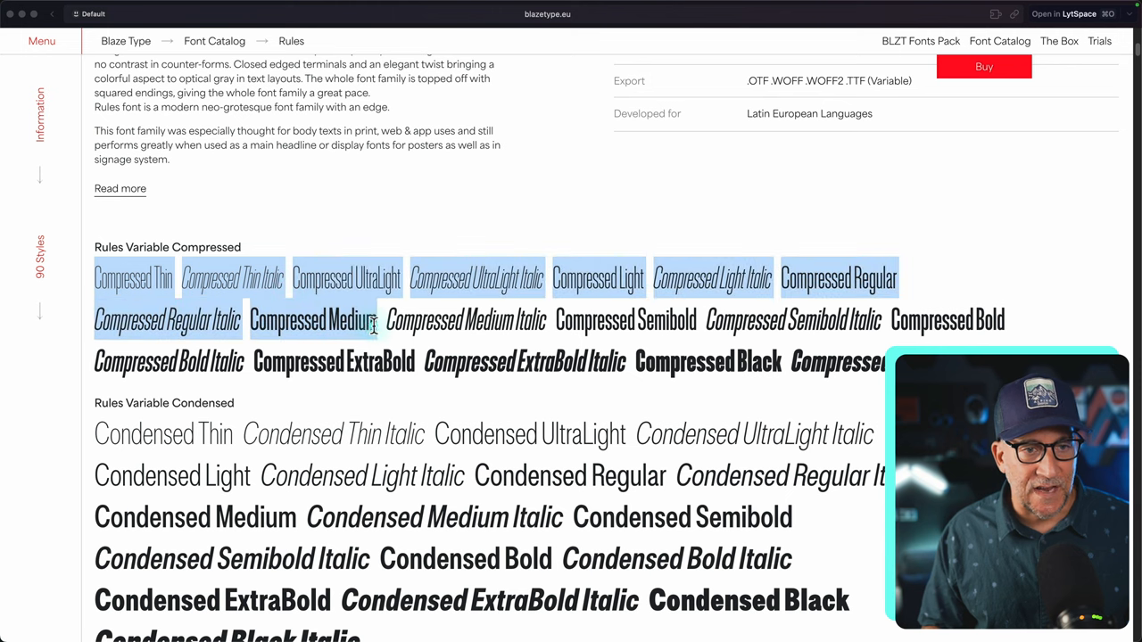
# Continue down past Condensed, Expanded and Extended styles to the Try it now link
pyautogui.scroll(-3)
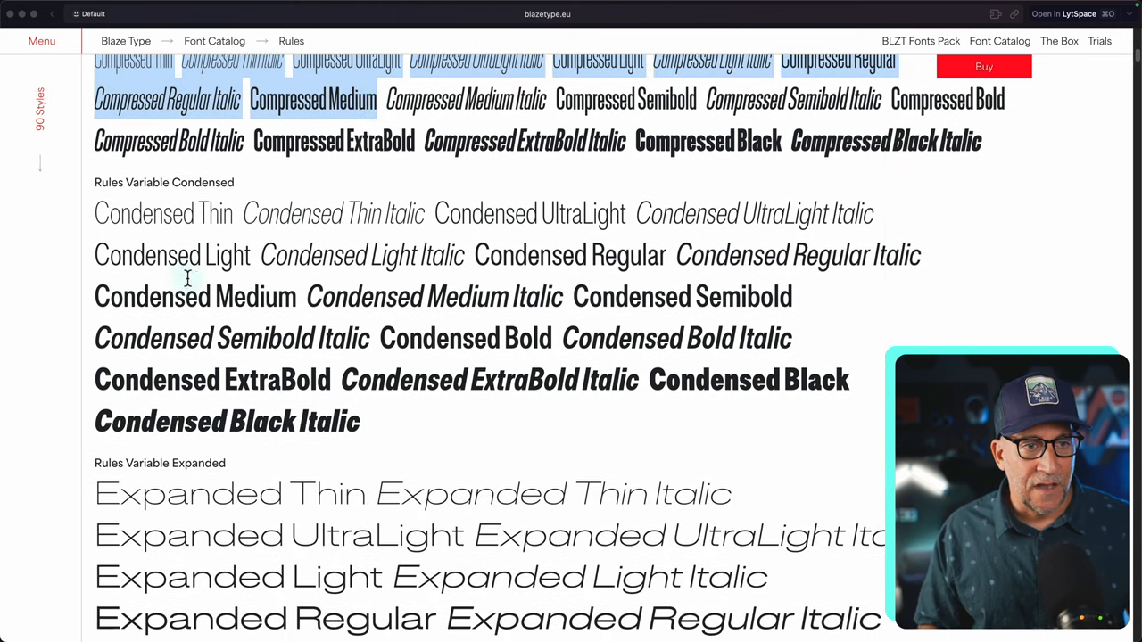
pyautogui.scroll(-3)
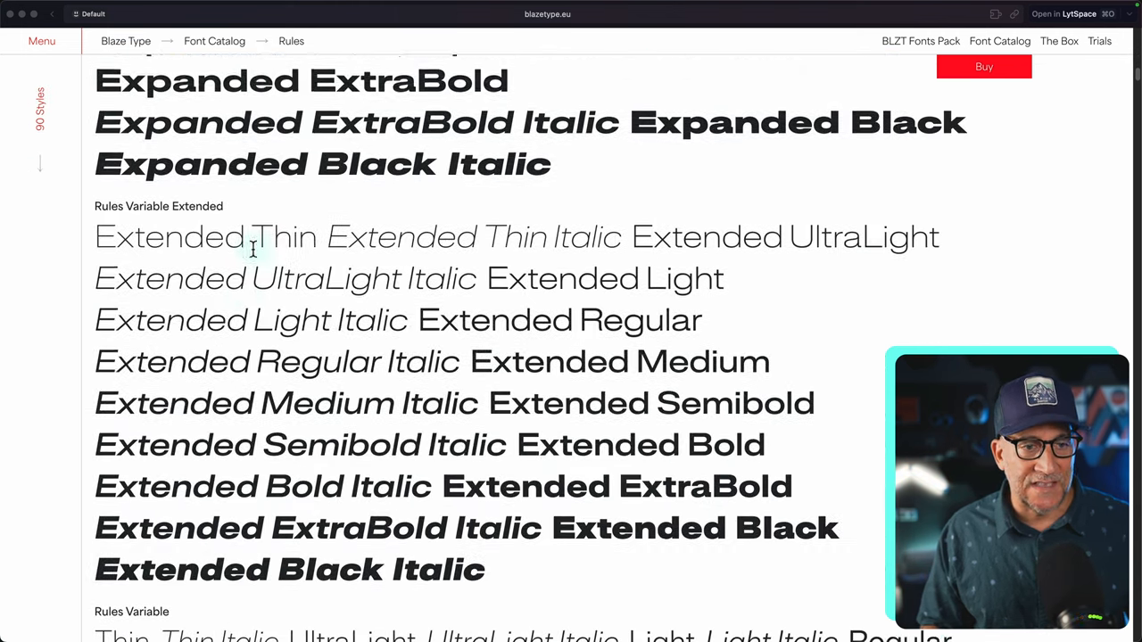
pyautogui.scroll(-3)
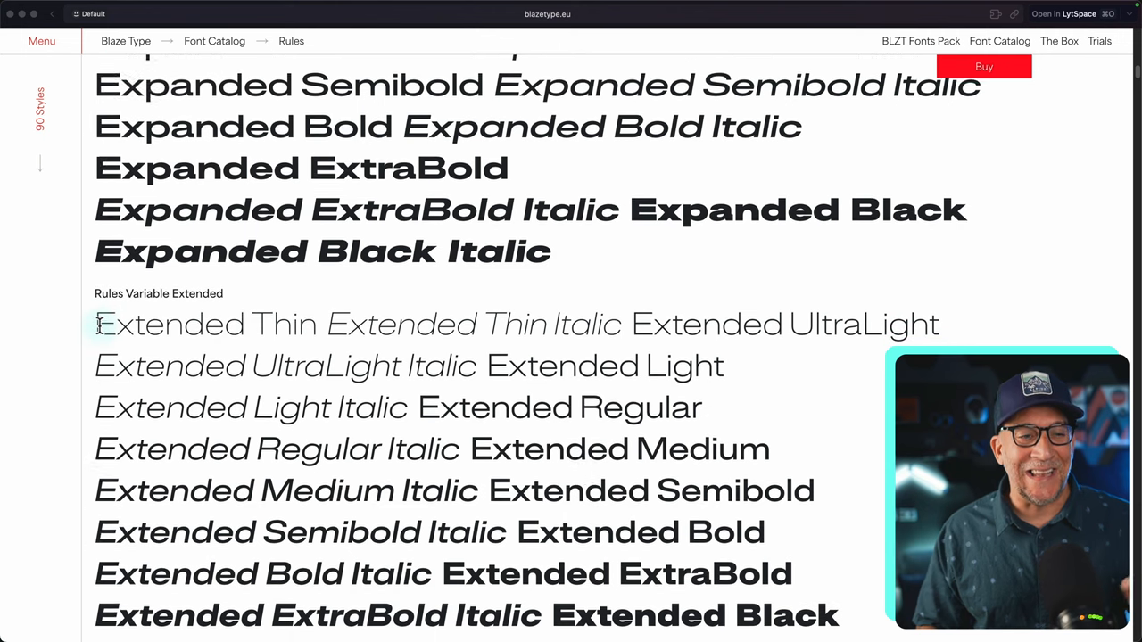
pyautogui.scroll(-3)
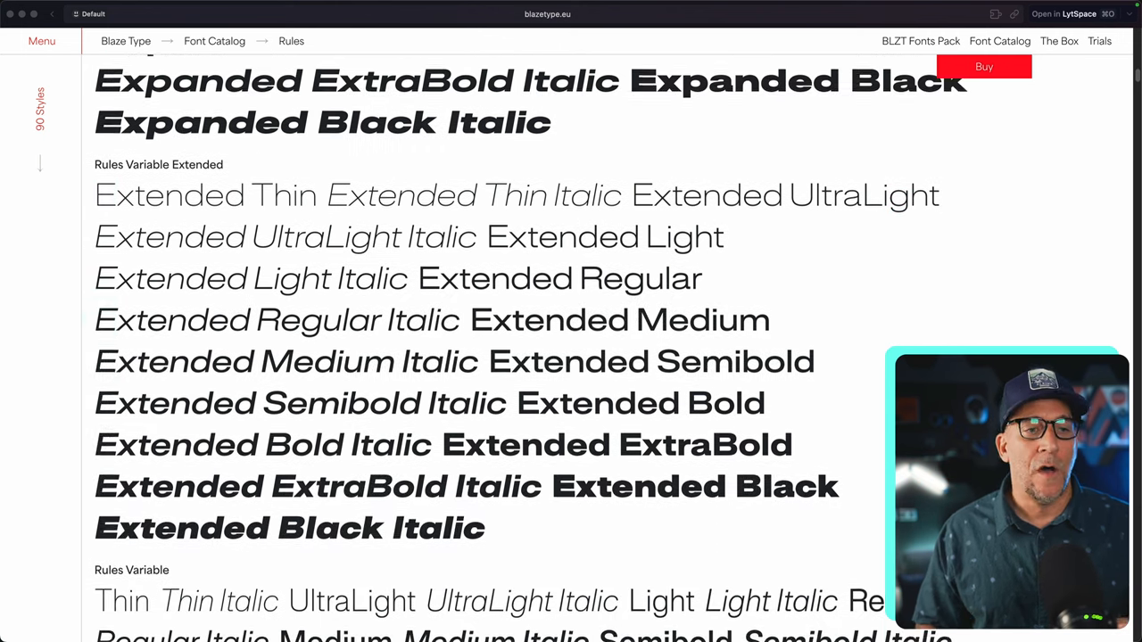
pyautogui.scroll(-3)
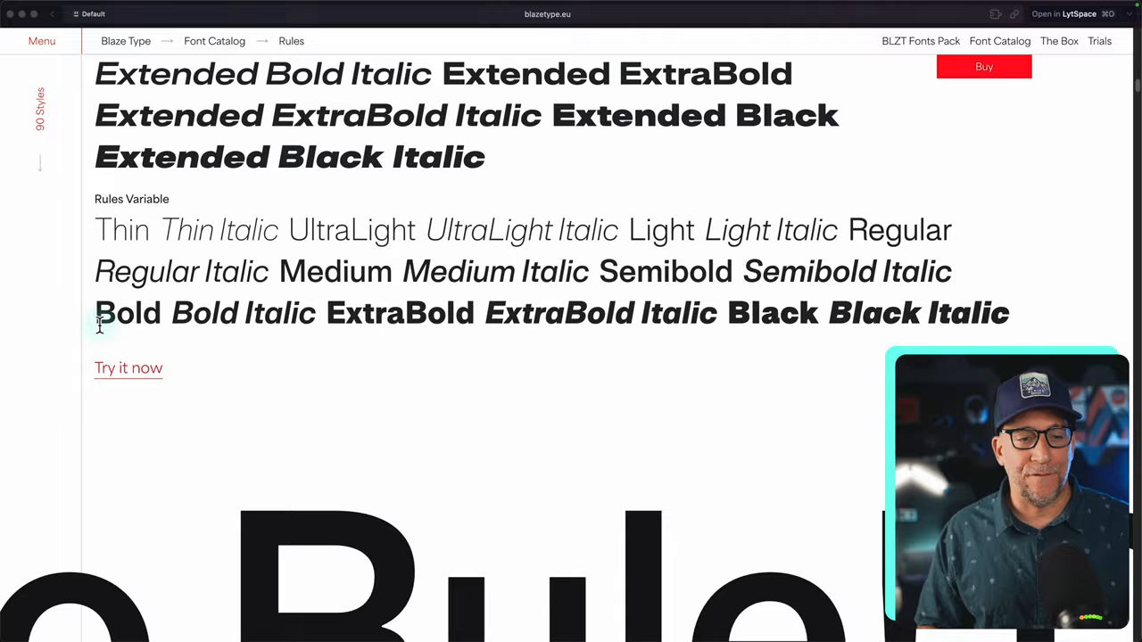
pyautogui.scroll(-3)
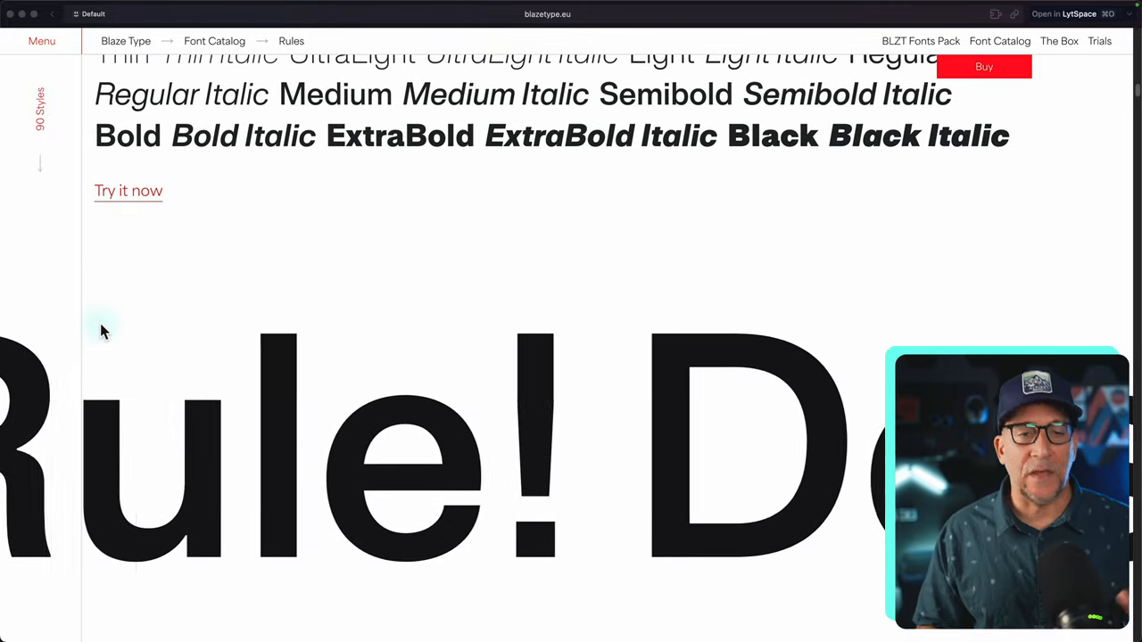
# Open the first sample's variation axes and sweep its width from thinnest to expanded
pyautogui.scroll(-3)
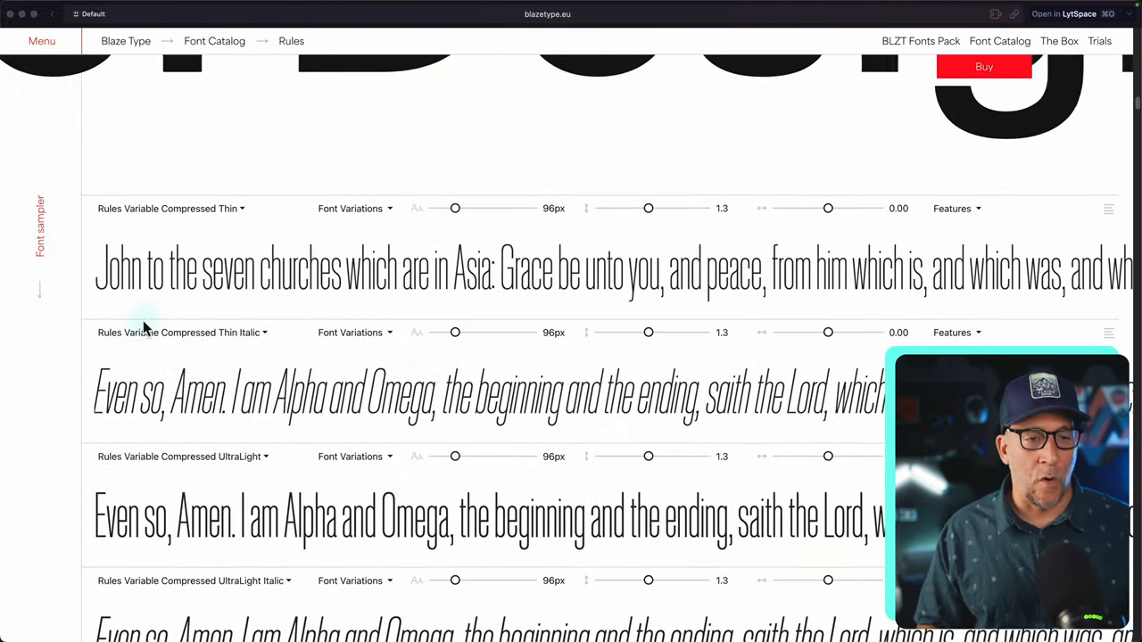
pyautogui.scroll(3)
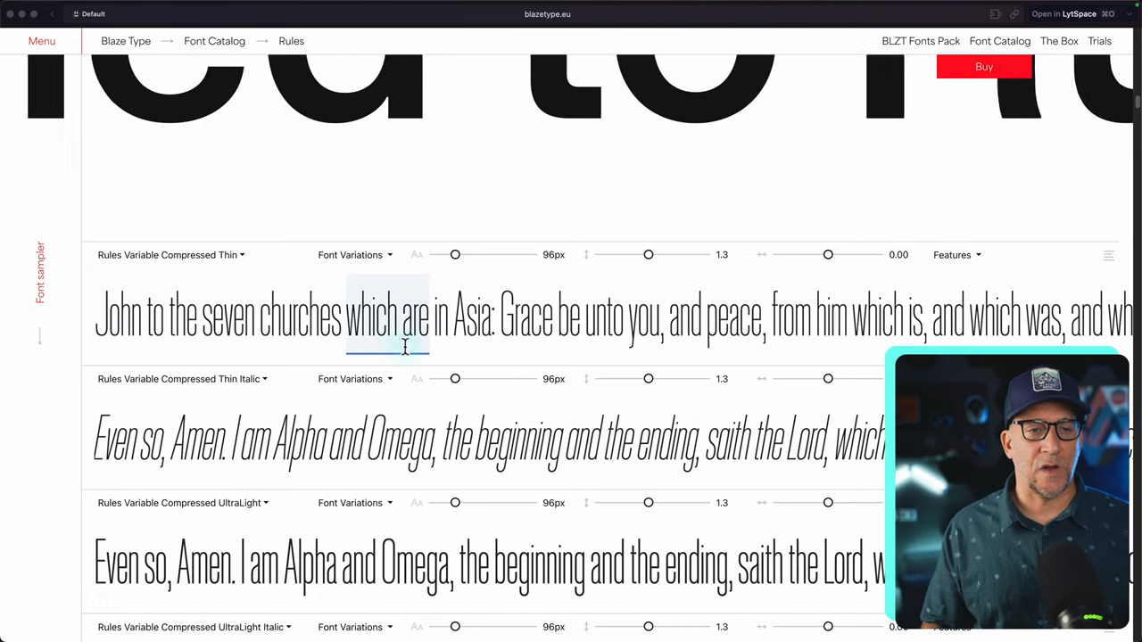
pyautogui.scroll(-3)
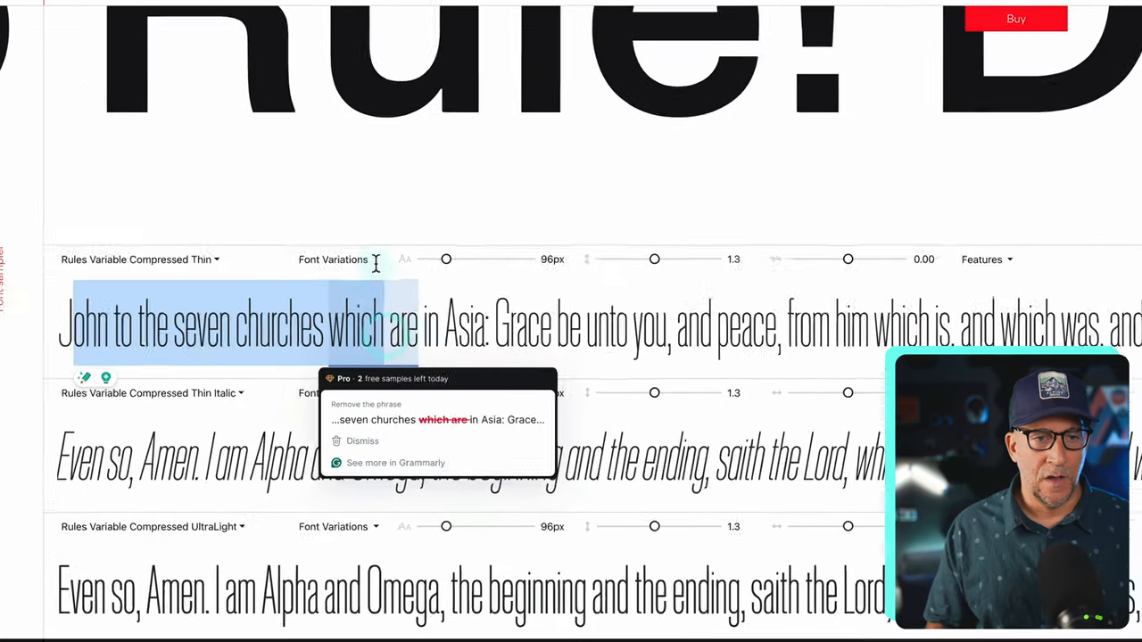
pyautogui.click(332, 261)
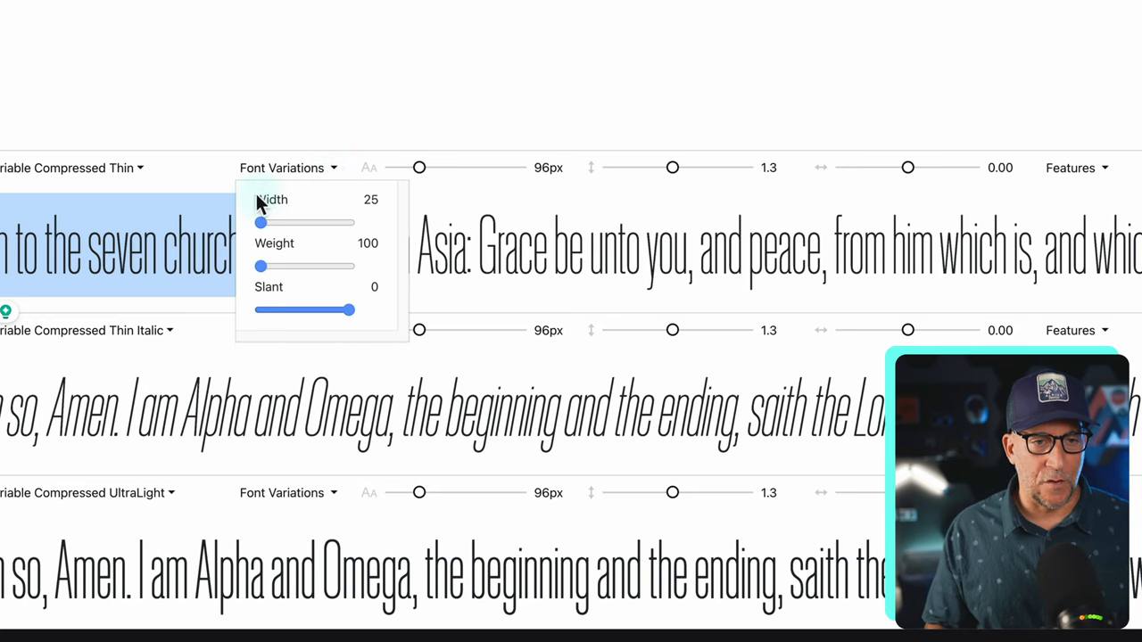
pyautogui.moveTo(261, 254)
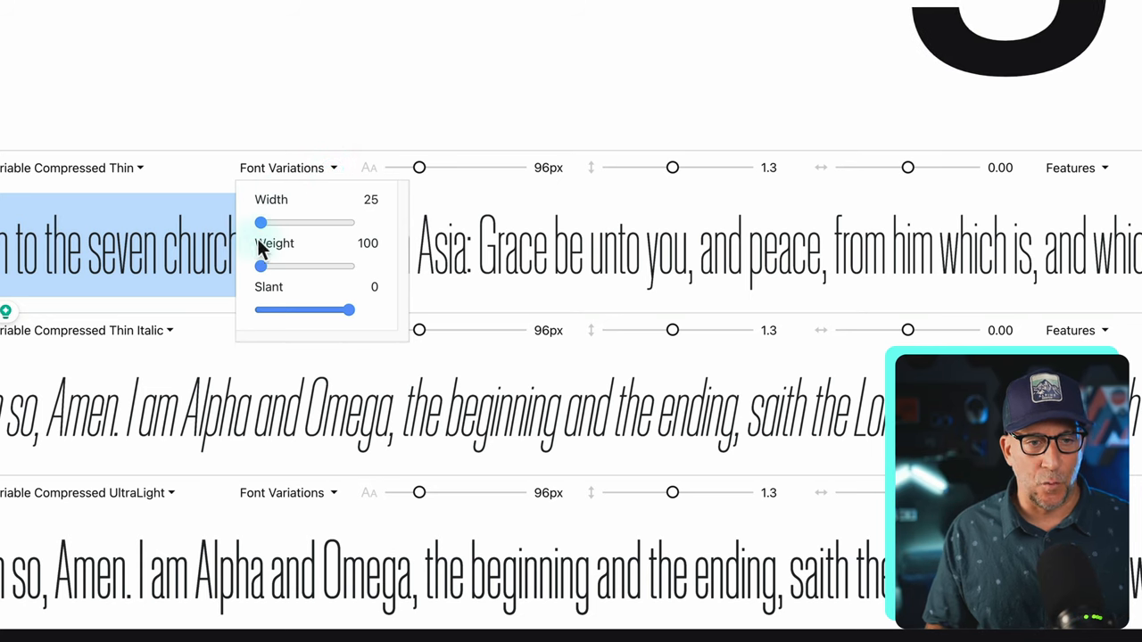
pyautogui.moveTo(289, 217)
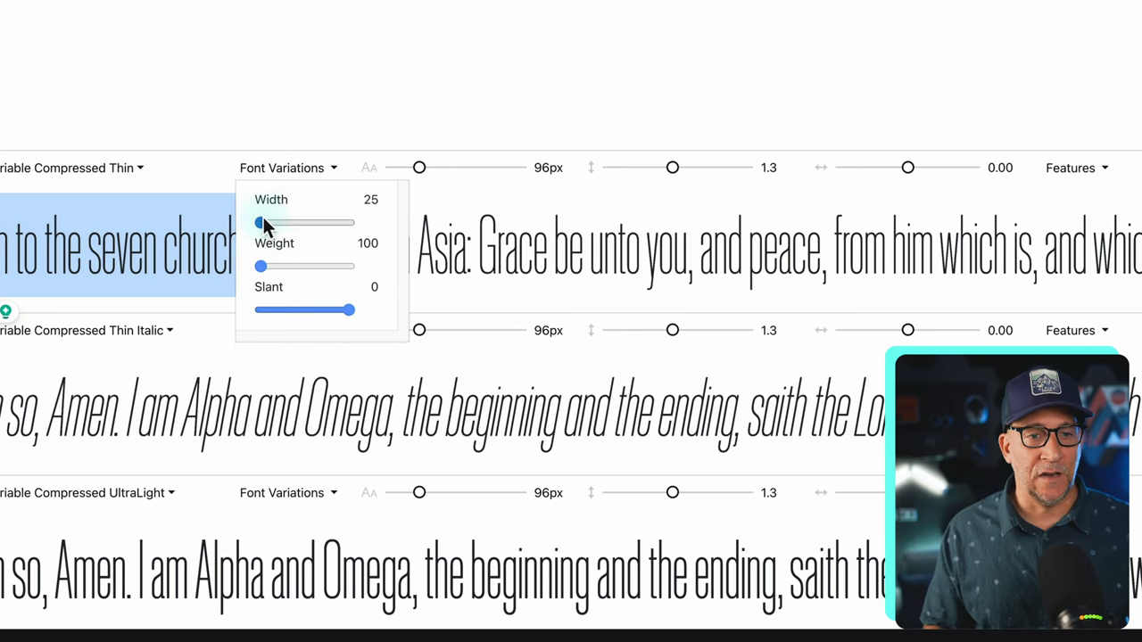
pyautogui.moveTo(261, 222); pyautogui.dragTo(271, 221)
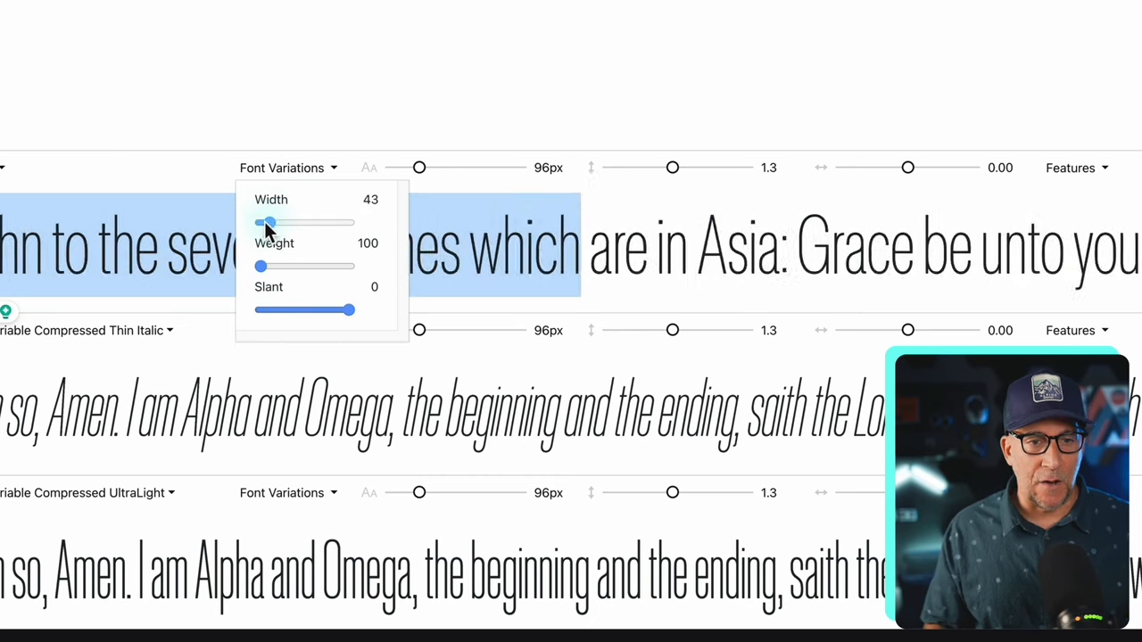
pyautogui.moveTo(271, 222); pyautogui.dragTo(260, 221)
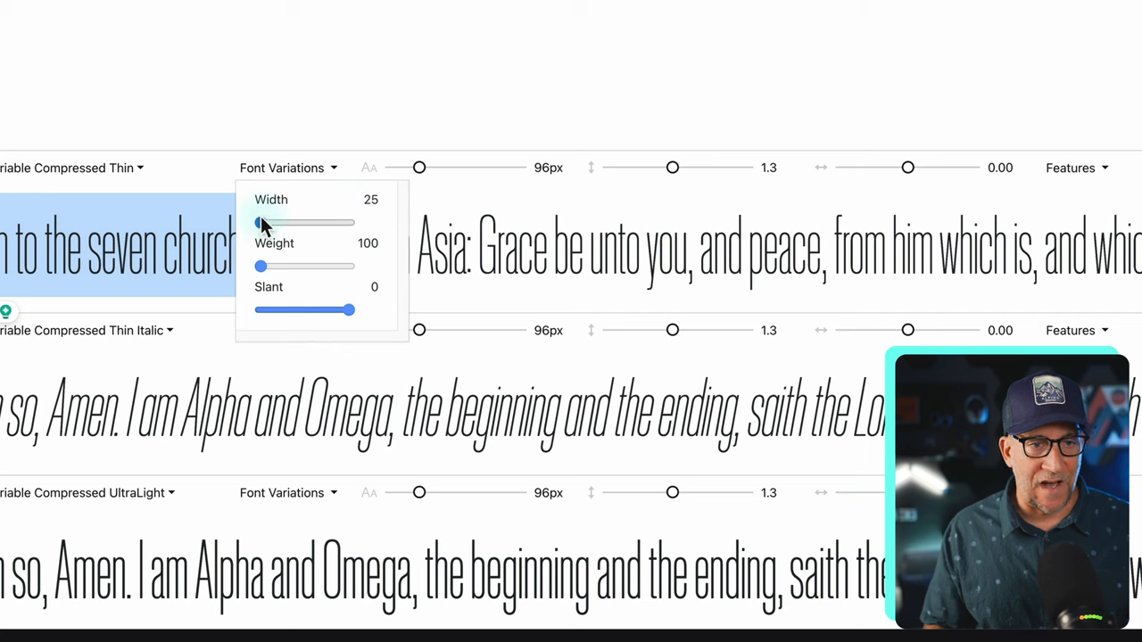
pyautogui.moveTo(260, 221); pyautogui.dragTo(277, 222)
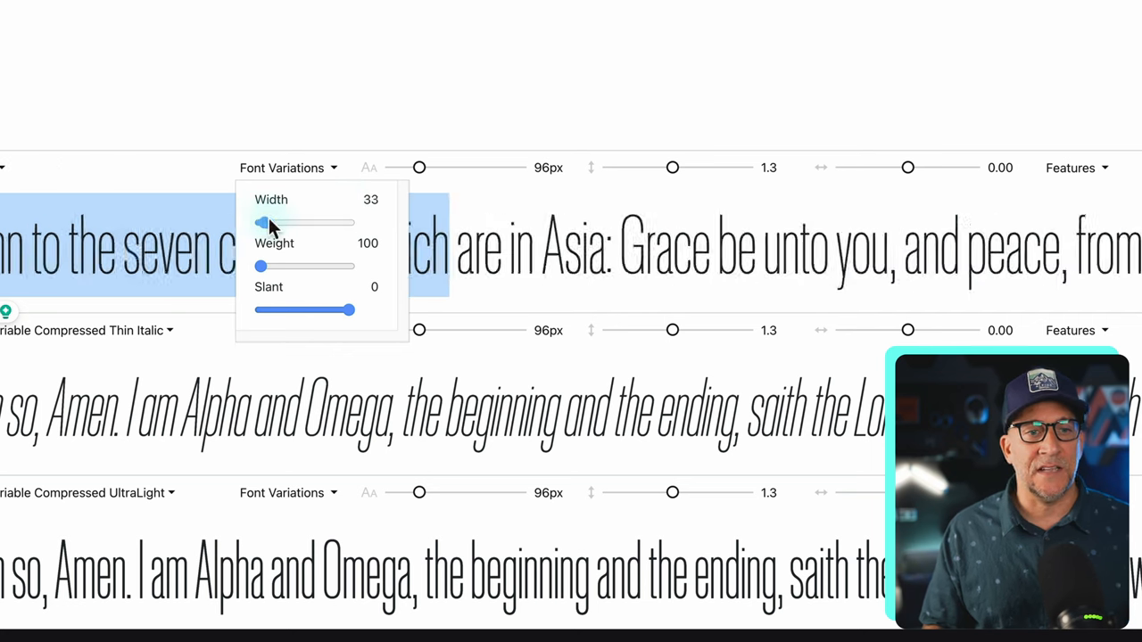
pyautogui.moveTo(266, 221); pyautogui.dragTo(304, 222)
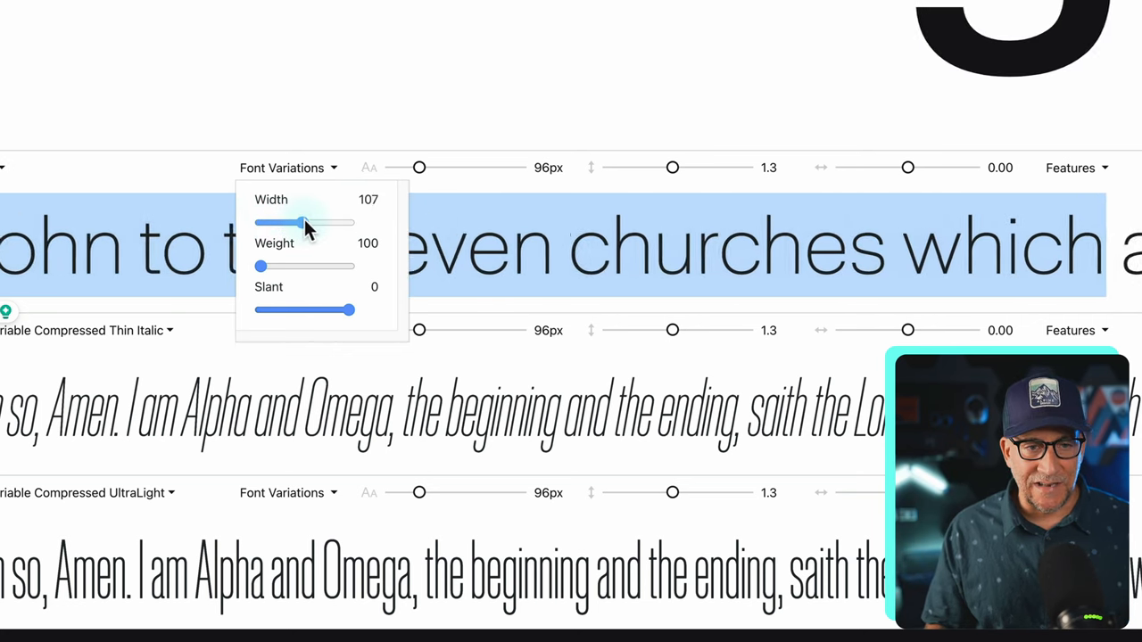
pyautogui.moveTo(307, 221); pyautogui.dragTo(349, 221)
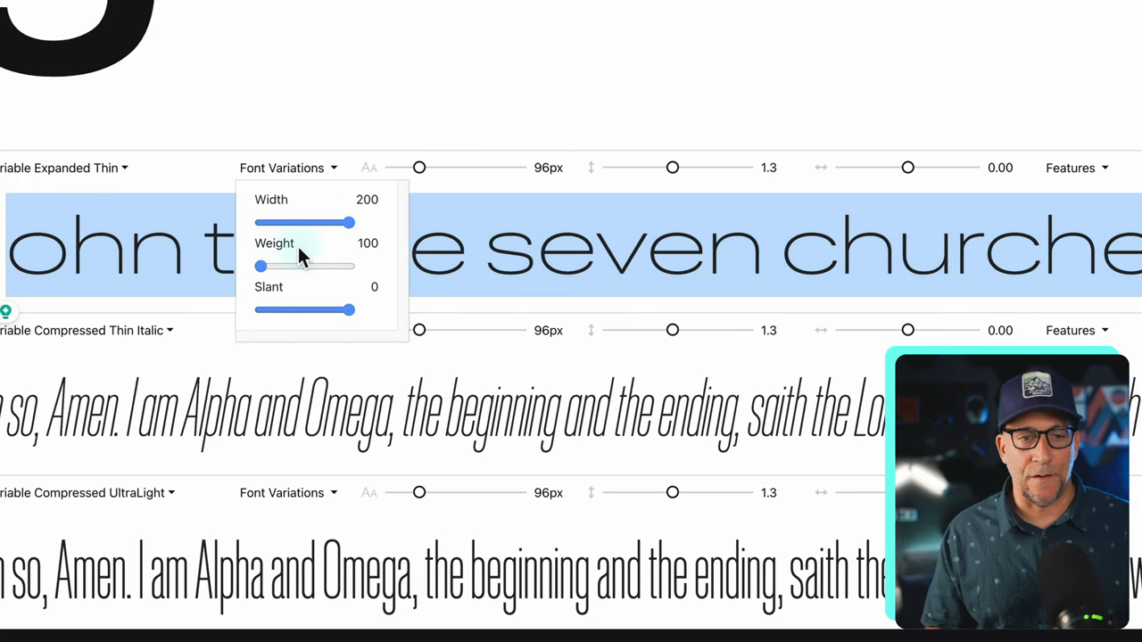
# Try the wide sample at bold, Regular and Medium weights and reset the lower slider
pyautogui.moveTo(261, 266); pyautogui.dragTo(325, 266)
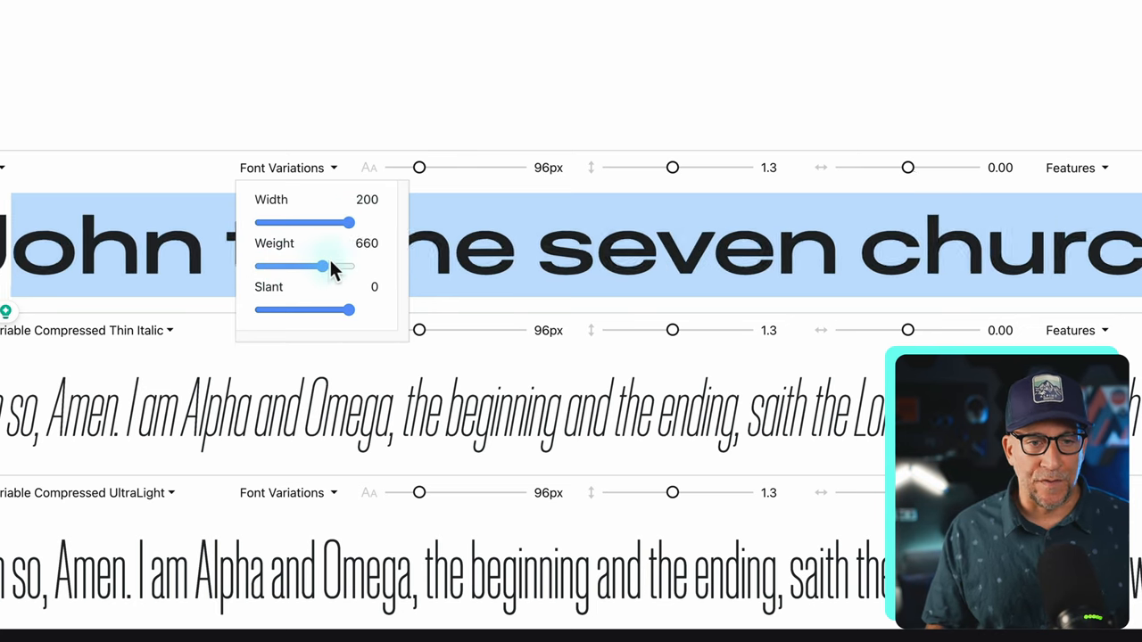
pyautogui.moveTo(321, 266); pyautogui.dragTo(297, 266)
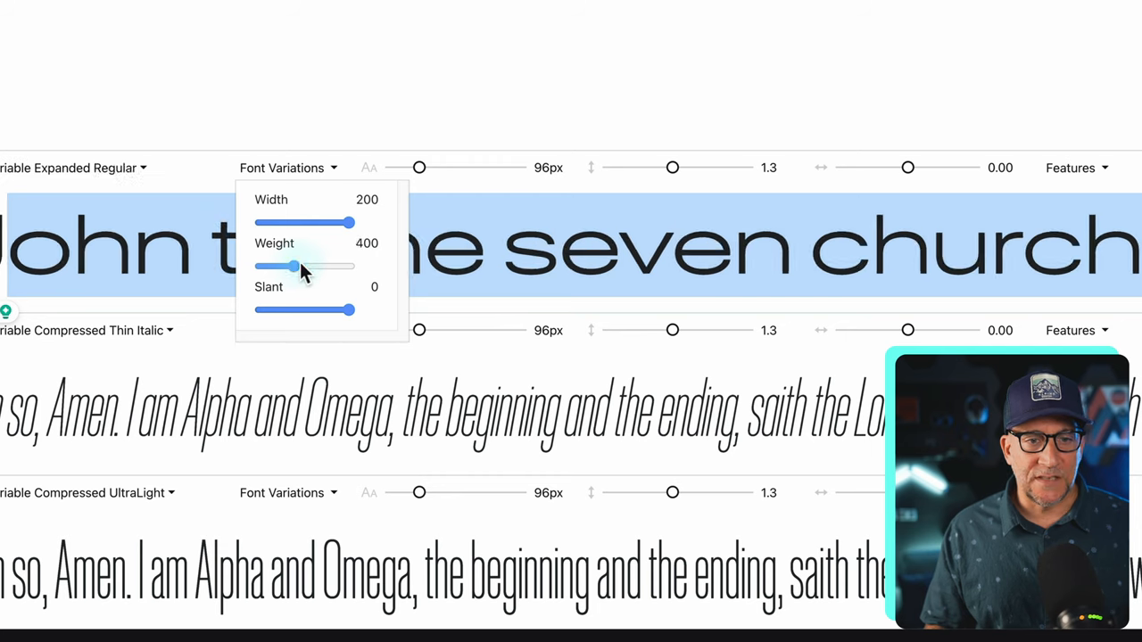
pyautogui.moveTo(300, 266); pyautogui.dragTo(307, 266)
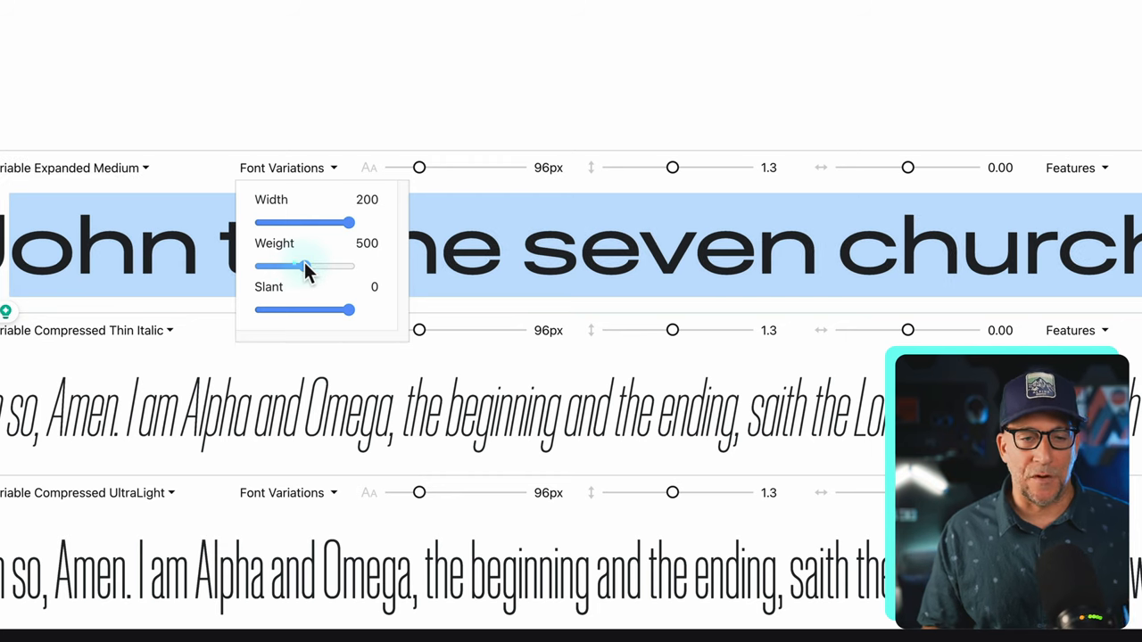
pyautogui.moveTo(337, 311); pyautogui.dragTo(258, 310)
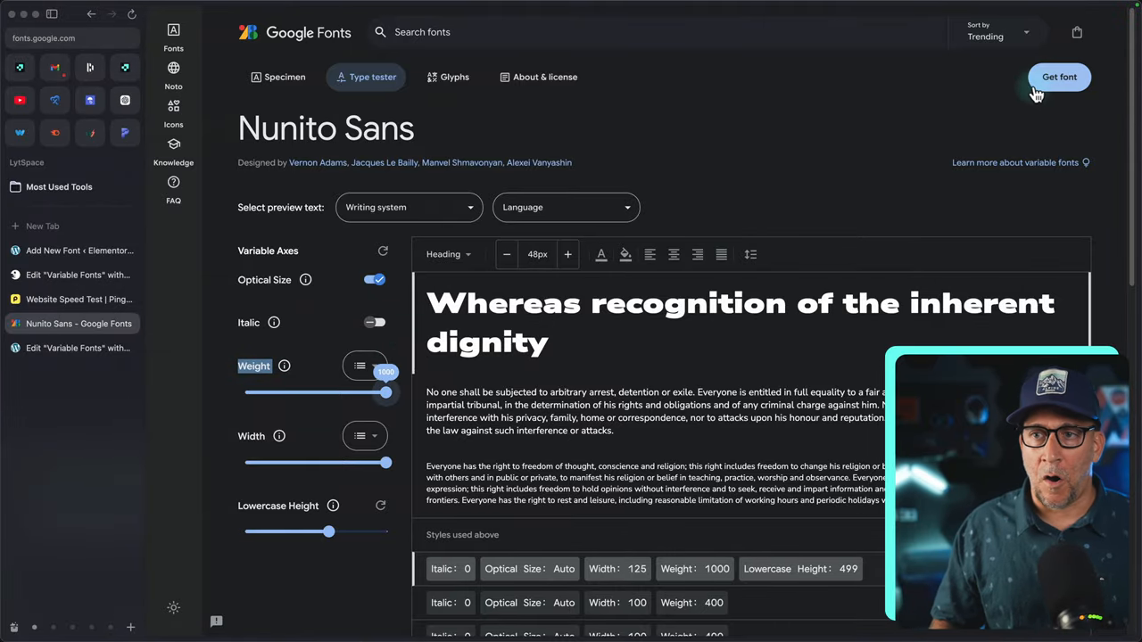
# Add Nunito Sans to the selection with Get font and download the family
pyautogui.click(1060, 76)
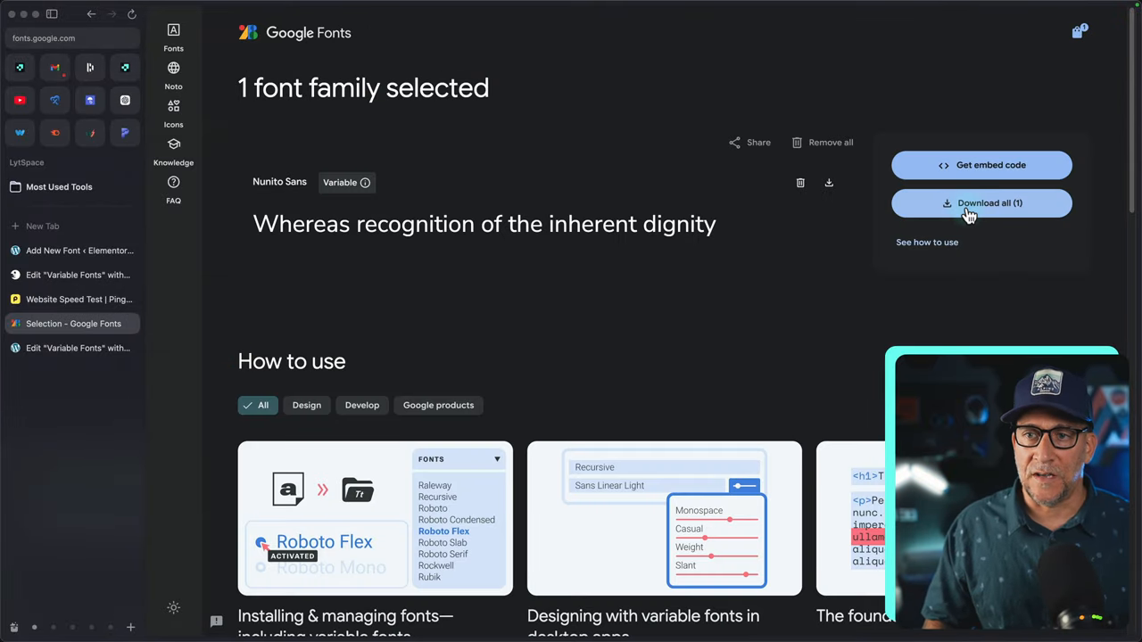
pyautogui.click(981, 204)
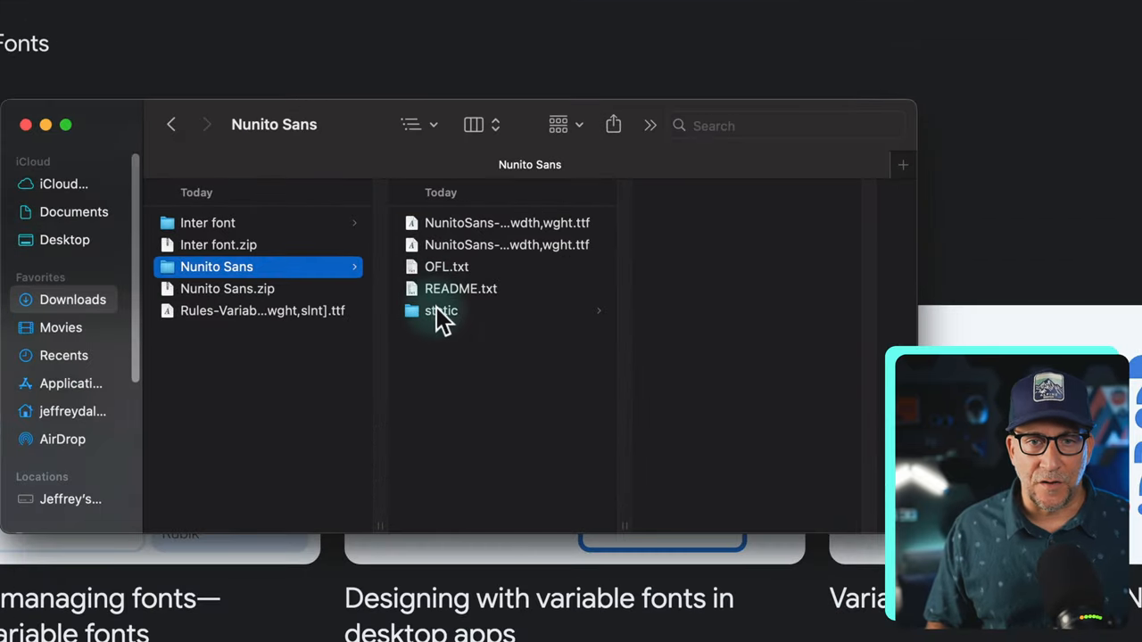
# Look through the many static TTF files inside Nunito Sans's static subfolder
pyautogui.click(441, 311)
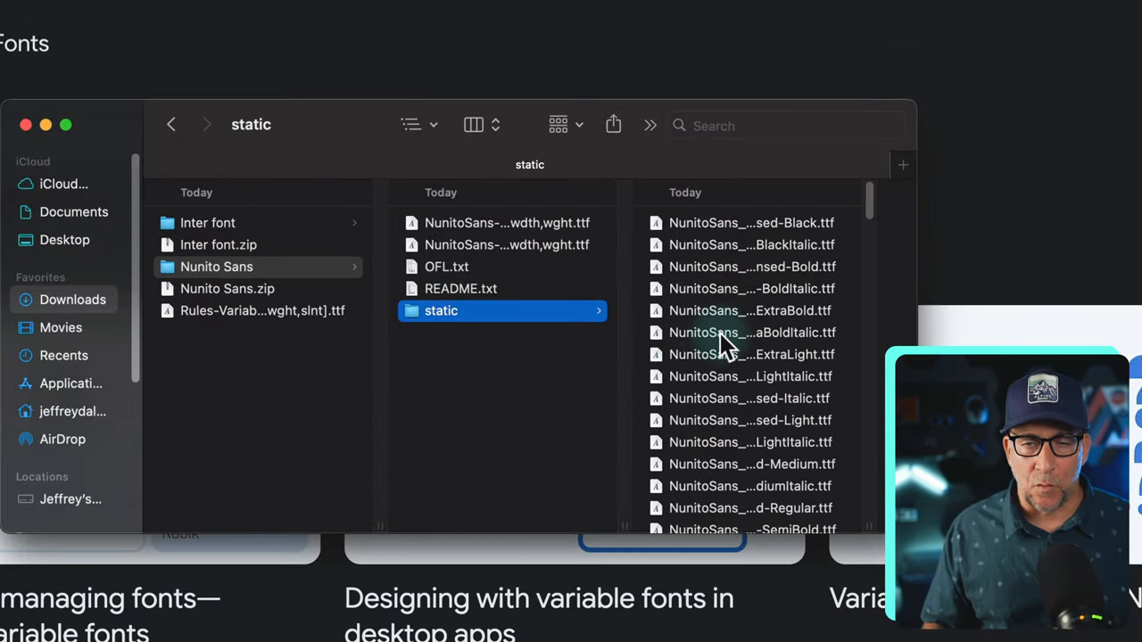
pyautogui.moveTo(751, 332)
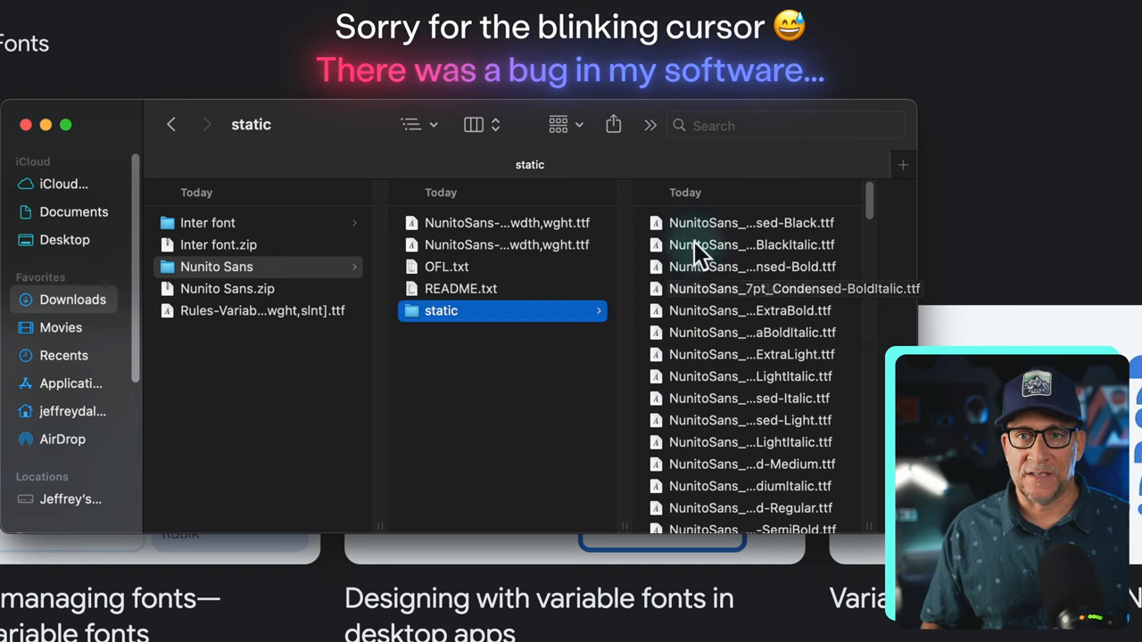
pyautogui.scroll(-3)
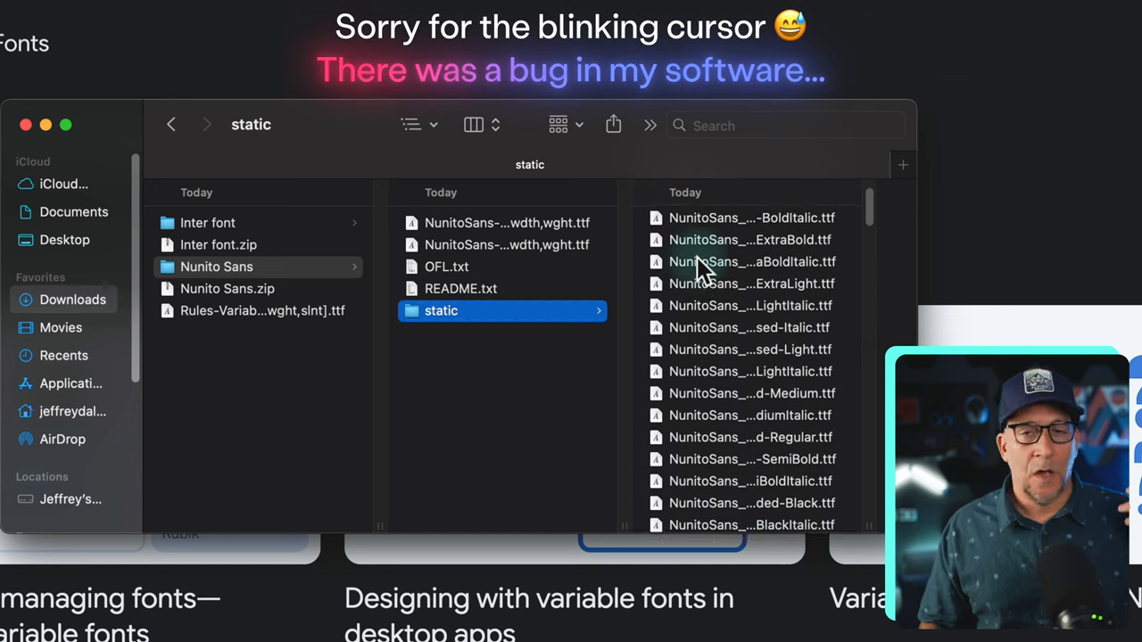
pyautogui.scroll(-3)
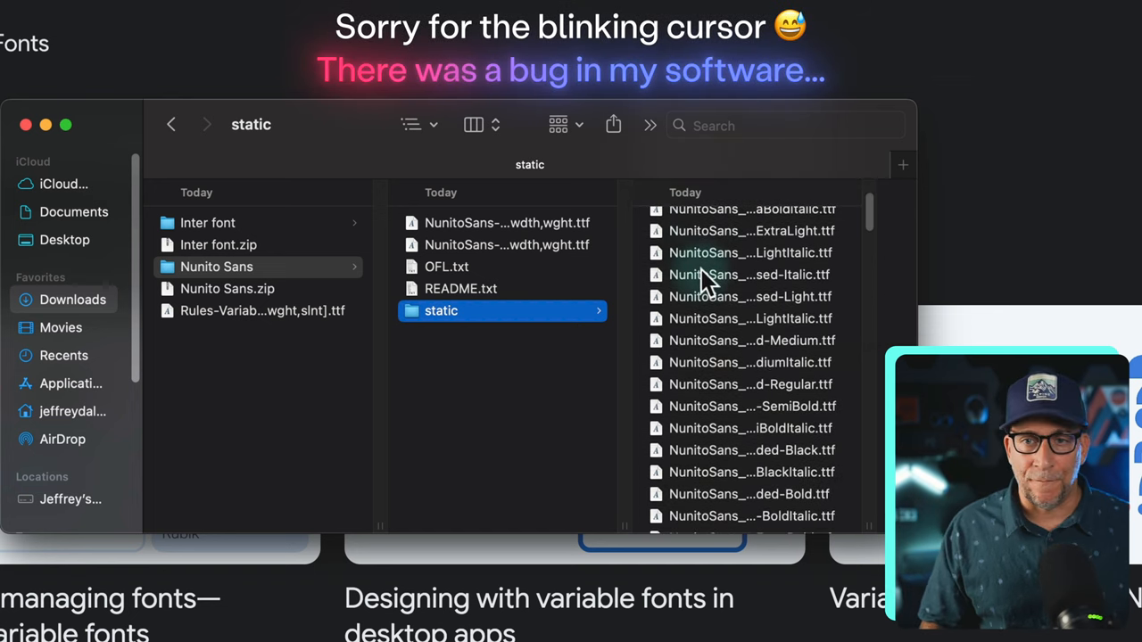
# Back in the main folder, read the upright (569 KB) and italic (556 KB) variable TTF sizes
pyautogui.click(507, 244)
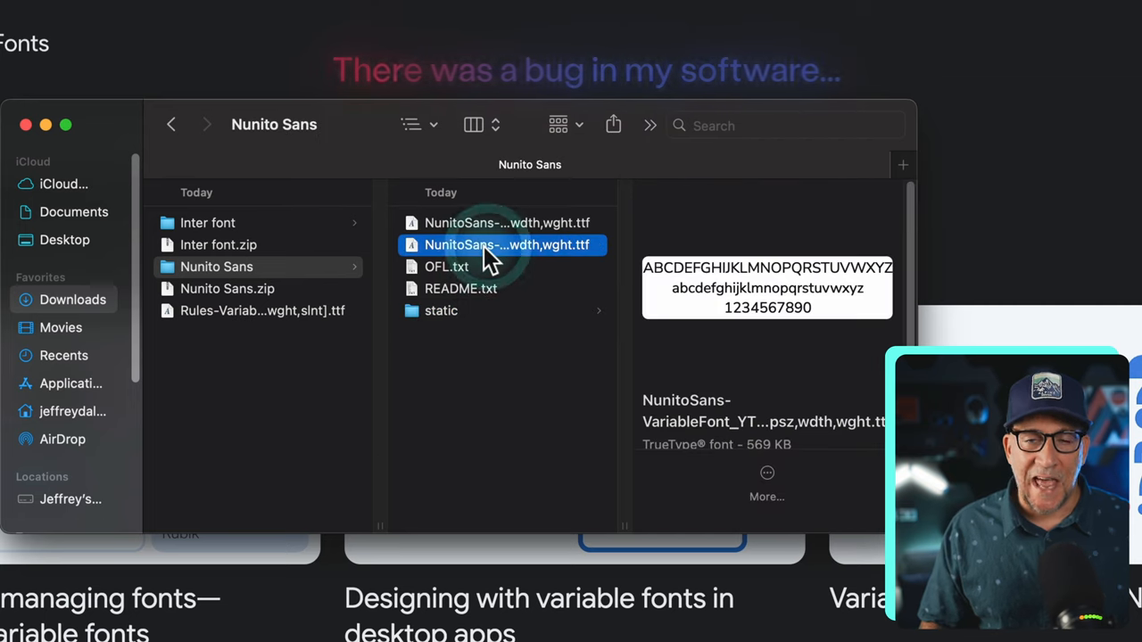
pyautogui.click(507, 221)
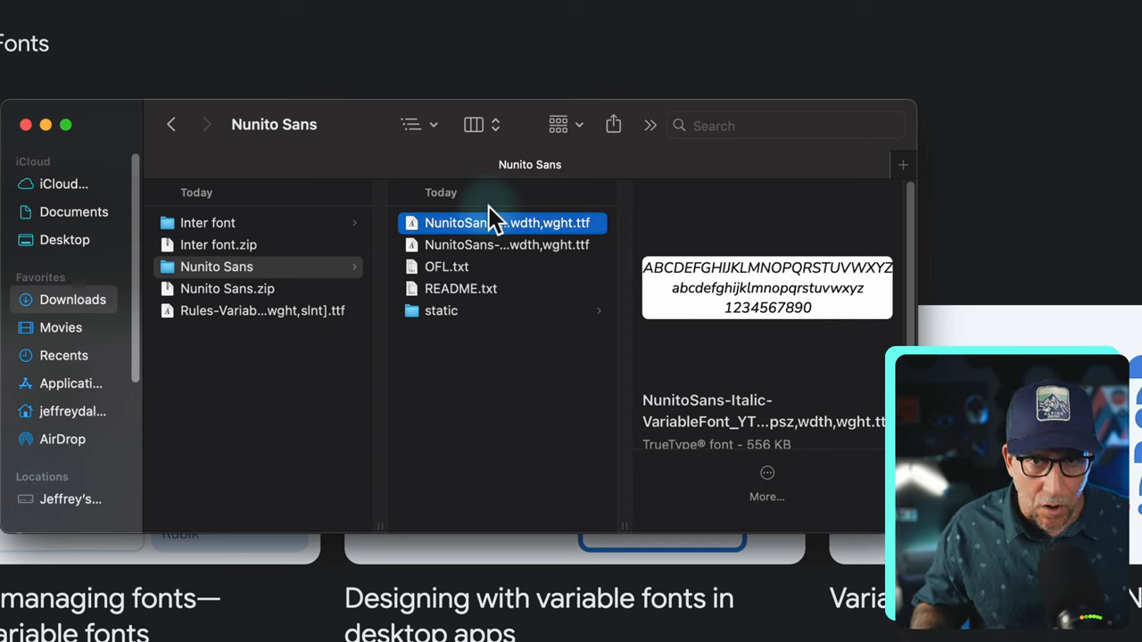
pyautogui.click(507, 244)
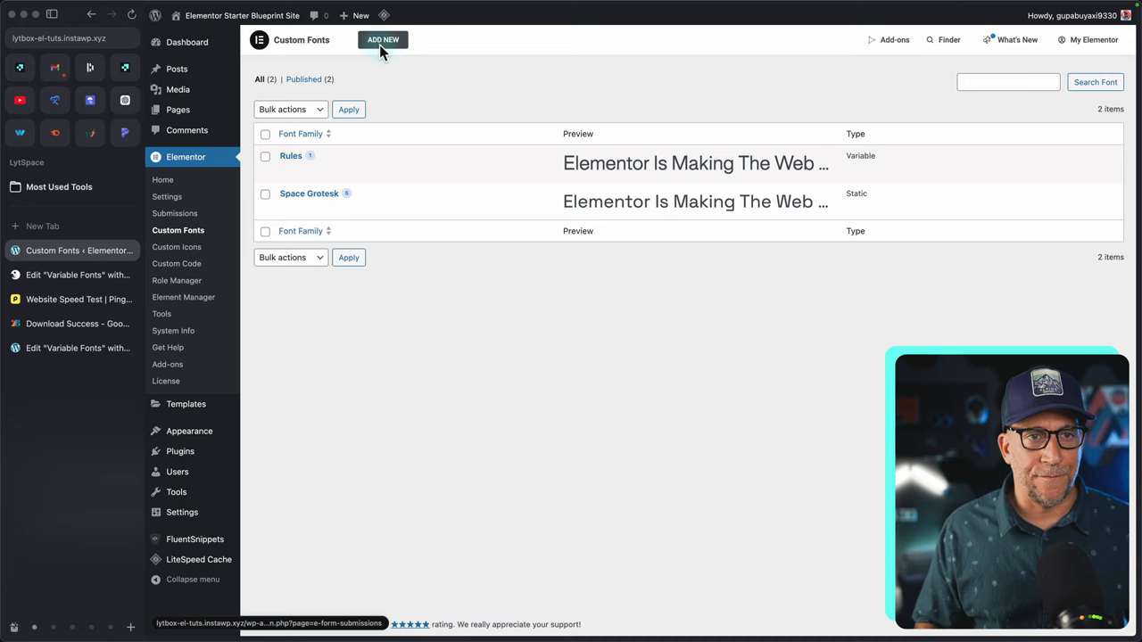
# Create a custom font named Nunito Sans V and add an empty variable font file entry
pyautogui.click(382, 40)
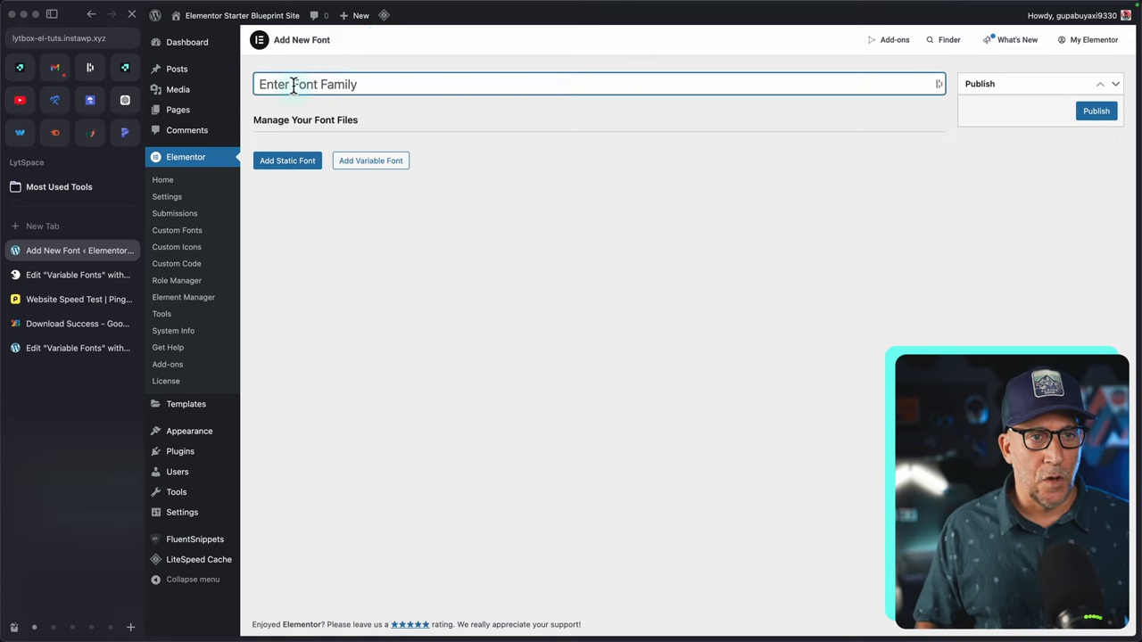
pyautogui.click(371, 161)
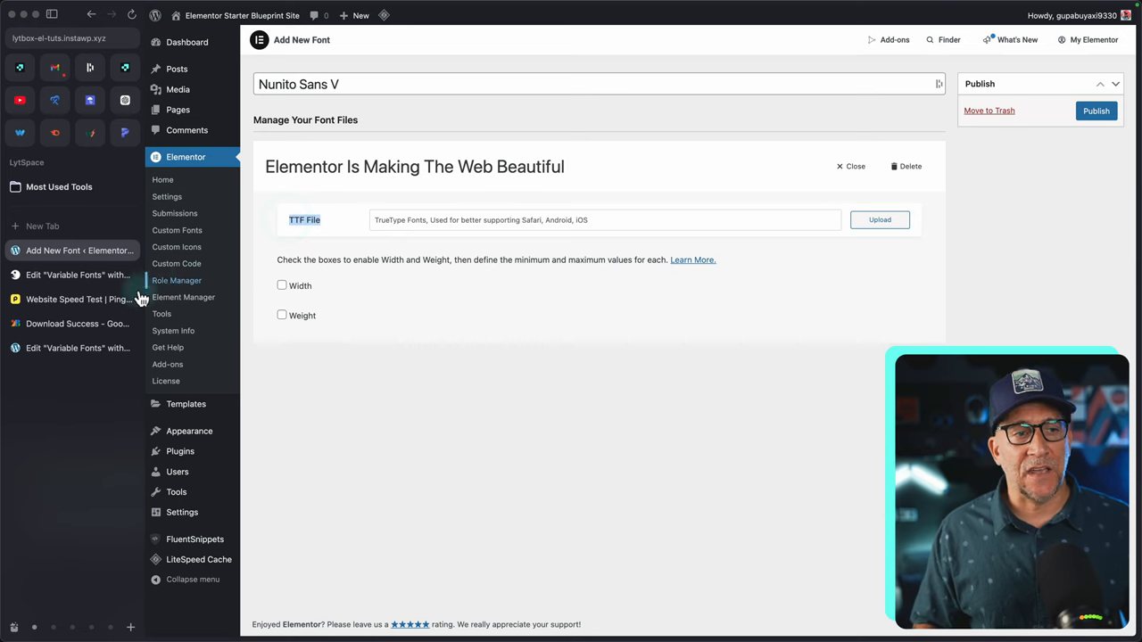
pyautogui.moveTo(361, 276)
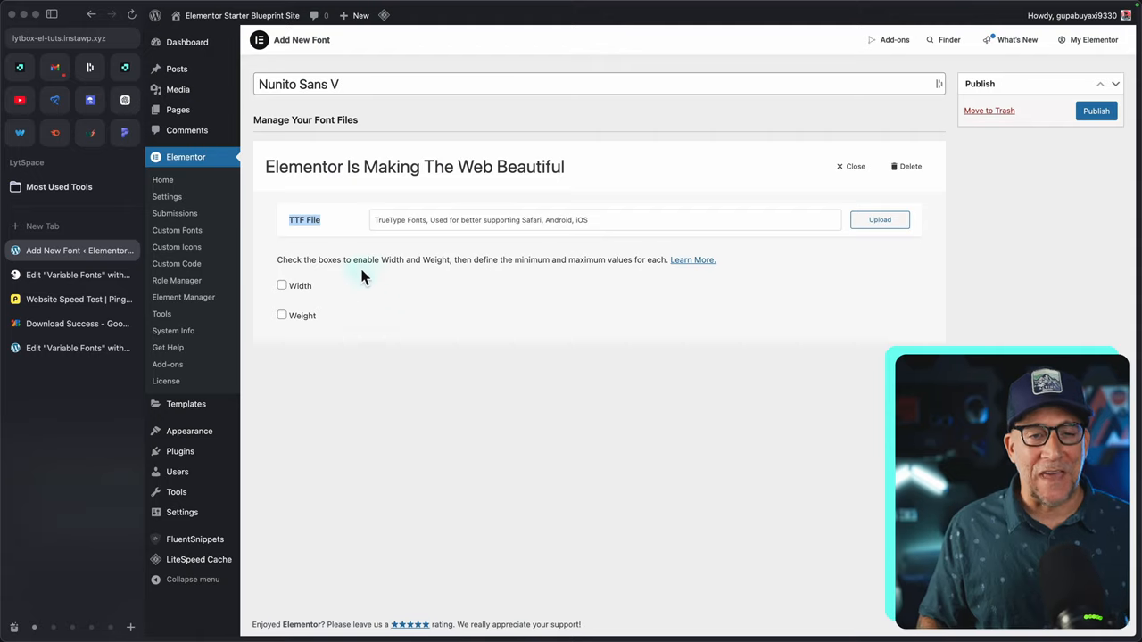
pyautogui.click(878, 220)
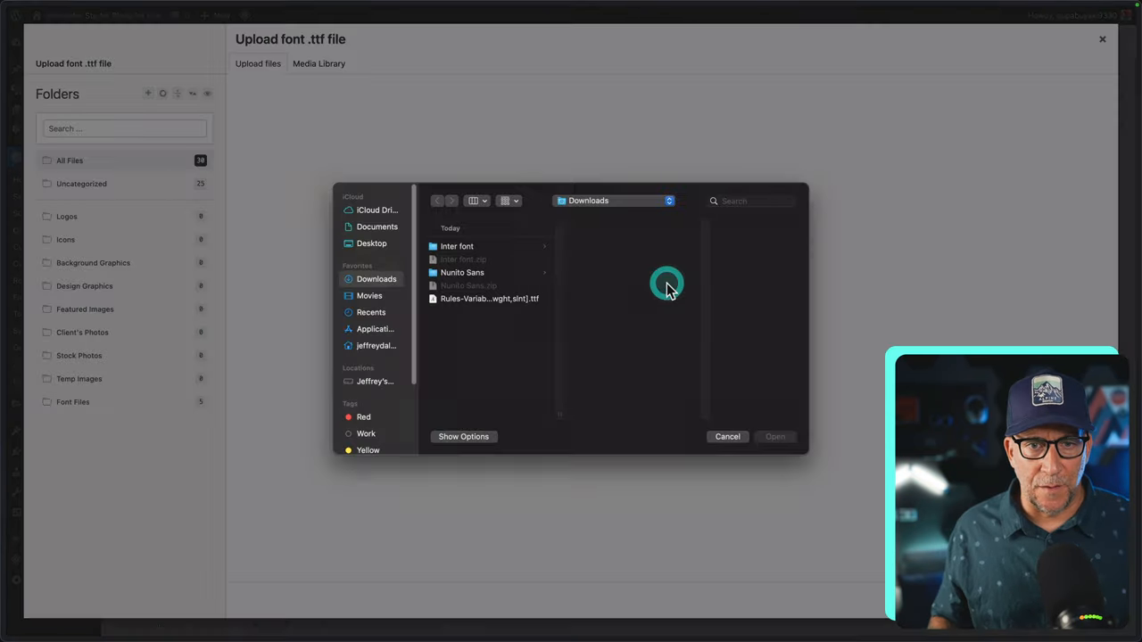
# Upload the upright NunitoSans VariableFont .ttf and enable its Width and Weight ranges
pyautogui.click(462, 271)
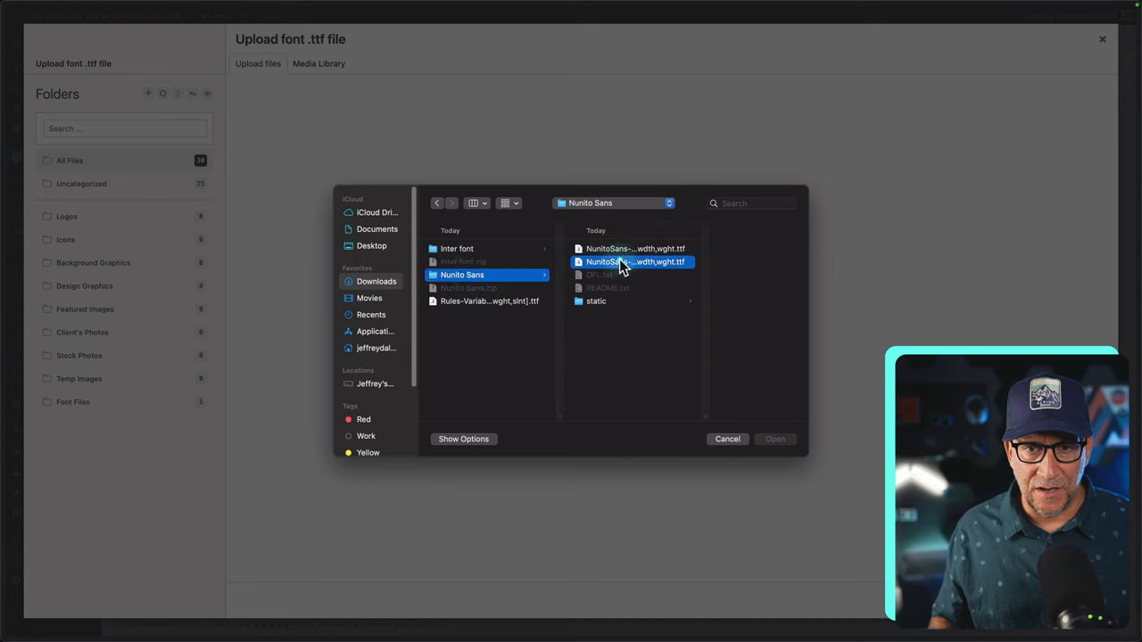
pyautogui.click(774, 439)
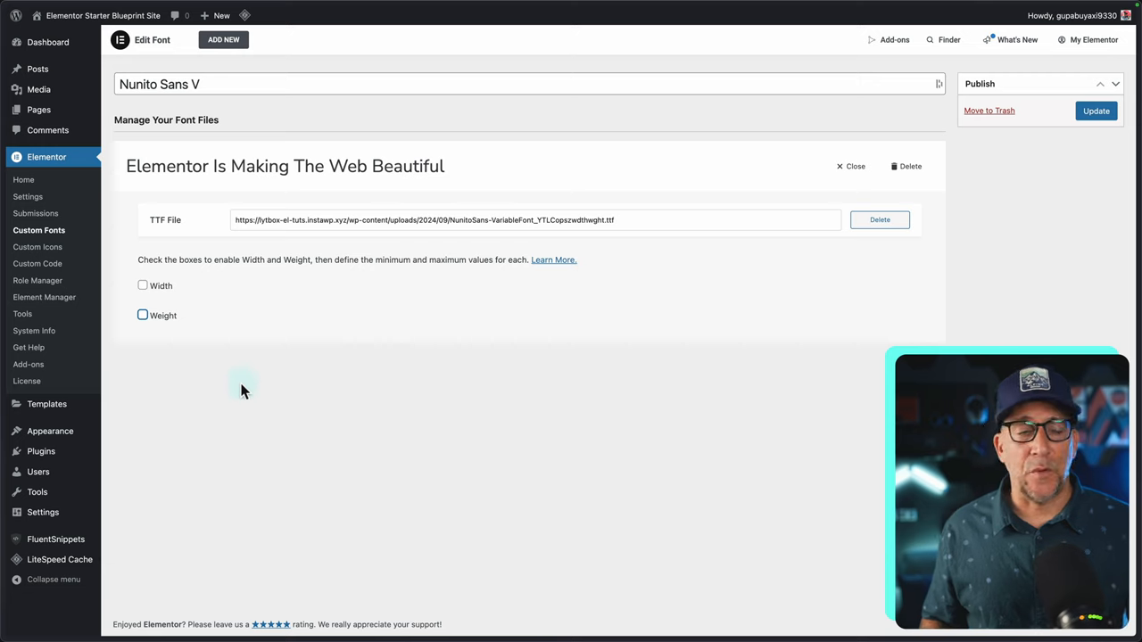
pyautogui.click(143, 286)
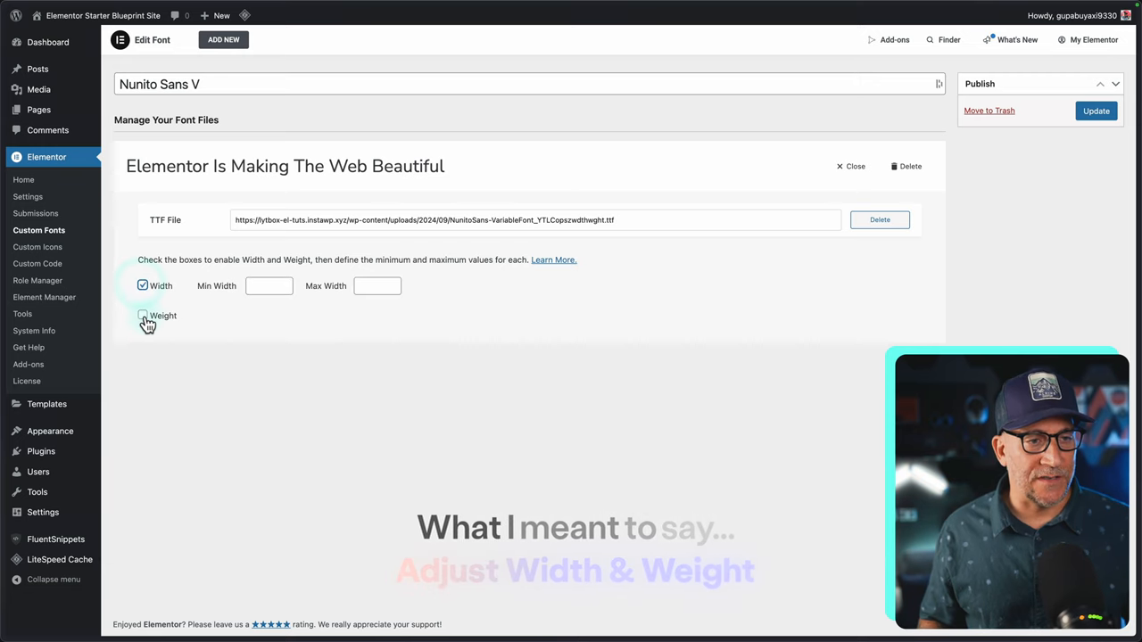
pyautogui.click(142, 314)
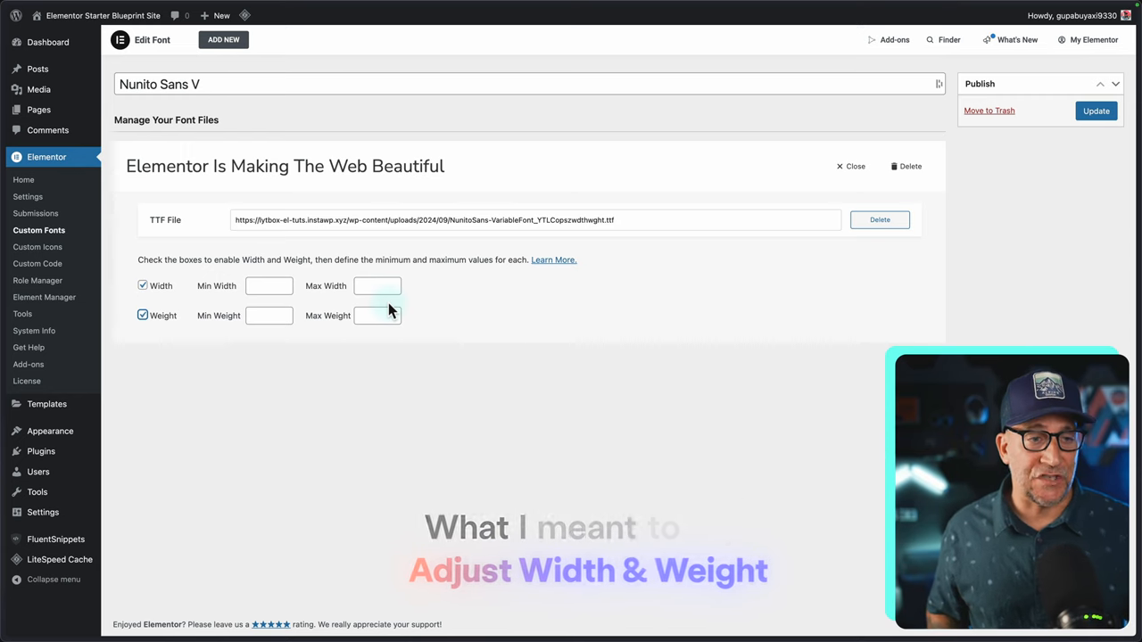
pyautogui.click(73, 326)
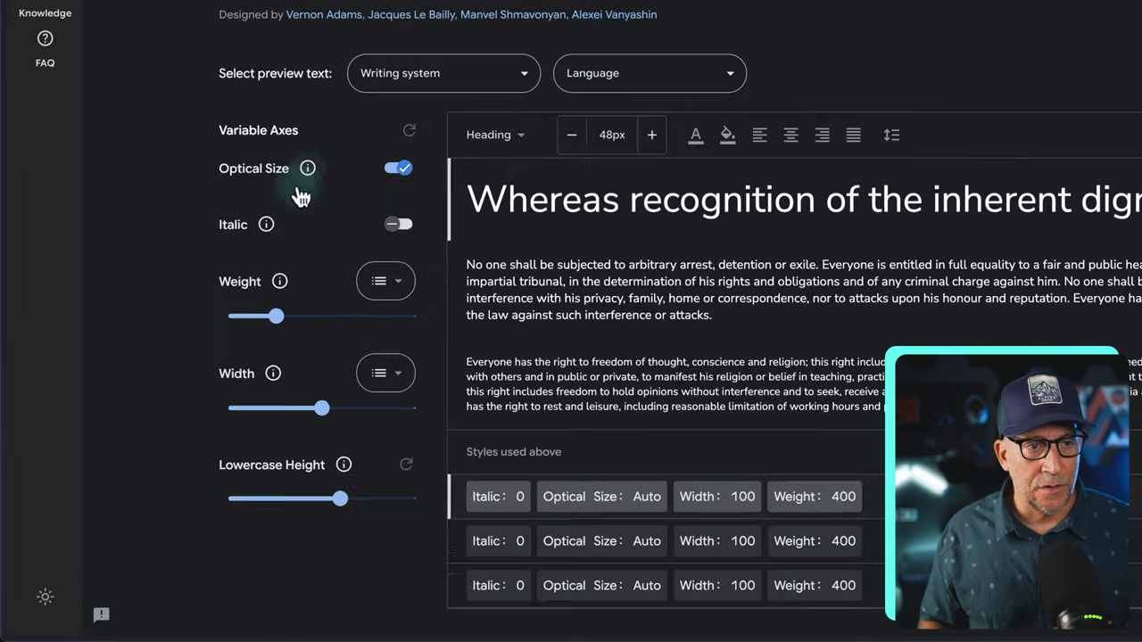
# Drag the Type tester Weight from lightest 200 up to heaviest 1000
pyautogui.scroll(-3)
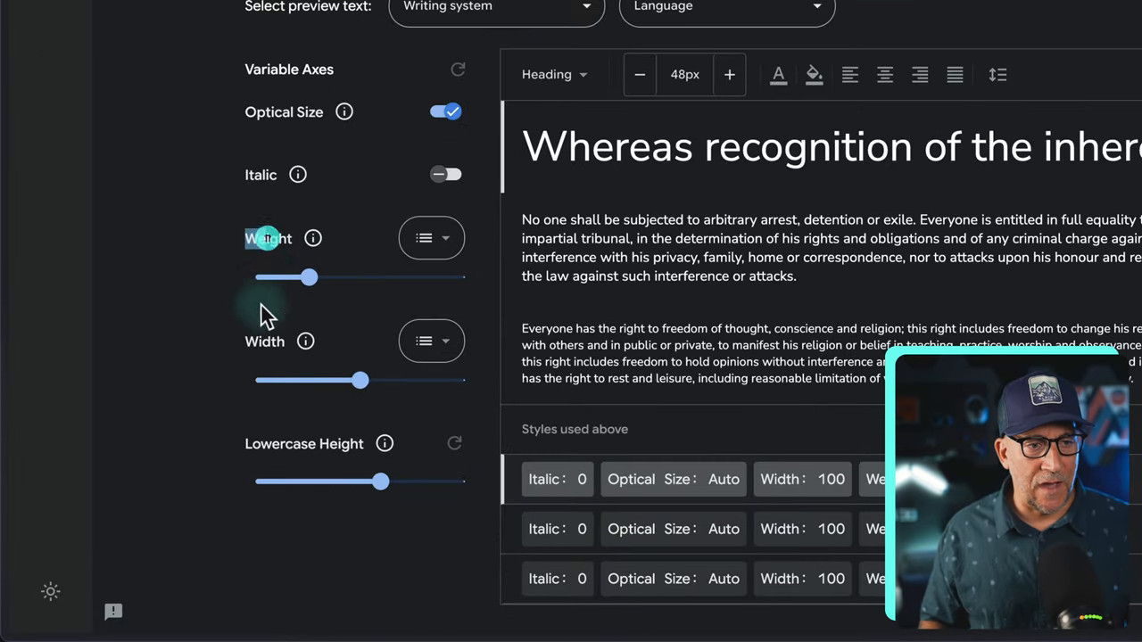
pyautogui.moveTo(313, 278); pyautogui.dragTo(282, 278)
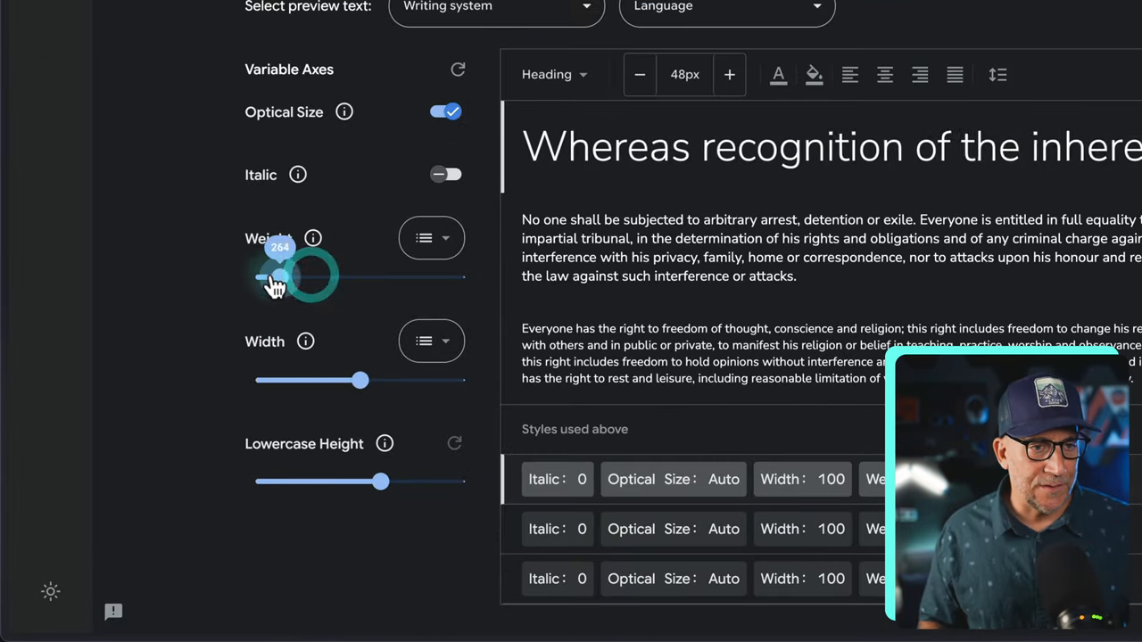
pyautogui.moveTo(307, 277); pyautogui.dragTo(259, 277)
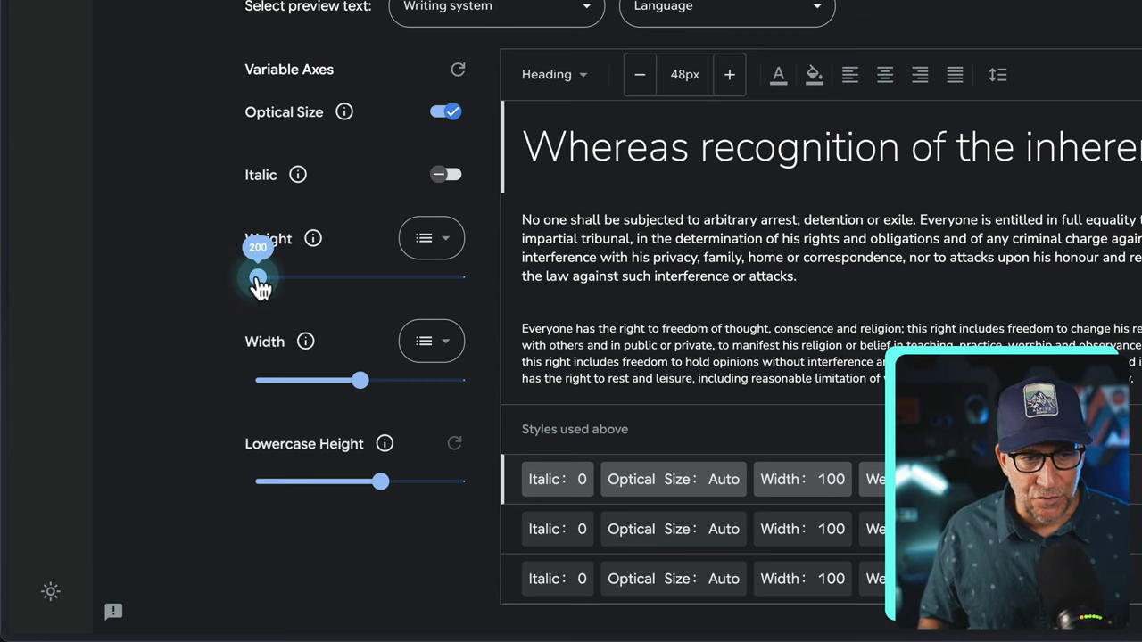
pyautogui.moveTo(257, 278); pyautogui.dragTo(462, 278)
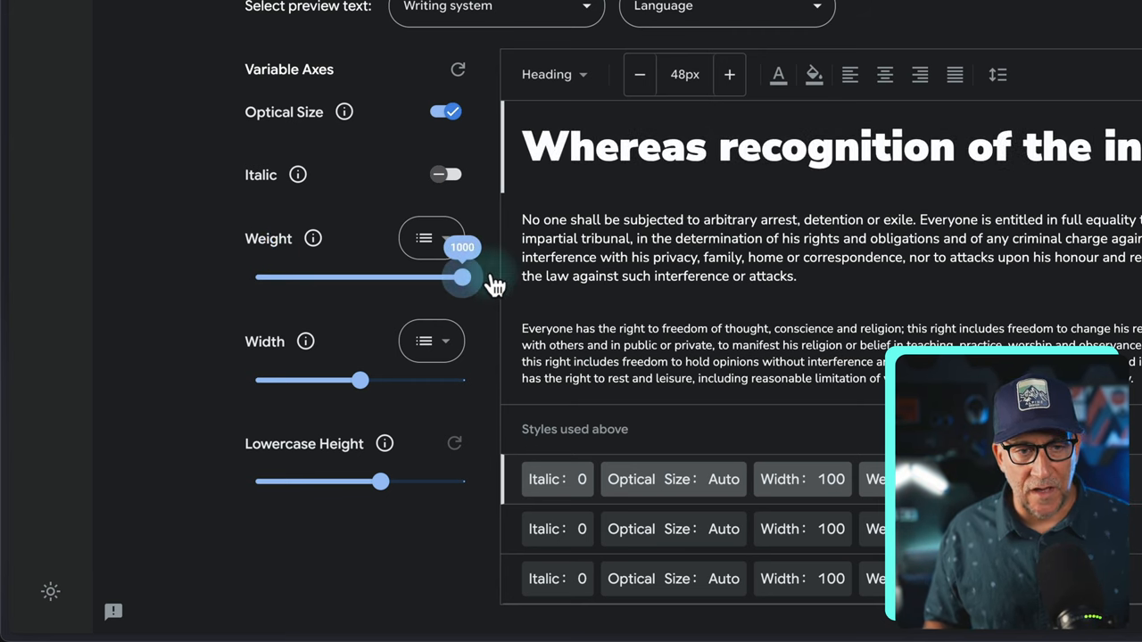
pyautogui.moveTo(460, 261)
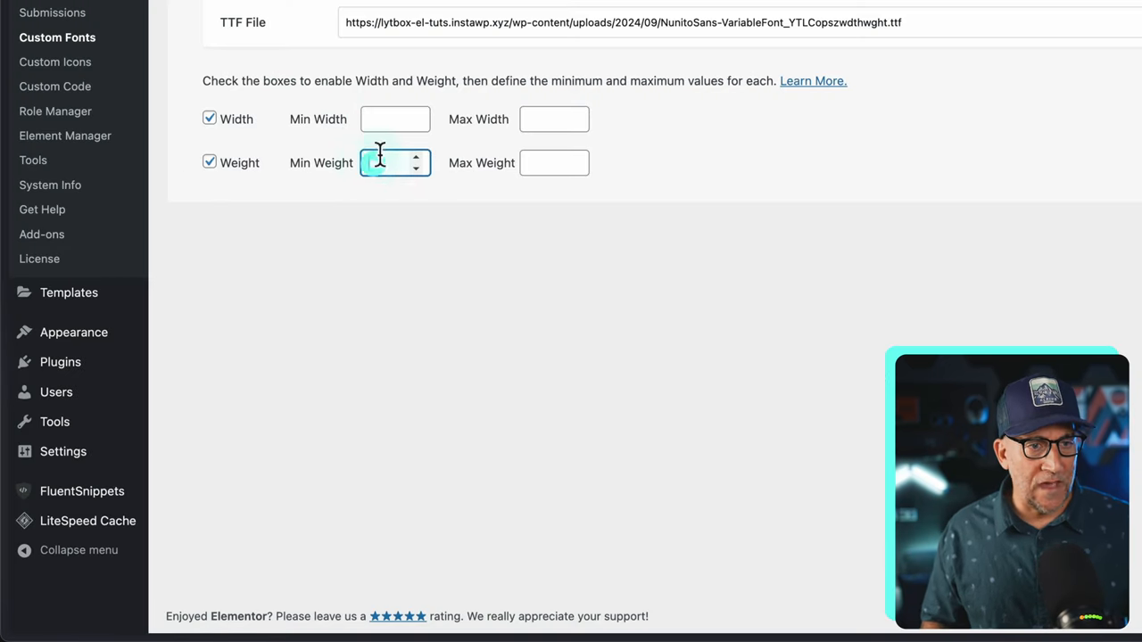
# Set Nunito Sans V's weight range to Min 200 and Max 1000
pyautogui.write('200')
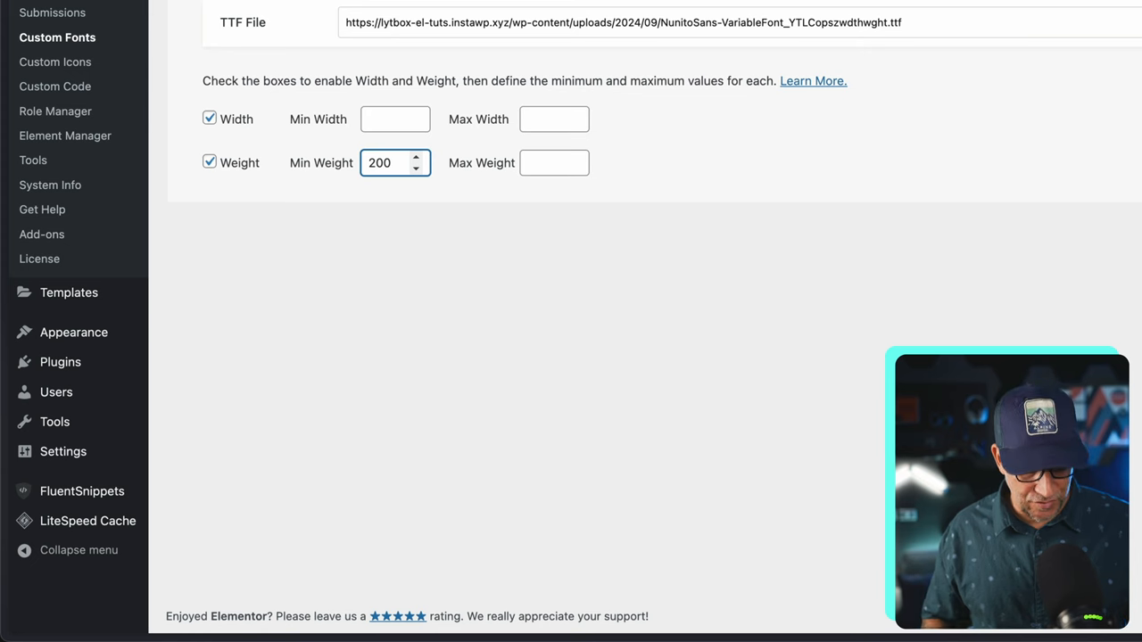
pyautogui.write('1000')
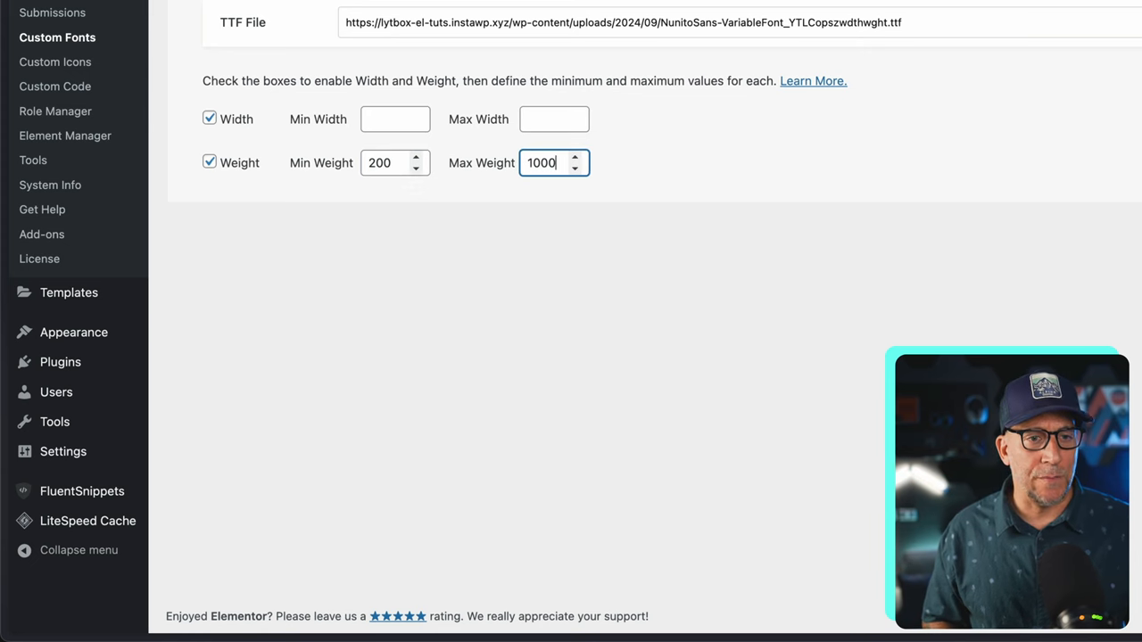
pyautogui.click(395, 163)
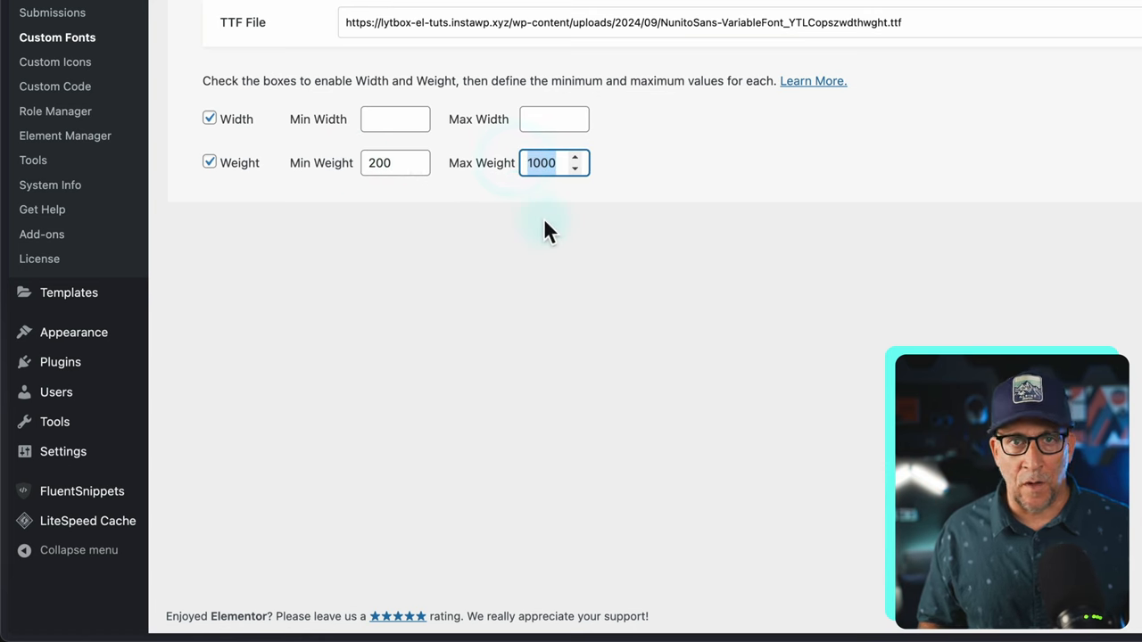
pyautogui.moveTo(8, 168)
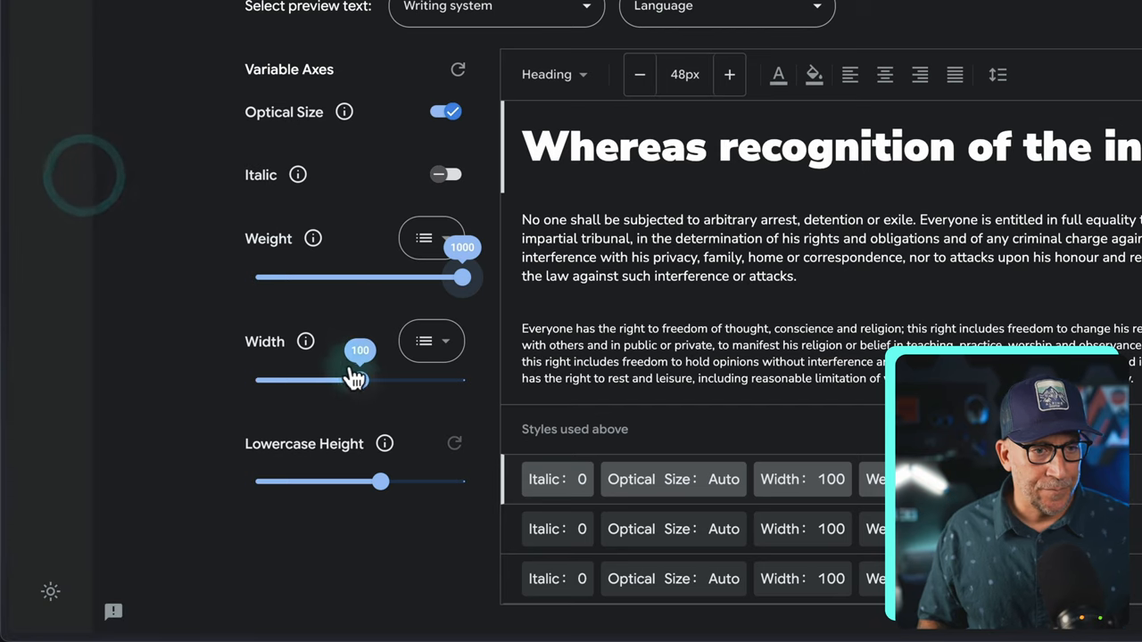
# Preview Nunito Sans across its 75–125 width range in Google Fonts, then return to WordPress
pyautogui.moveTo(361, 380); pyautogui.dragTo(257, 380)
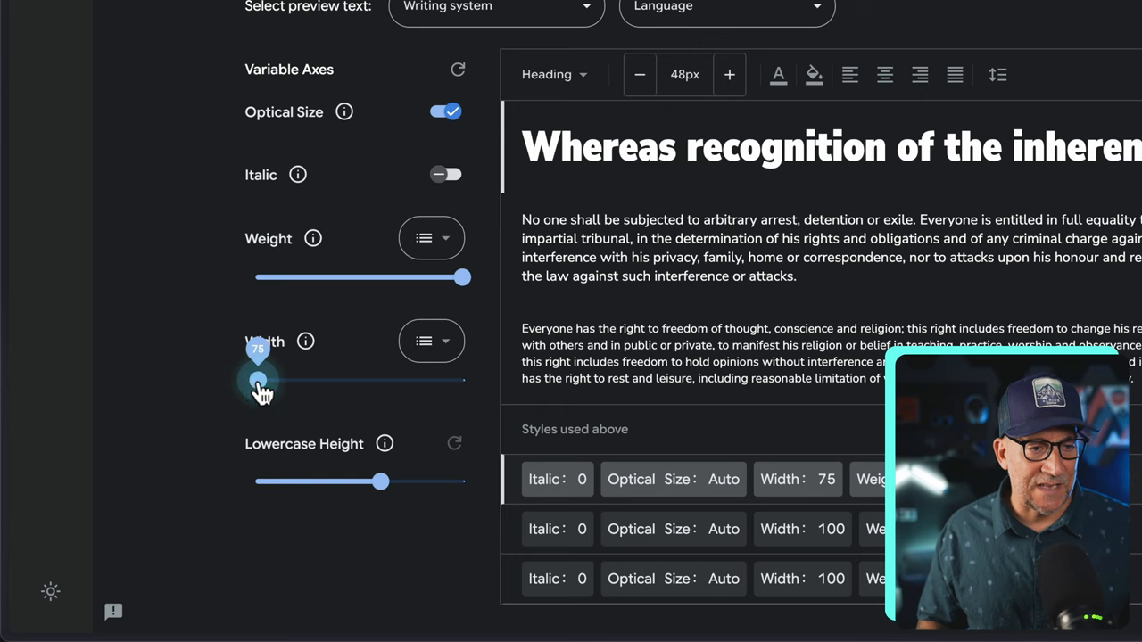
pyautogui.moveTo(259, 380); pyautogui.dragTo(465, 380)
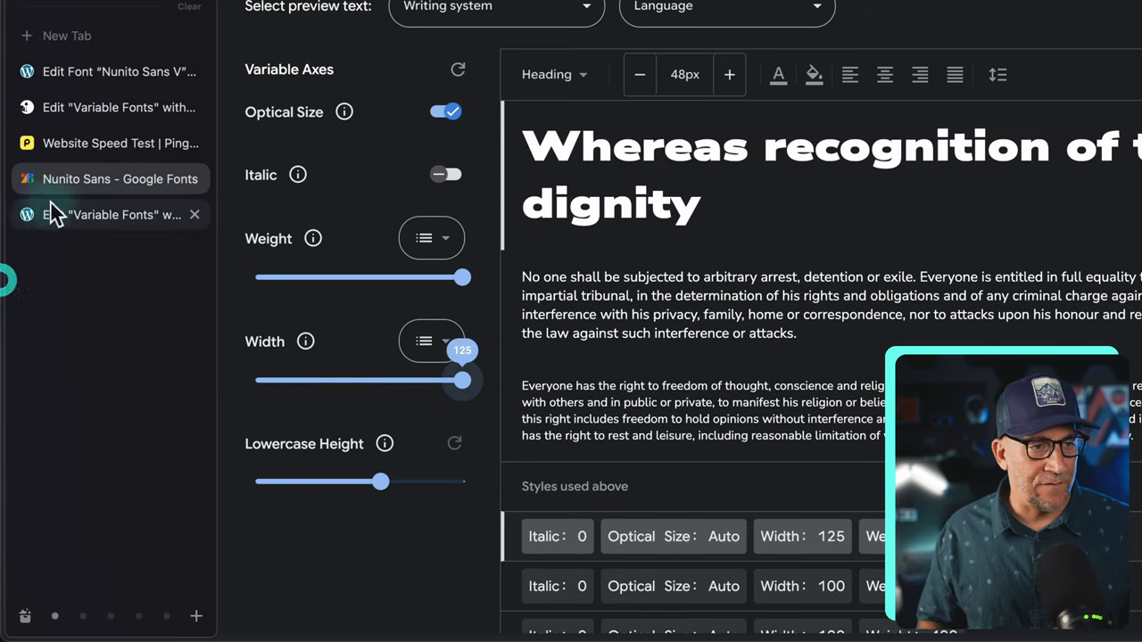
pyautogui.click(110, 214)
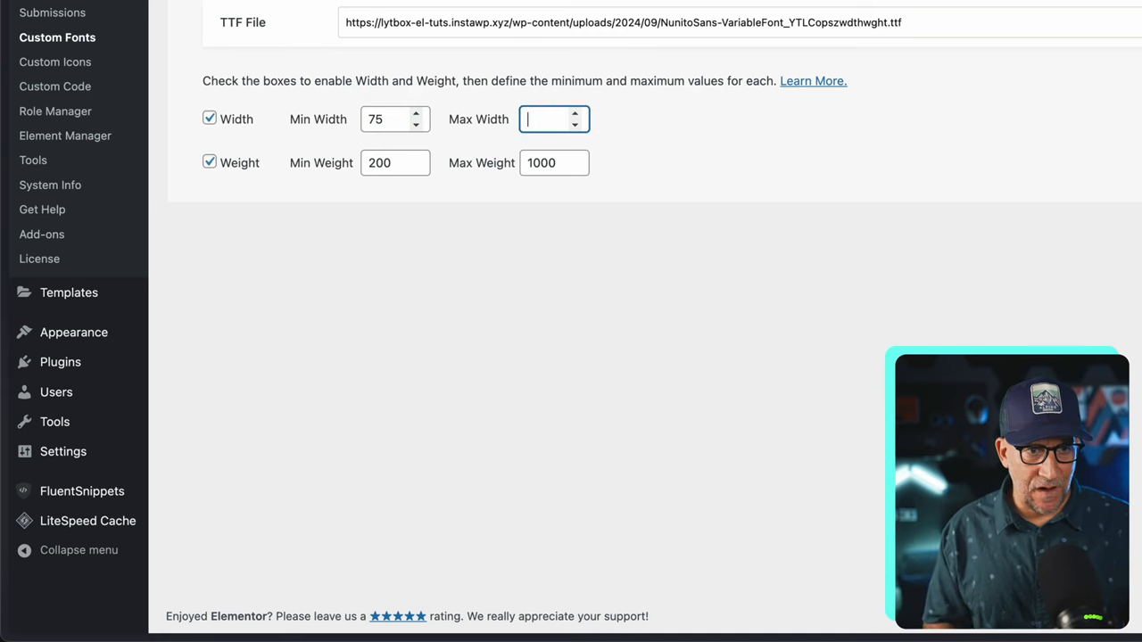
# Enter 125 as the maximum width of the Nunito Sans V variable font
pyautogui.write('125')
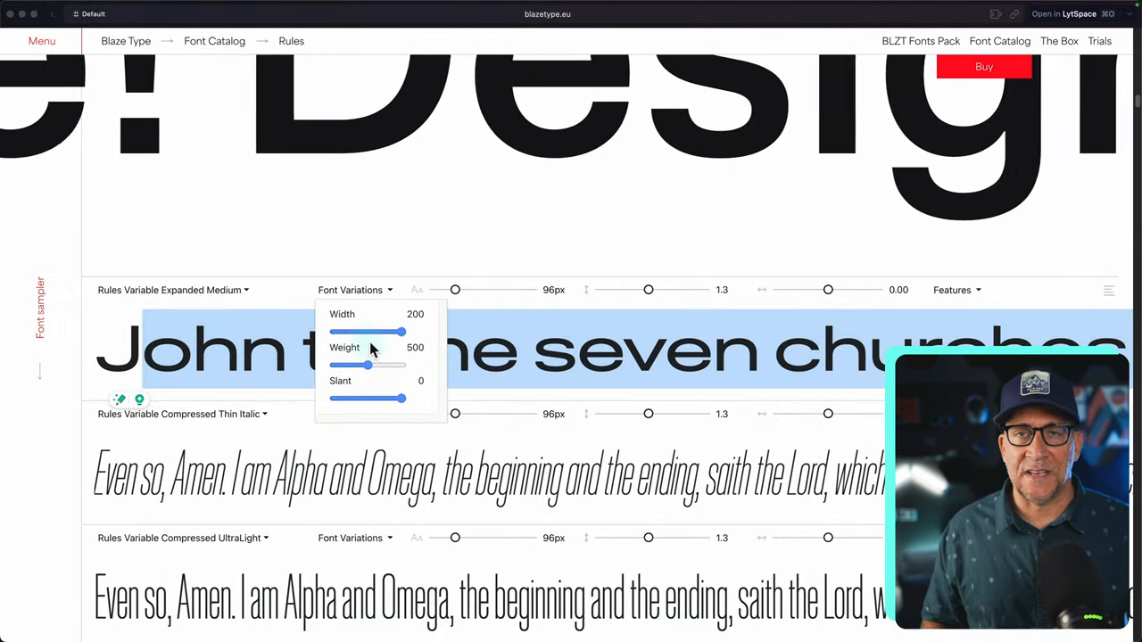
# Try the Rules sample at width 94, its narrowest and full widths, then a heavier weight
pyautogui.moveTo(400, 332); pyautogui.dragTo(360, 332)
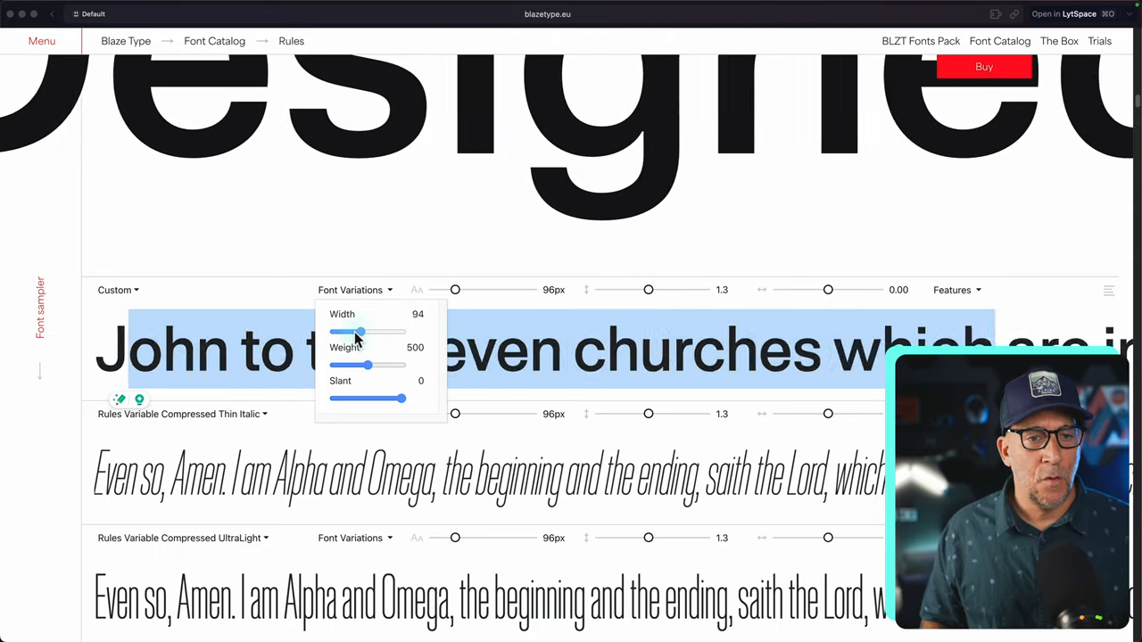
pyautogui.moveTo(360, 332); pyautogui.dragTo(336, 332)
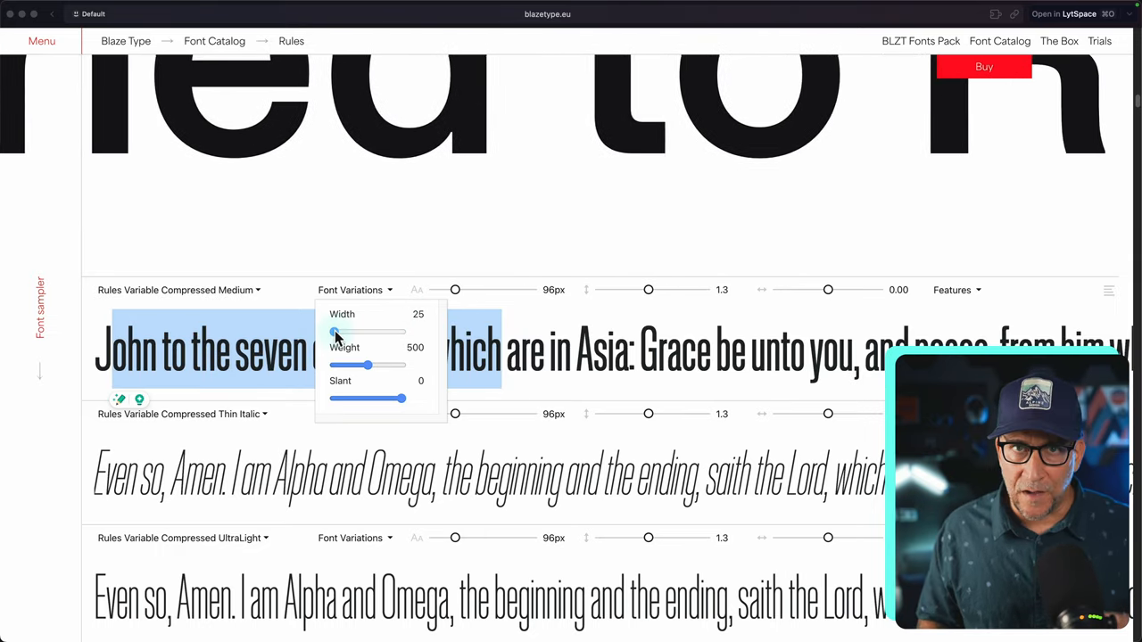
pyautogui.moveTo(336, 330); pyautogui.dragTo(403, 330)
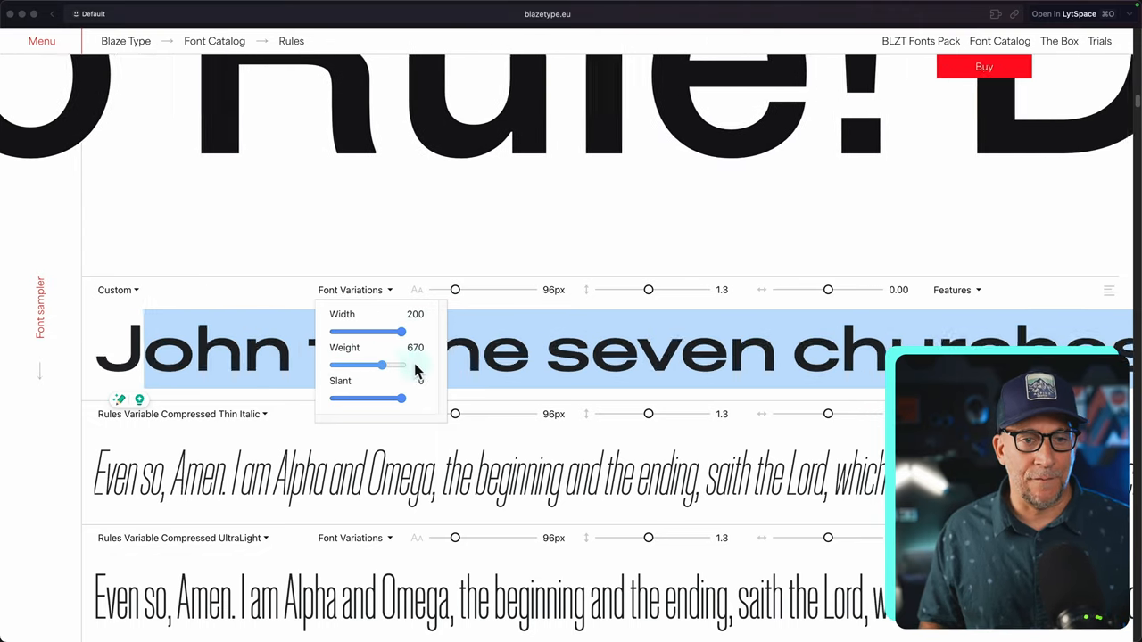
pyautogui.moveTo(382, 365); pyautogui.dragTo(401, 366)
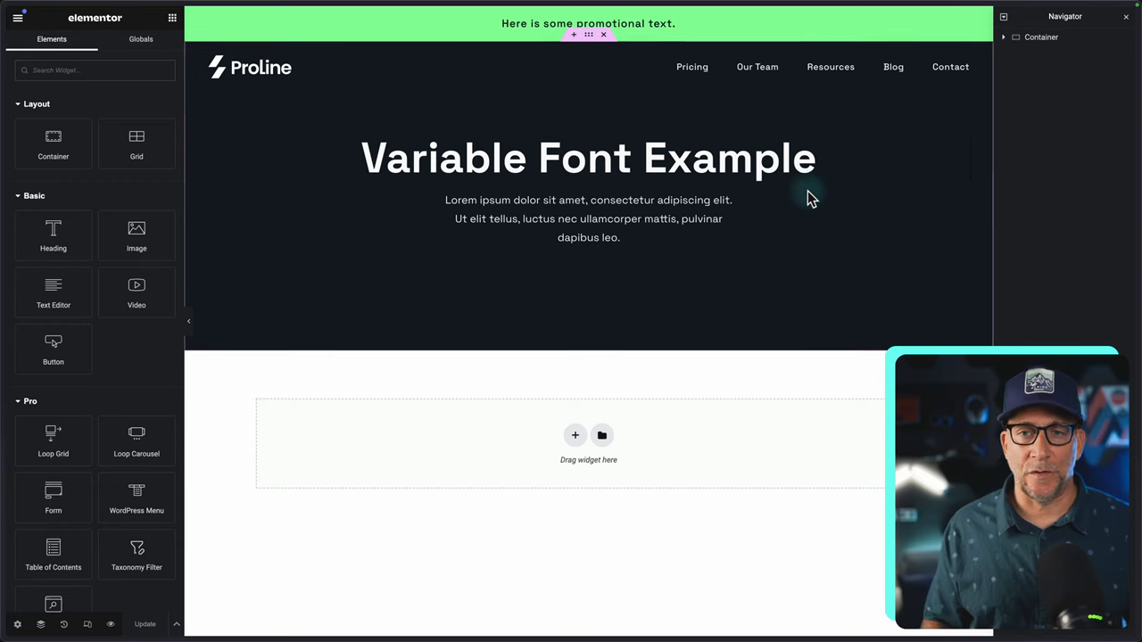
# Style the Variable Font Example heading with the Nunito Sans V family
pyautogui.click(589, 157)
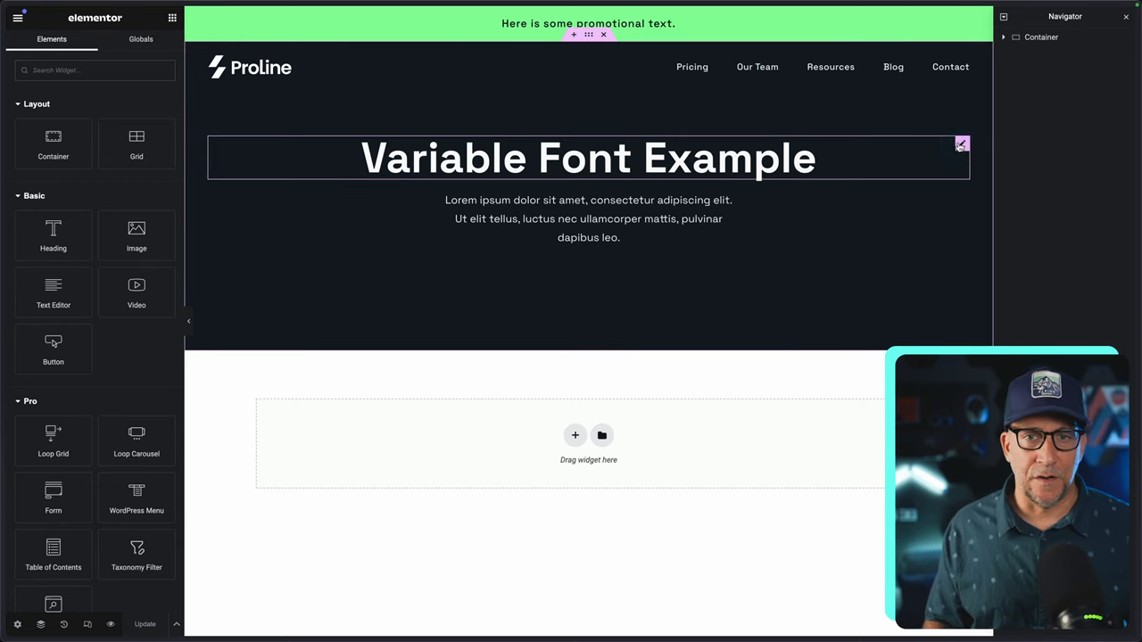
pyautogui.click(589, 157)
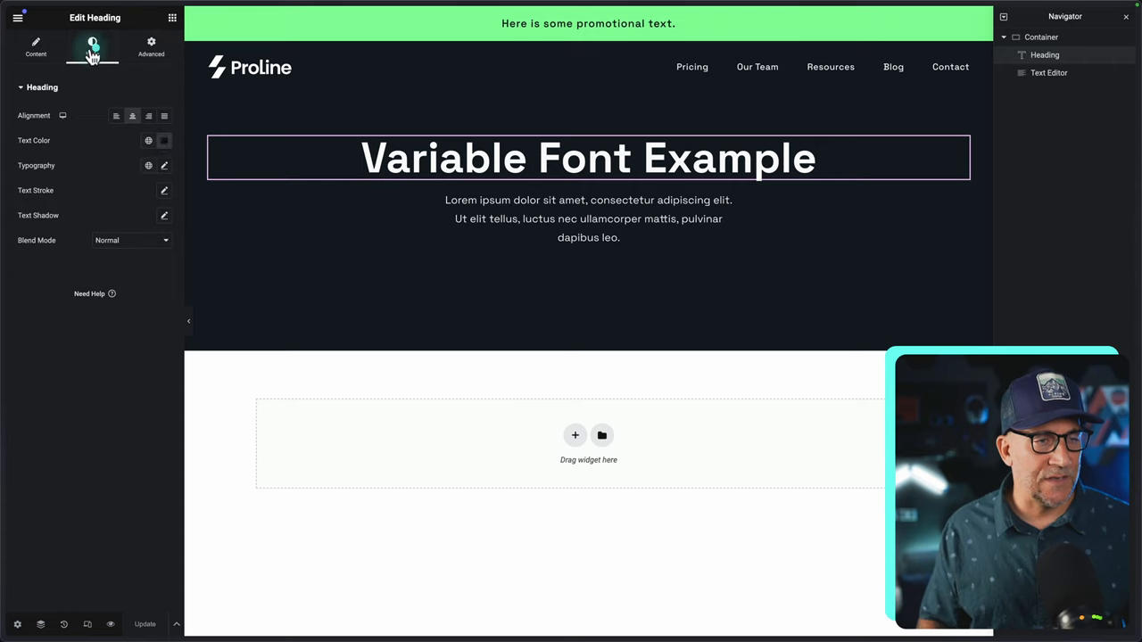
pyautogui.click(164, 165)
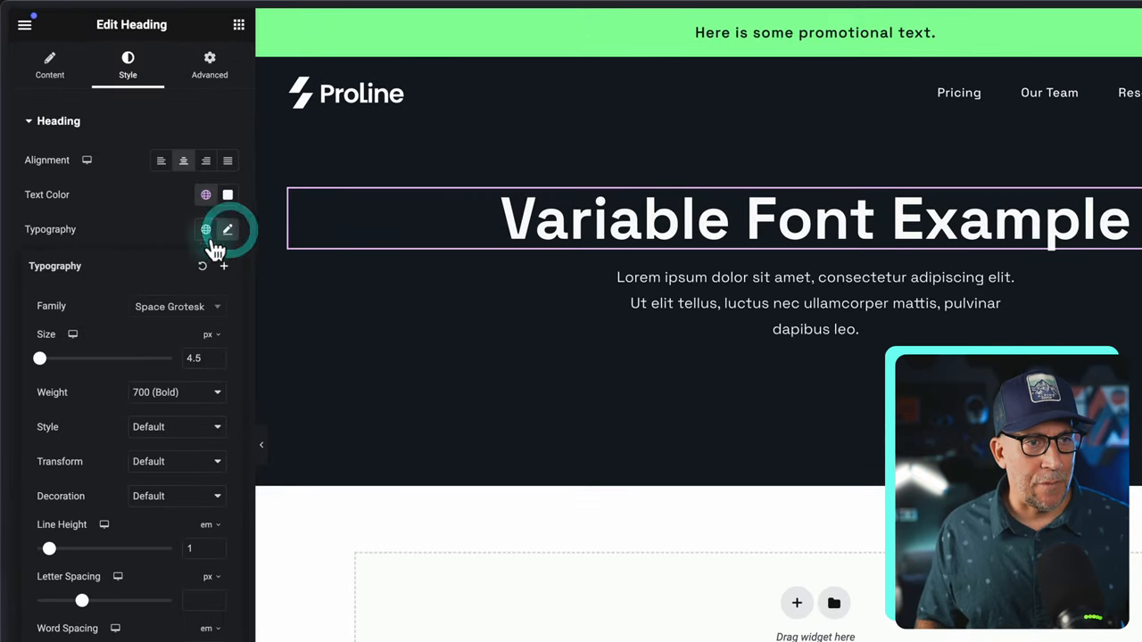
pyautogui.click(175, 307)
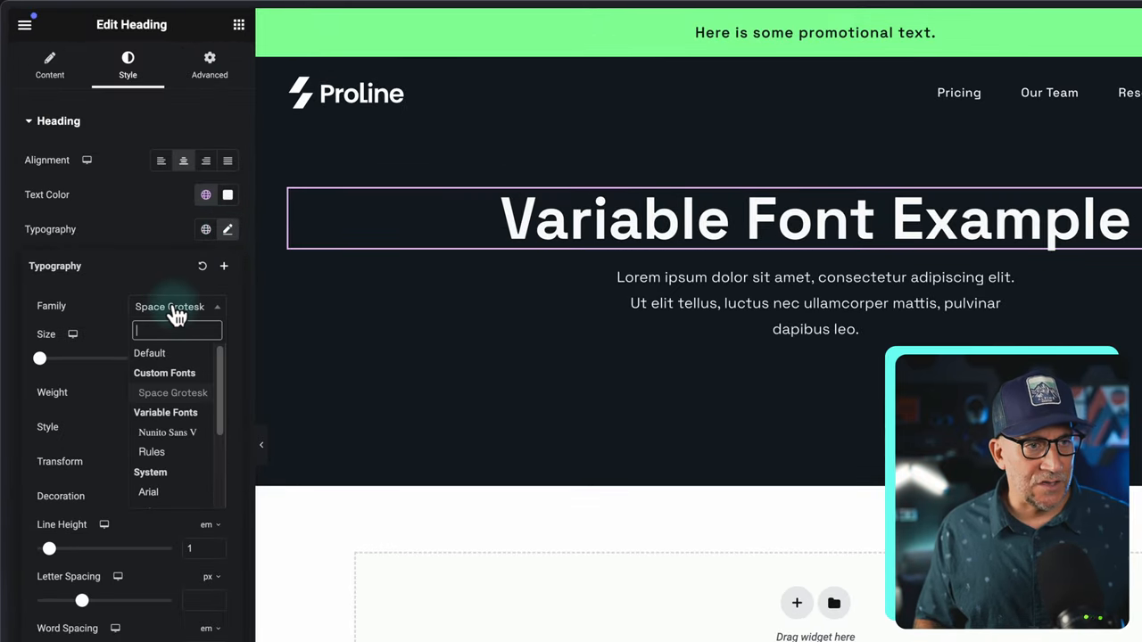
pyautogui.moveTo(179, 384)
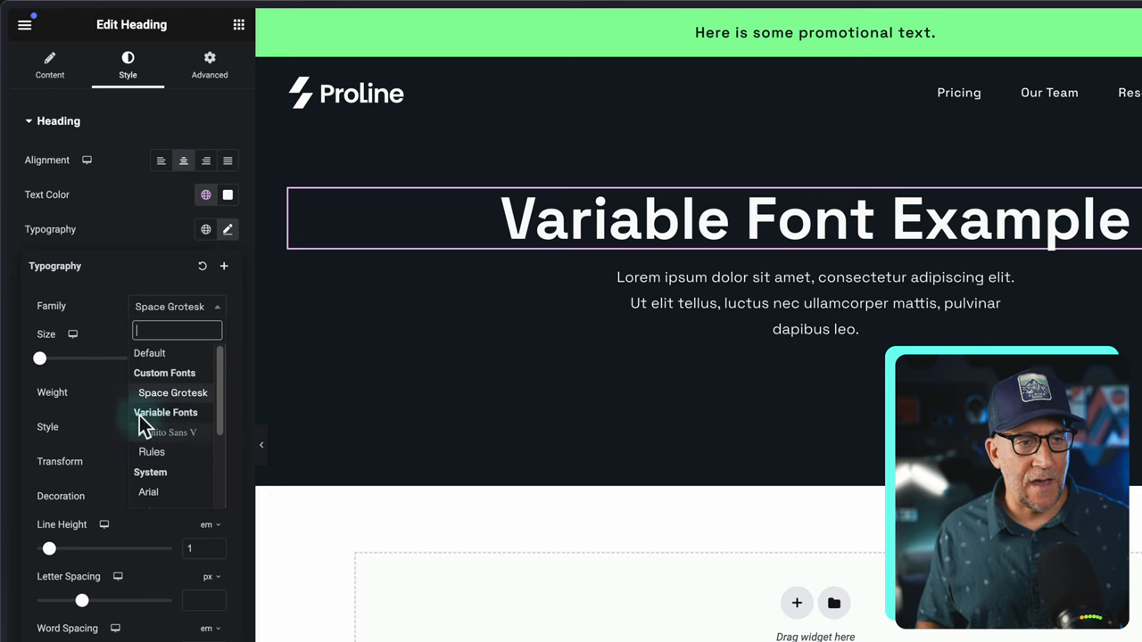
pyautogui.moveTo(157, 437)
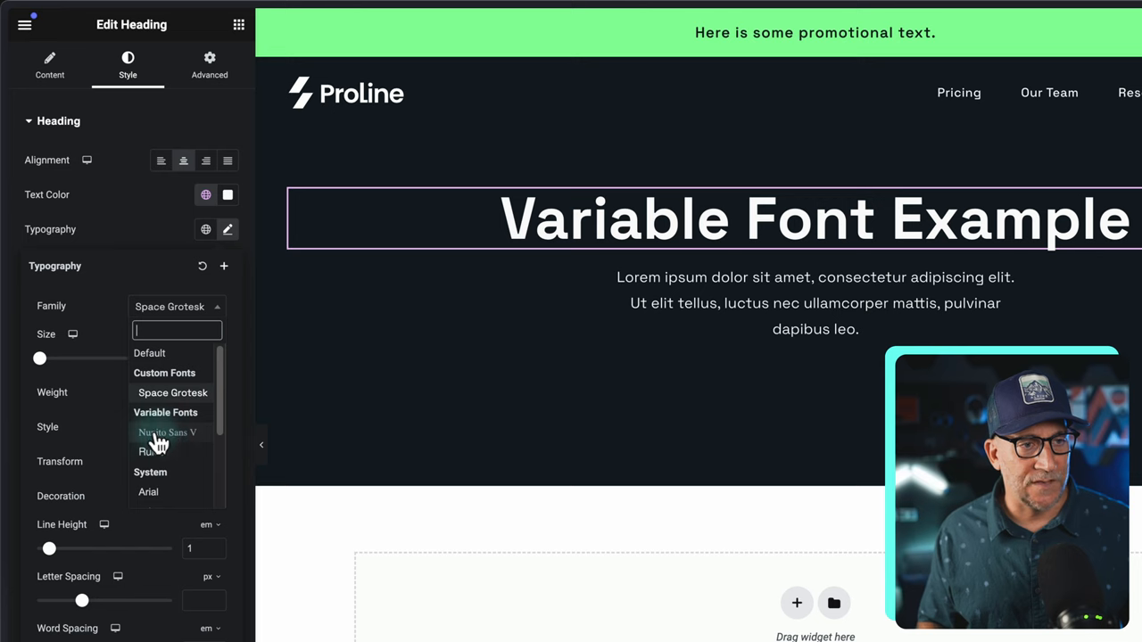
pyautogui.click(167, 432)
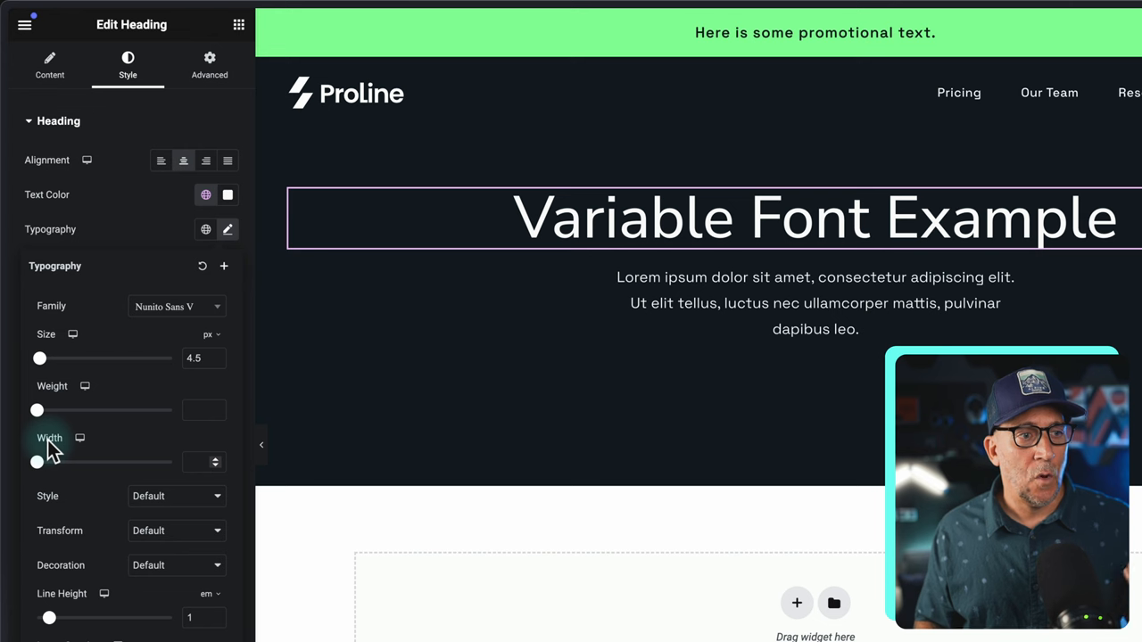
# Try heading weights from 1000 down to 200 and widths around 99 and wider
pyautogui.moveTo(36, 409); pyautogui.dragTo(54, 409)
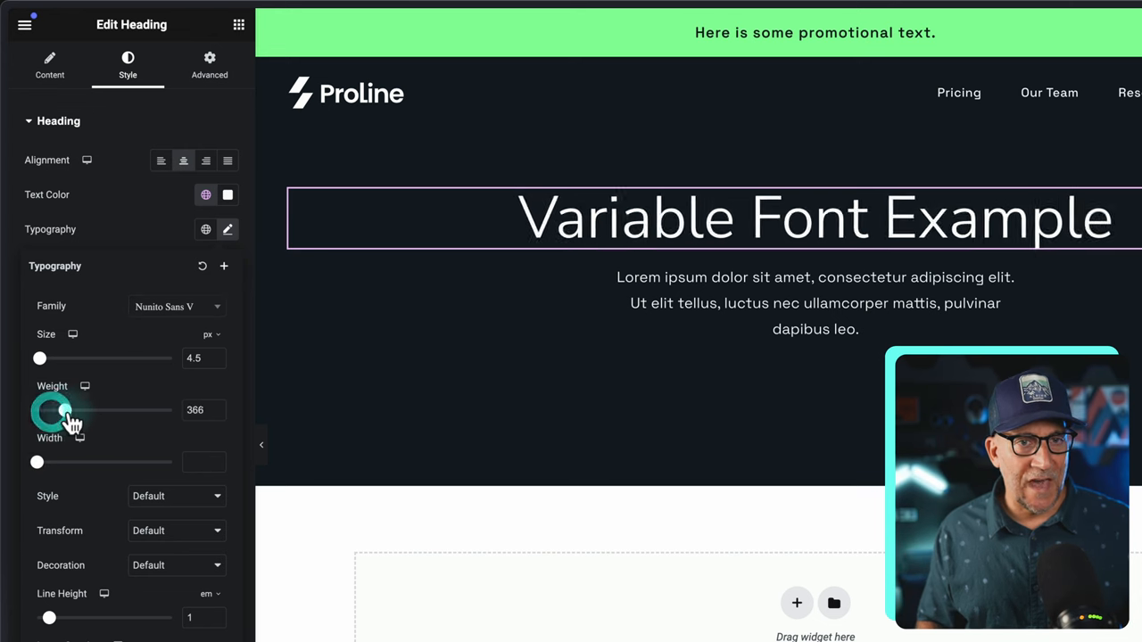
pyautogui.moveTo(53, 409); pyautogui.dragTo(172, 409)
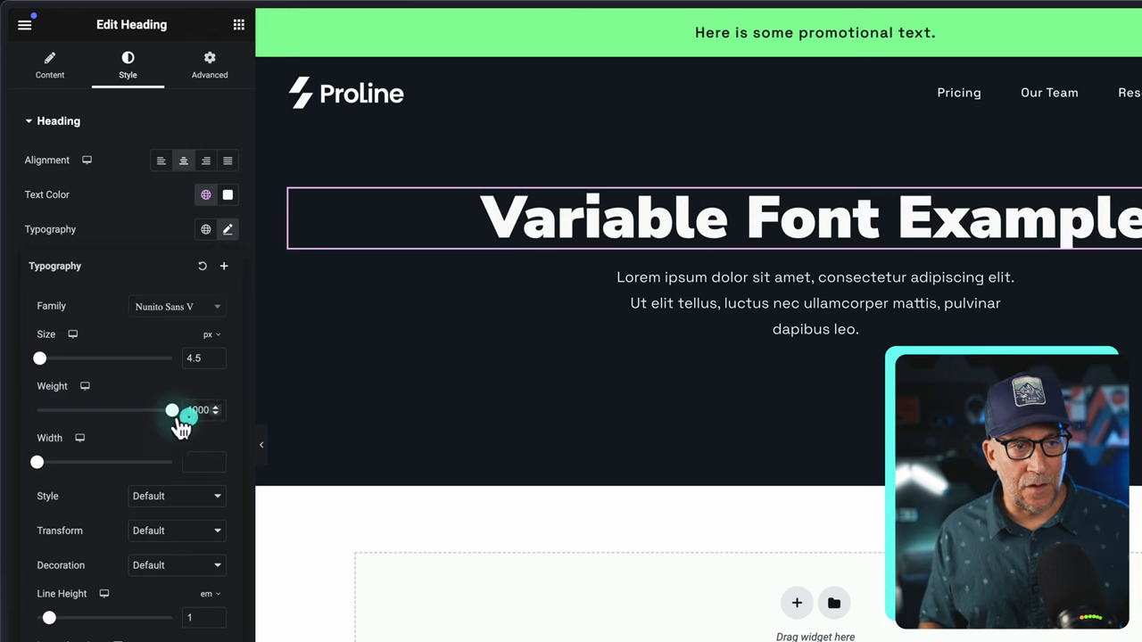
pyautogui.moveTo(172, 410); pyautogui.dragTo(141, 410)
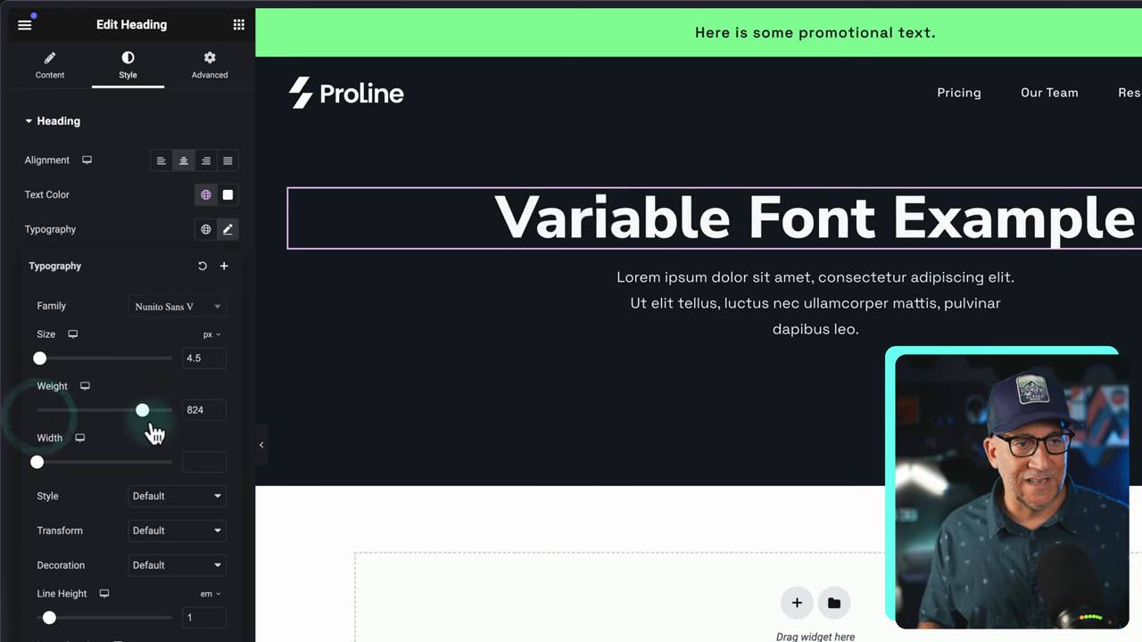
pyautogui.moveTo(141, 408); pyautogui.dragTo(166, 409)
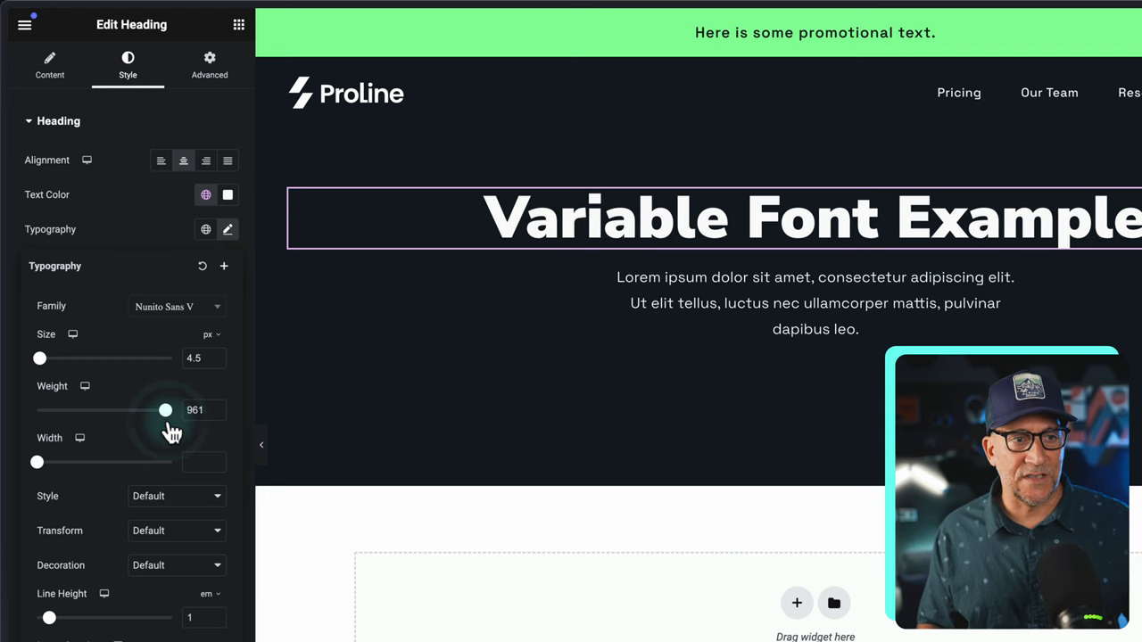
pyautogui.moveTo(164, 408); pyautogui.dragTo(37, 409)
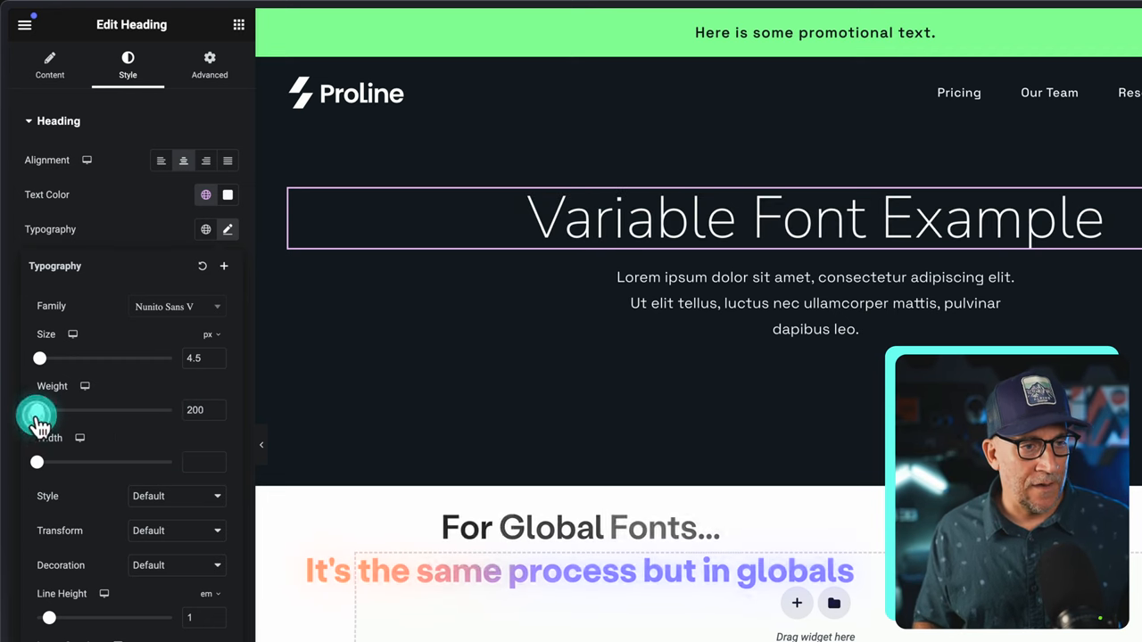
pyautogui.moveTo(35, 462); pyautogui.dragTo(103, 462)
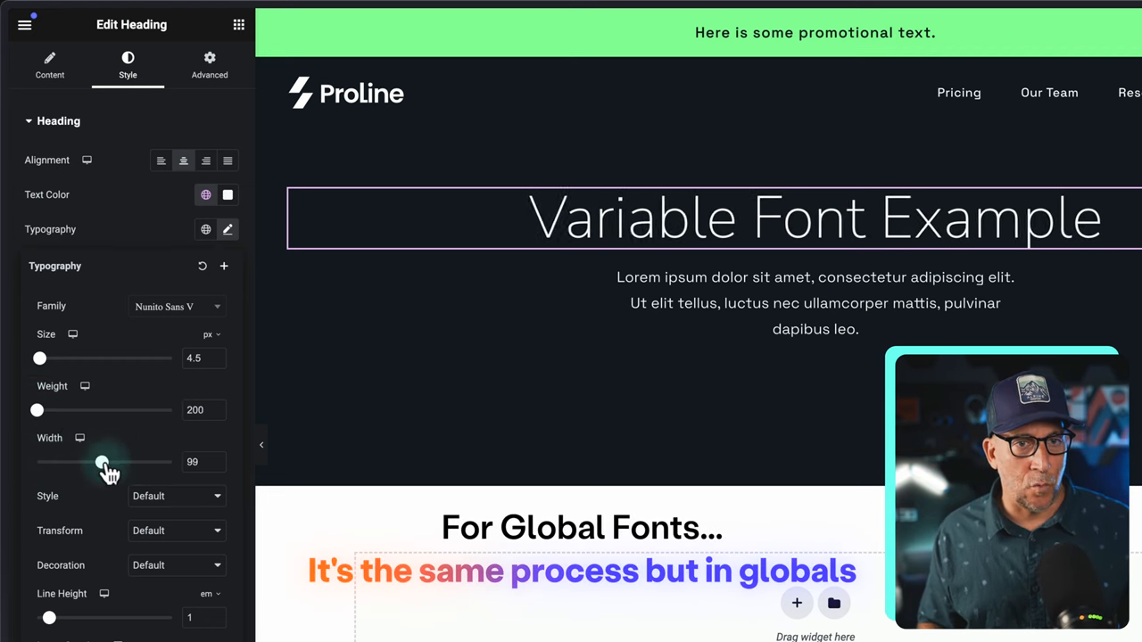
pyautogui.moveTo(104, 461); pyautogui.dragTo(171, 460)
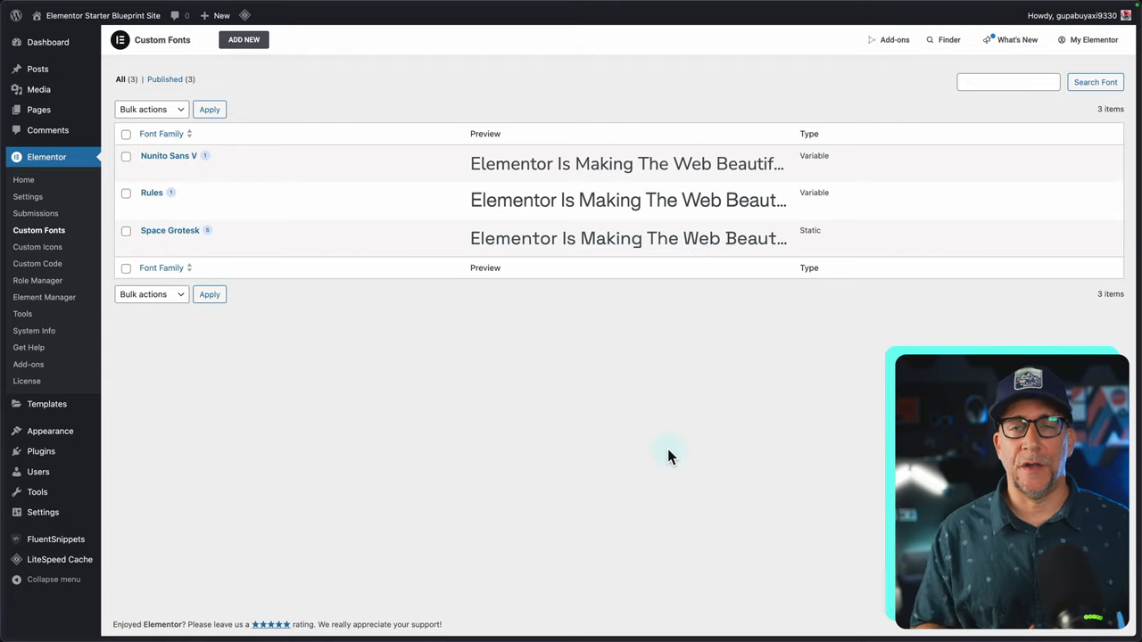
pyautogui.moveTo(312, 289)
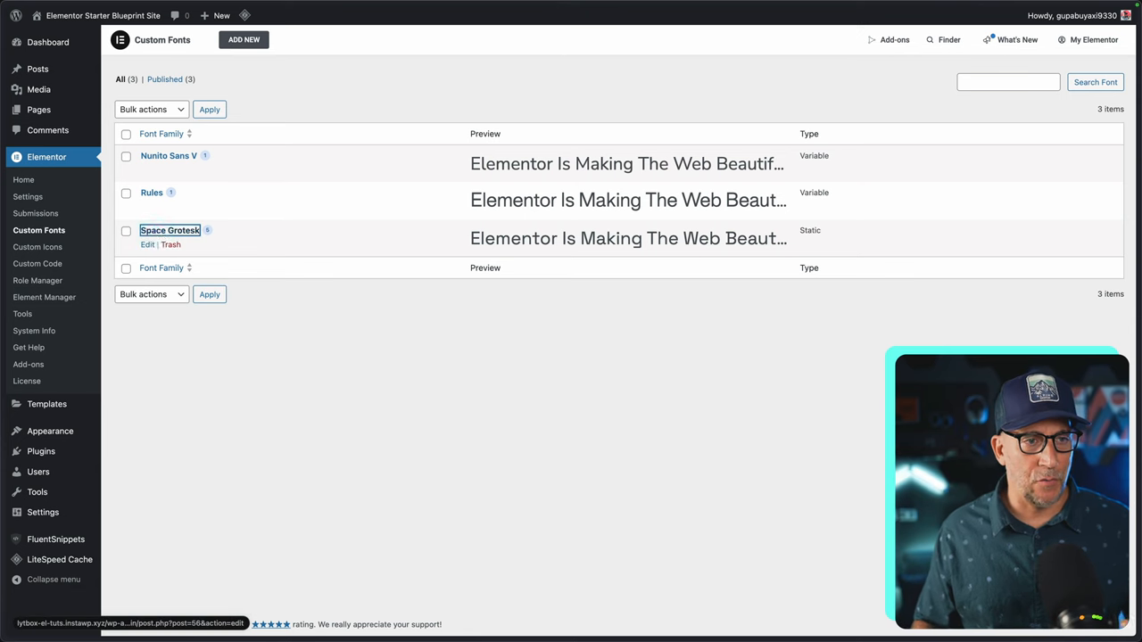
# Show Space Grotesk's five static files at weights 300 through 700
pyautogui.click(168, 230)
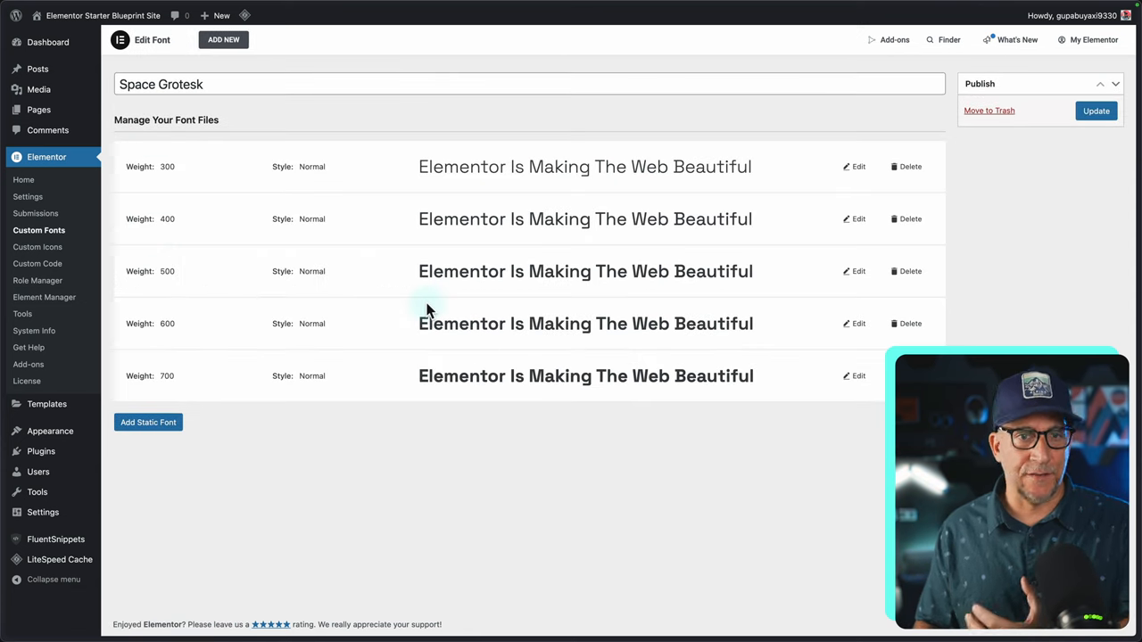
pyautogui.moveTo(496, 432)
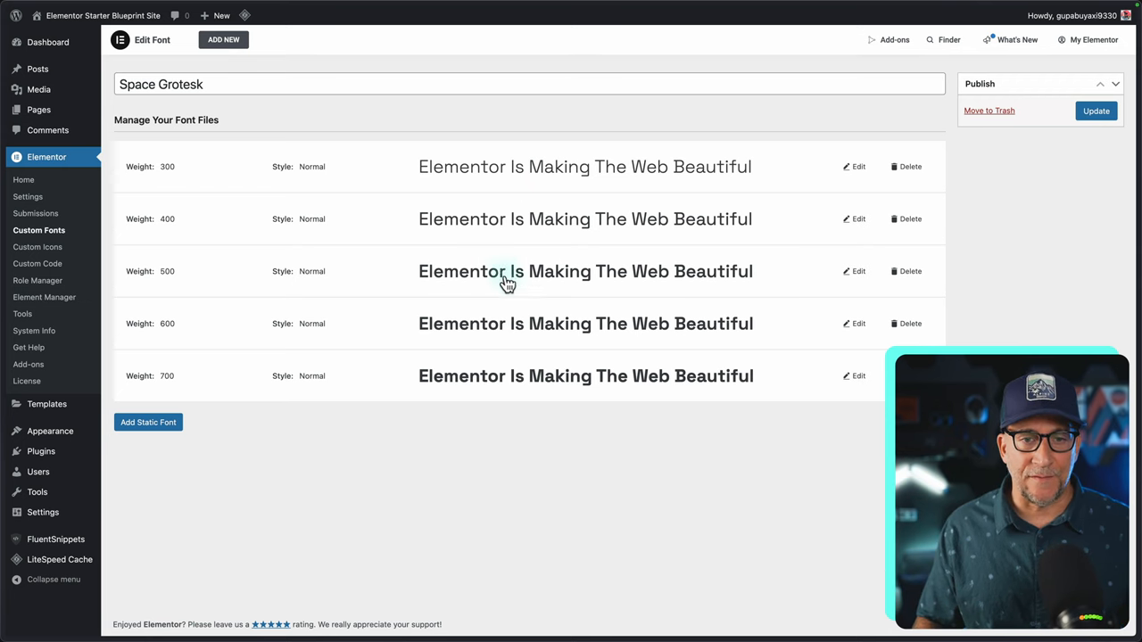
pyautogui.moveTo(612, 193)
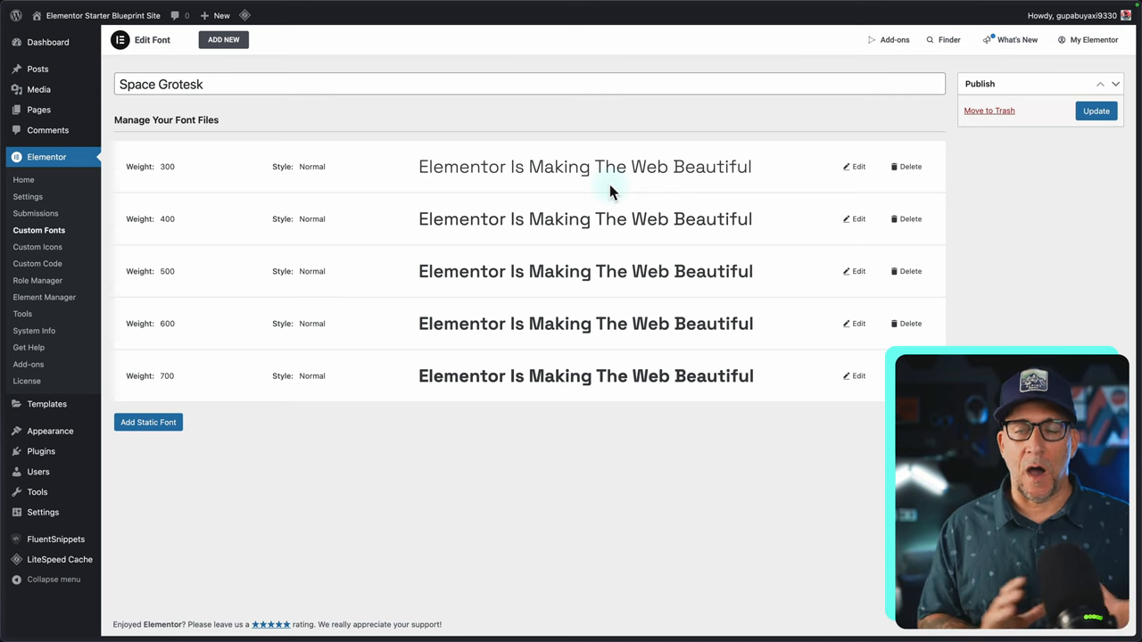
pyautogui.moveTo(575, 411)
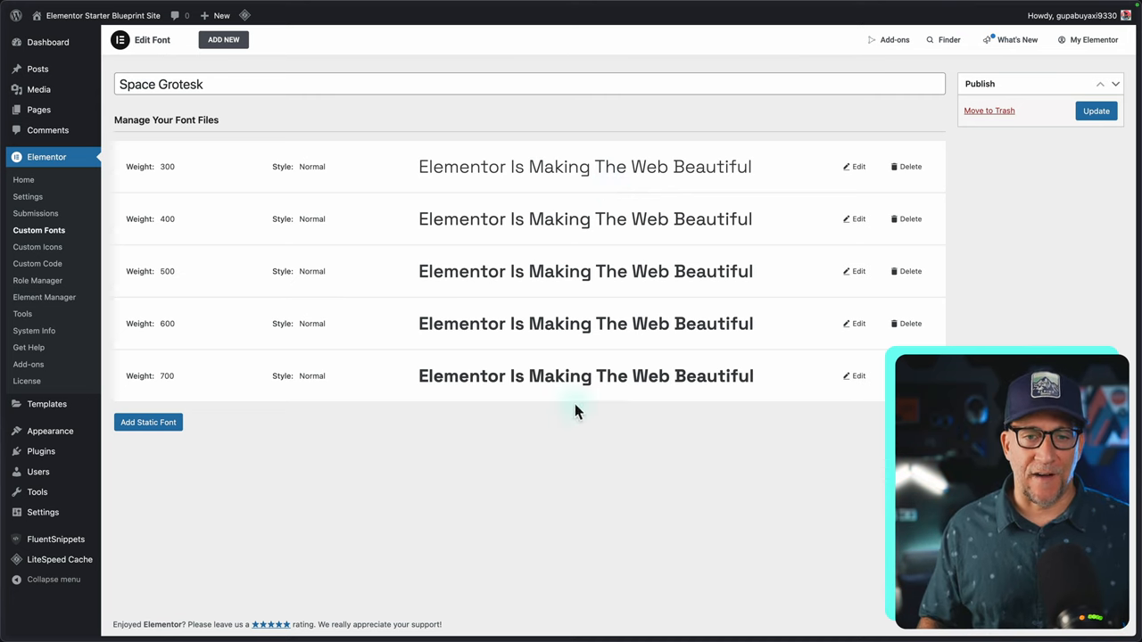
pyautogui.moveTo(486, 484)
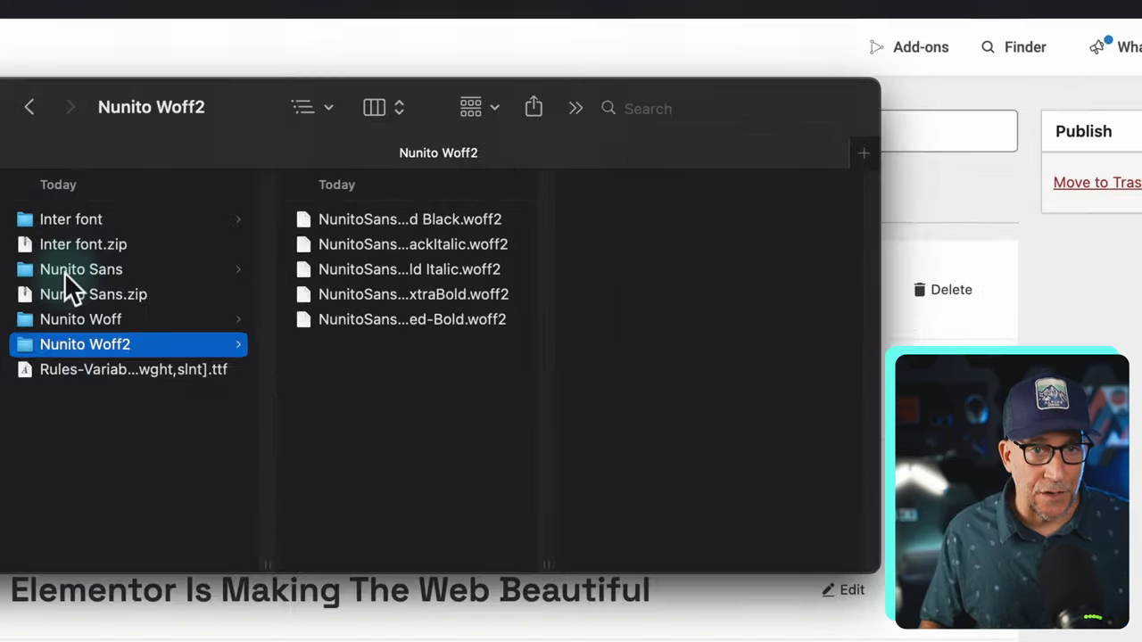
# Check the 569 KB variable Nunito Sans TTF, then browse the static folder's 160 files
pyautogui.click(80, 268)
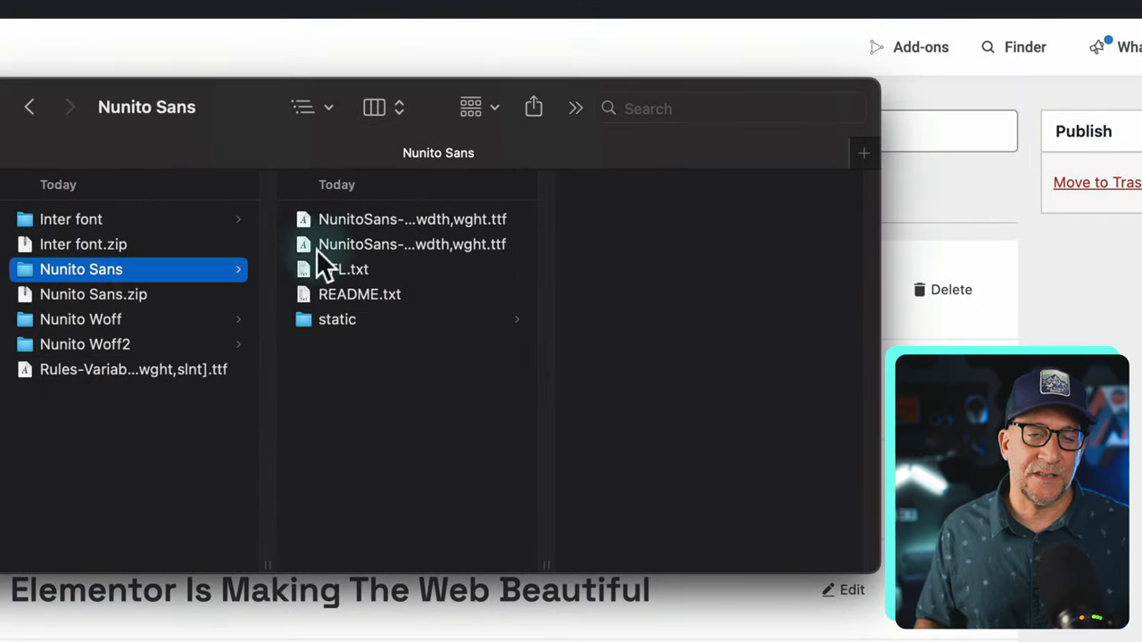
pyautogui.click(410, 243)
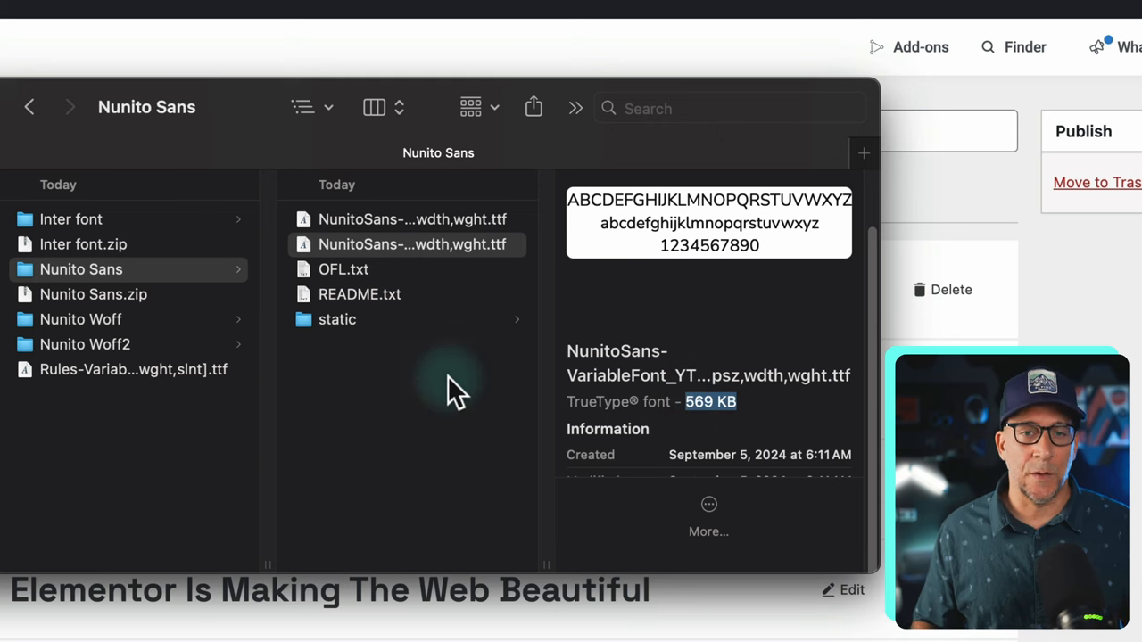
pyautogui.moveTo(348, 335)
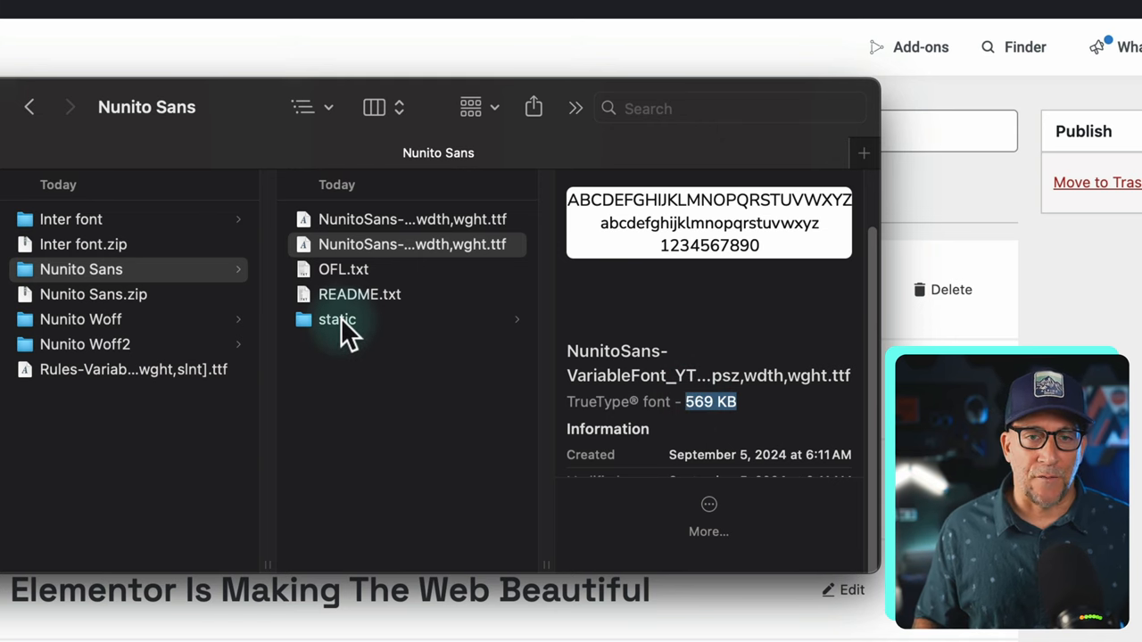
pyautogui.click(338, 319)
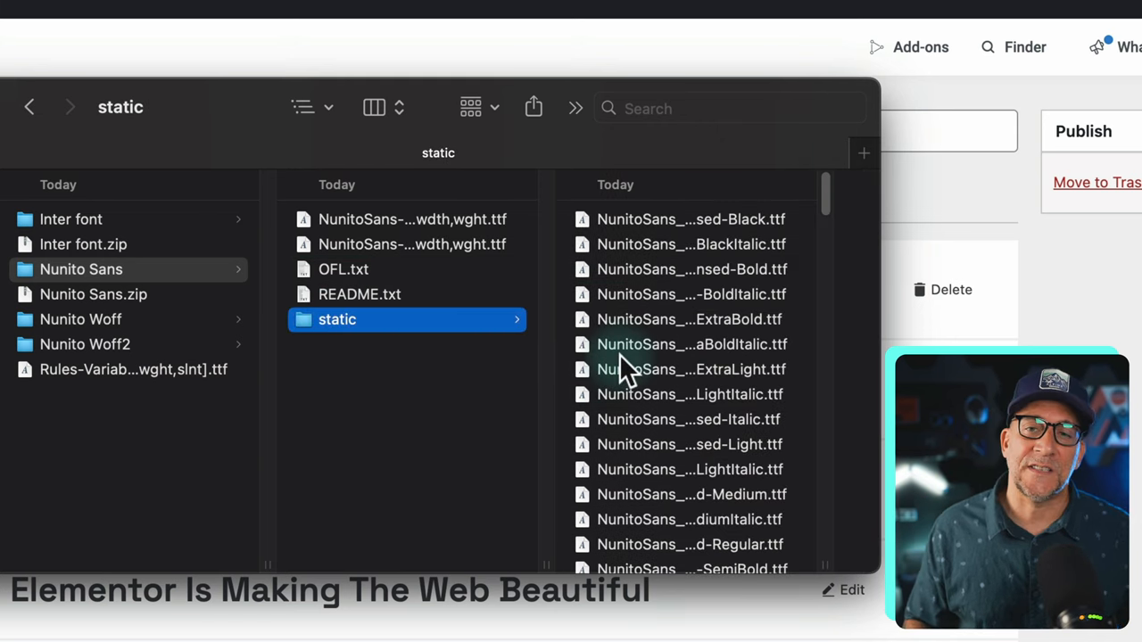
pyautogui.scroll(-3)
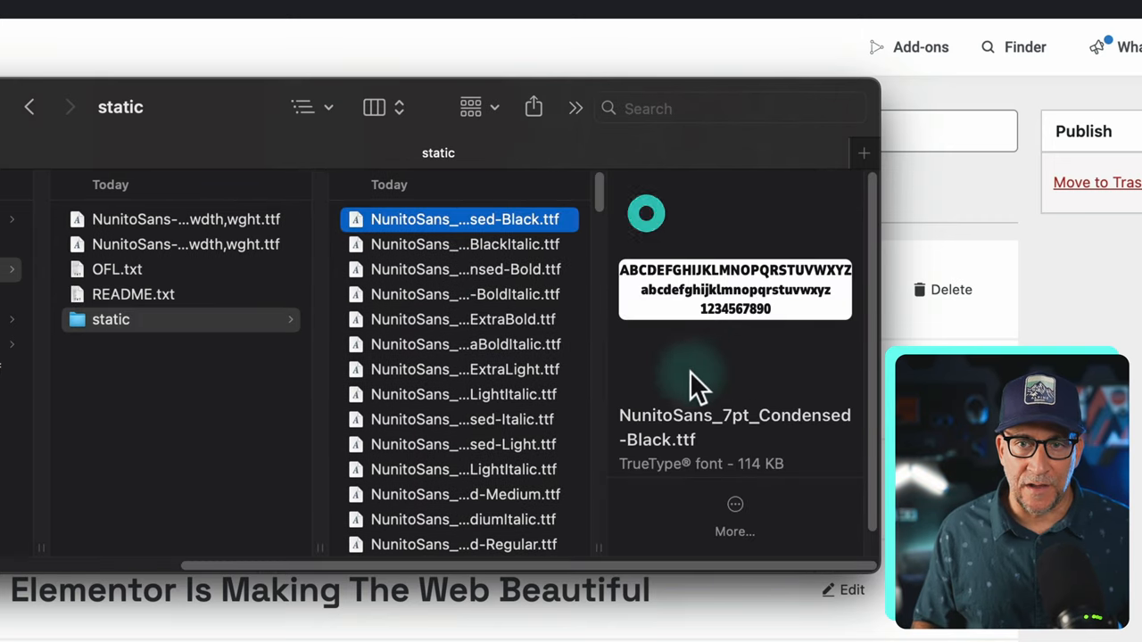
pyautogui.scroll(-3)
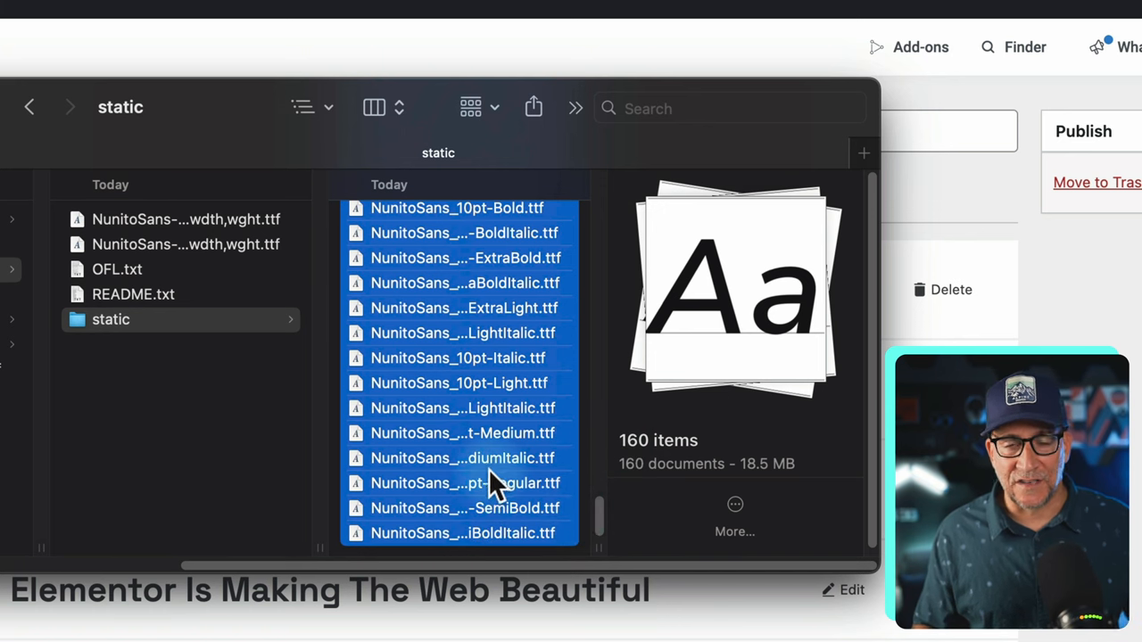
pyautogui.scroll(3)
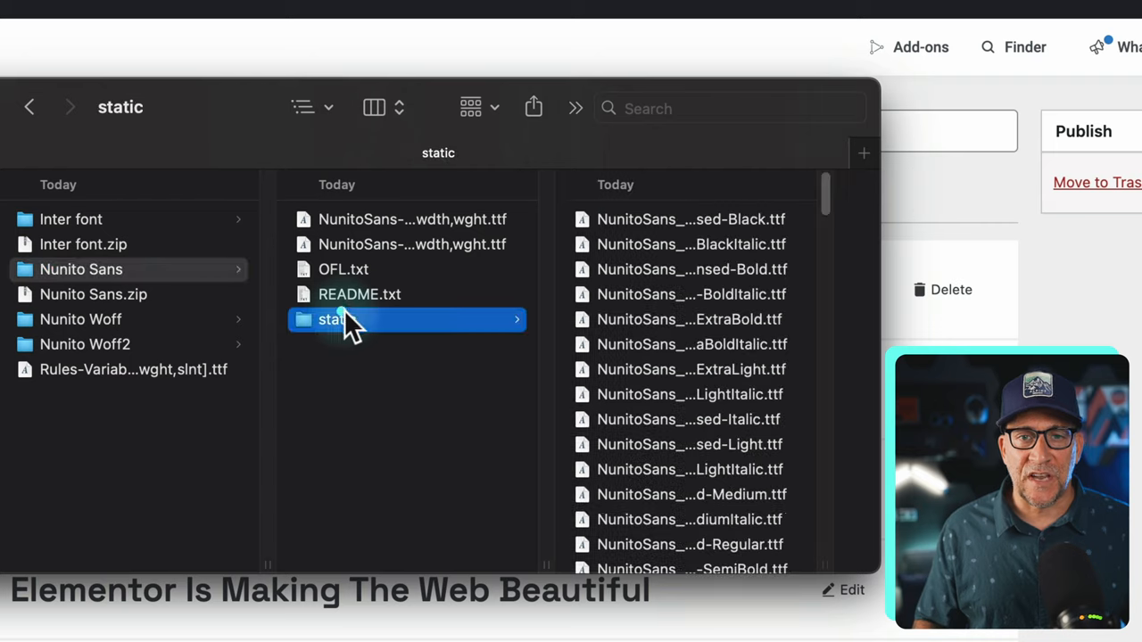
pyautogui.moveTo(610, 223)
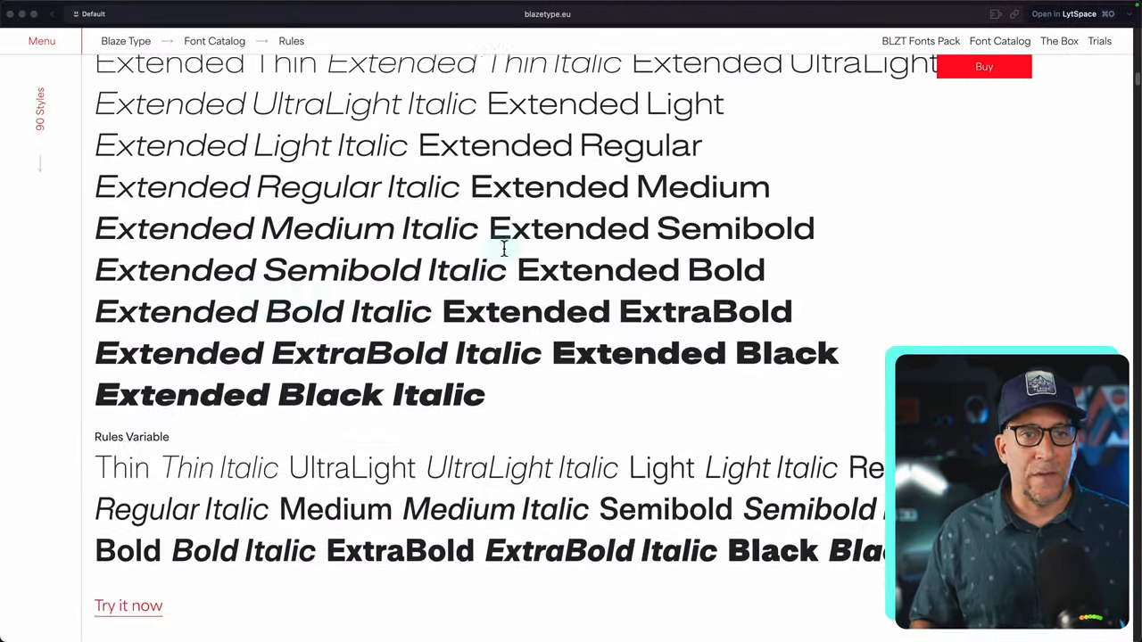
pyautogui.scroll(3)
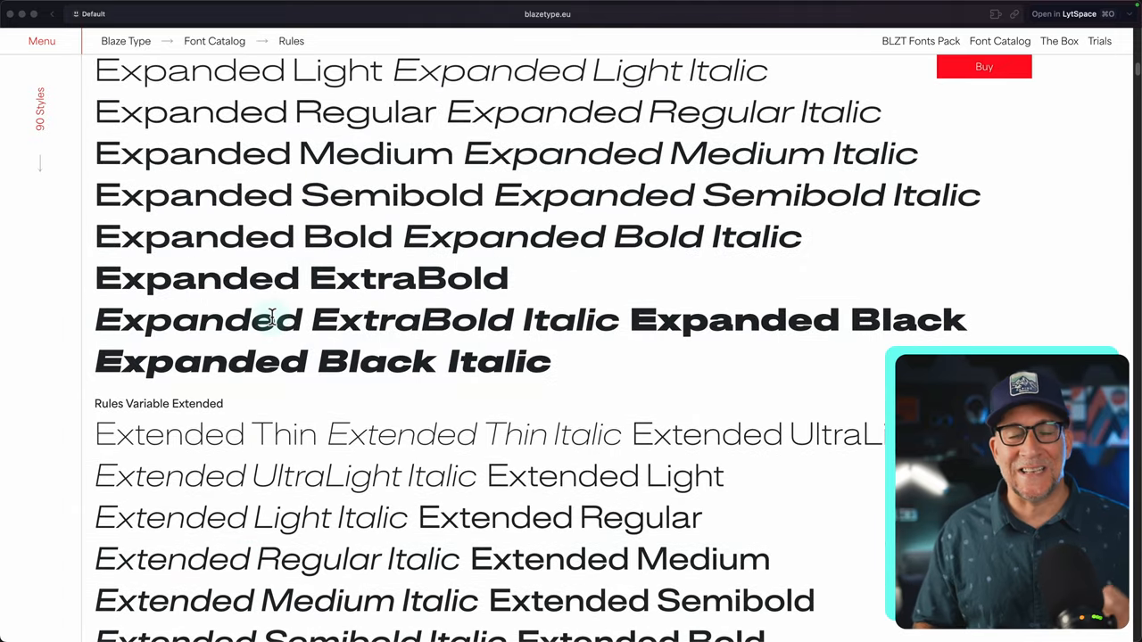
pyautogui.scroll(3)
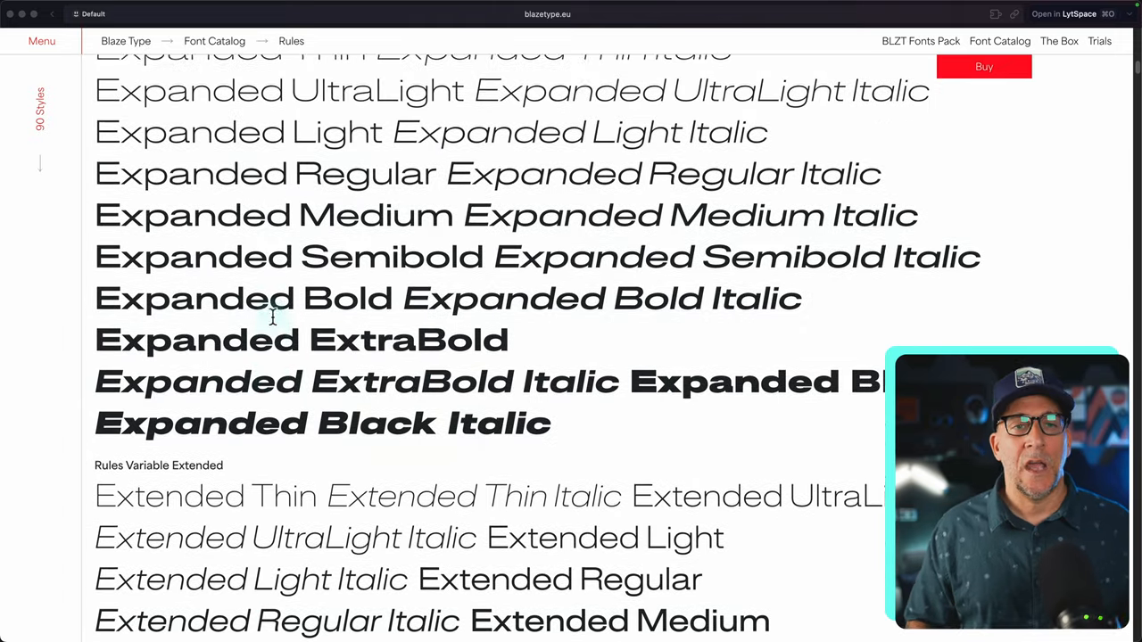
pyautogui.scroll(3)
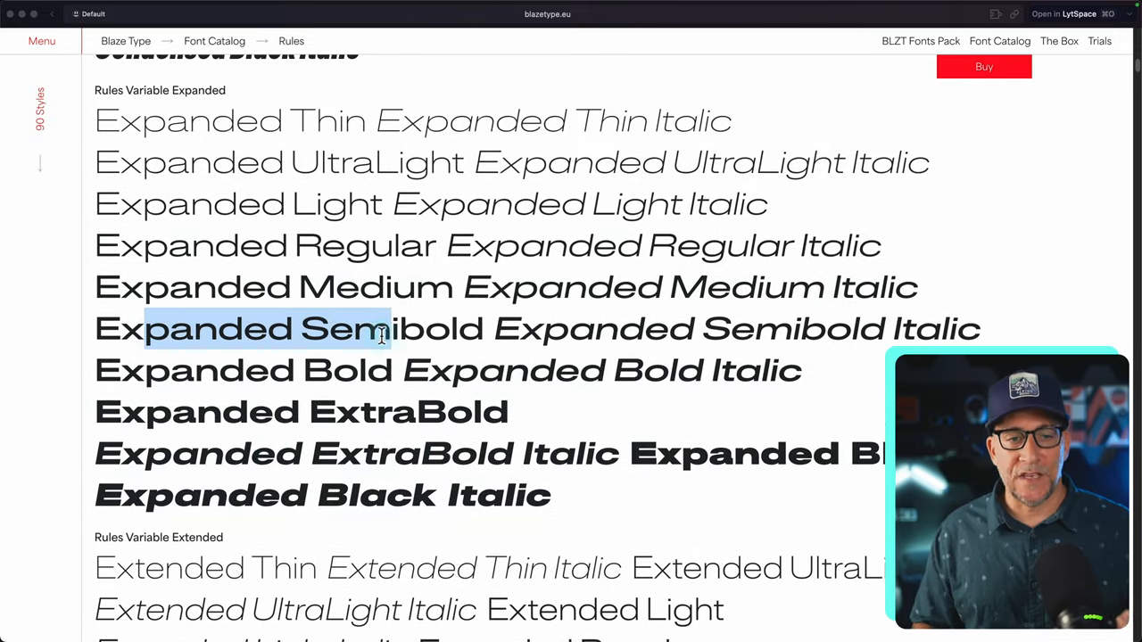
pyautogui.scroll(3)
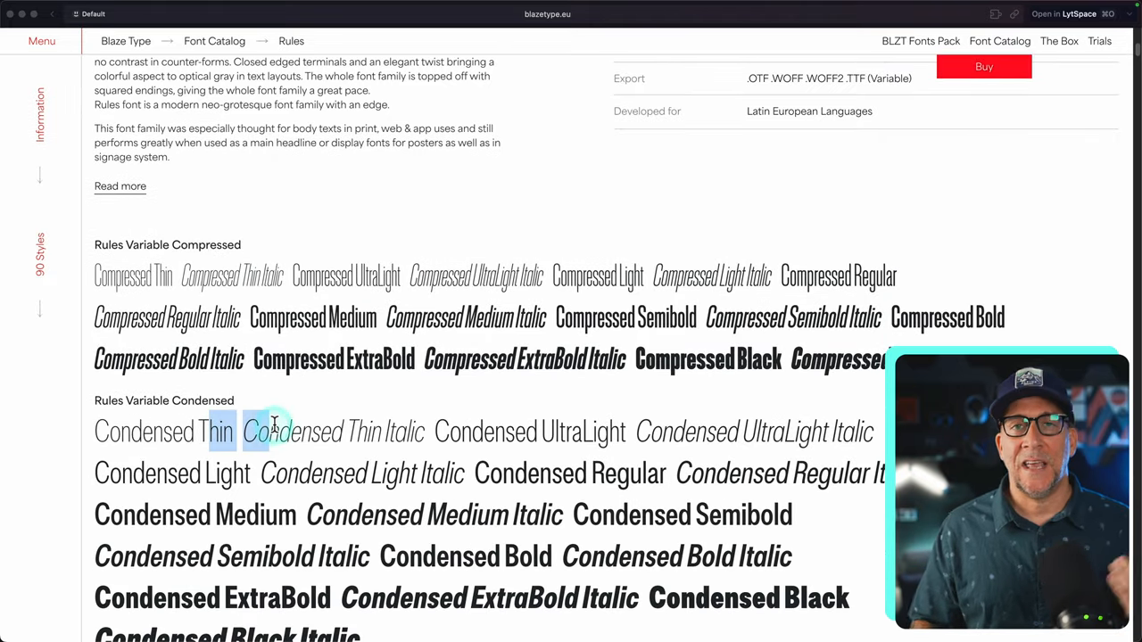
pyautogui.scroll(-3)
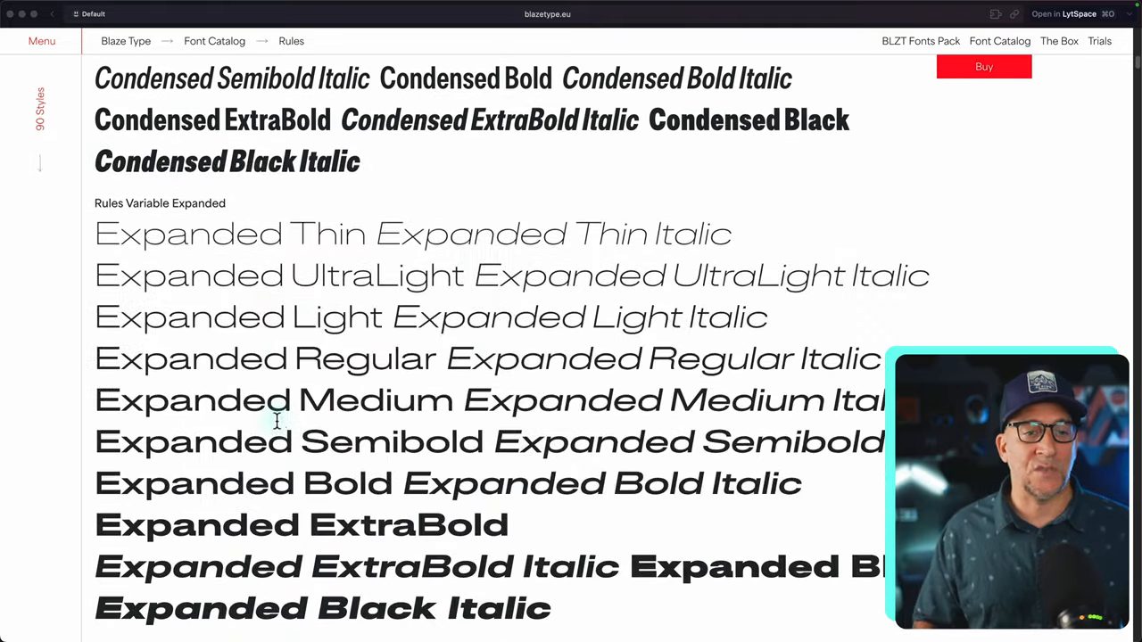
pyautogui.scroll(3)
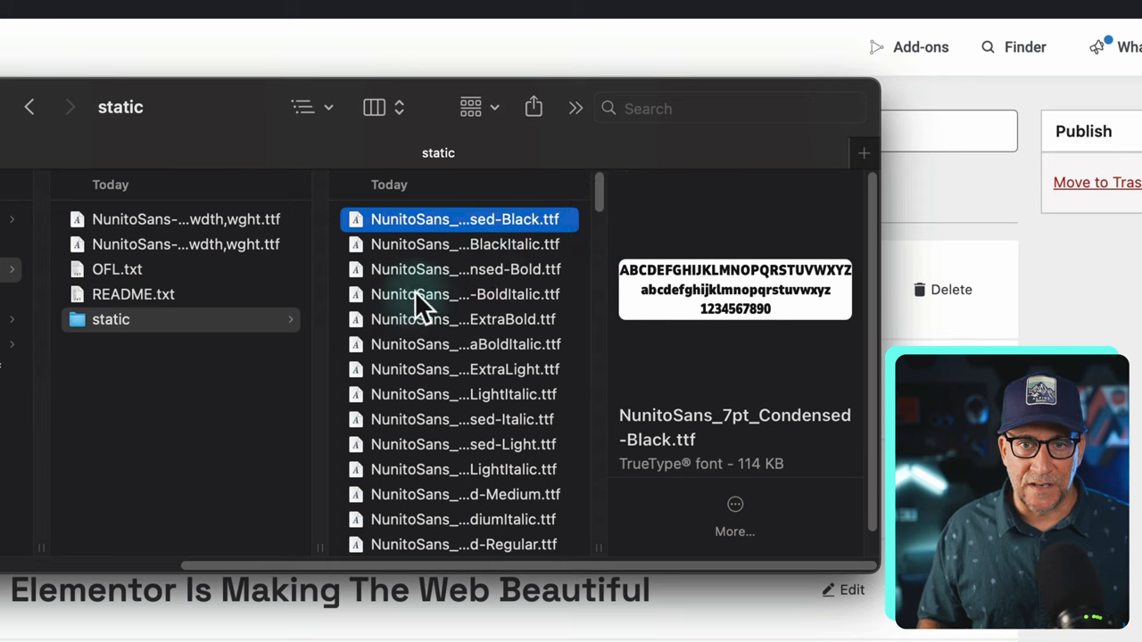
# Select five static Nunito Sans TTFs together, totalling 576 KB
pyautogui.click(464, 318)
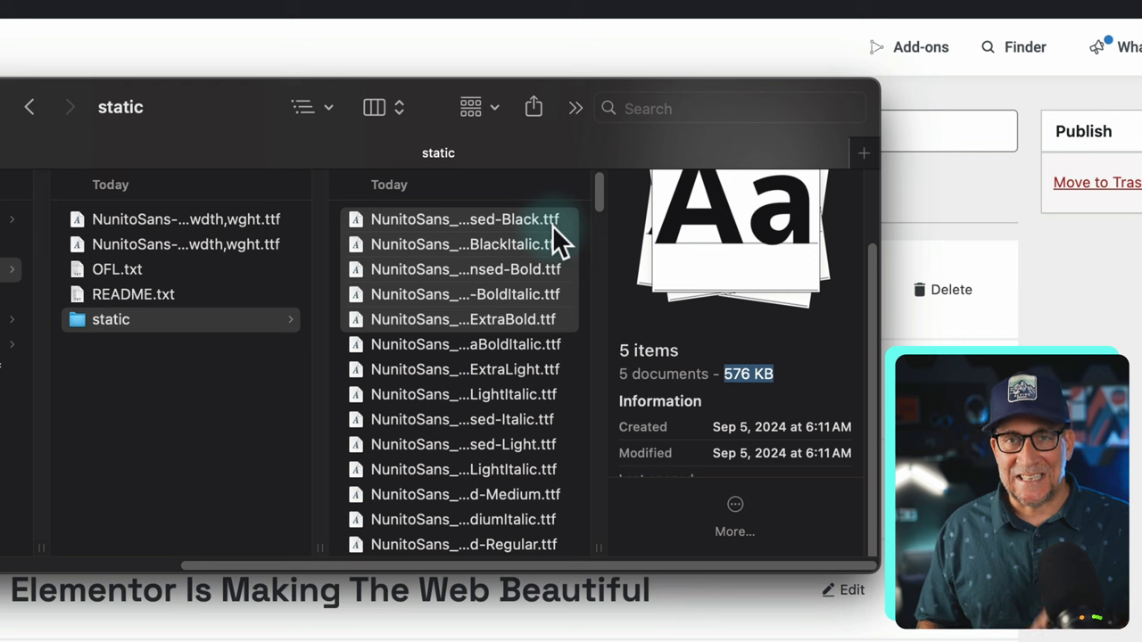
pyautogui.moveTo(557, 250)
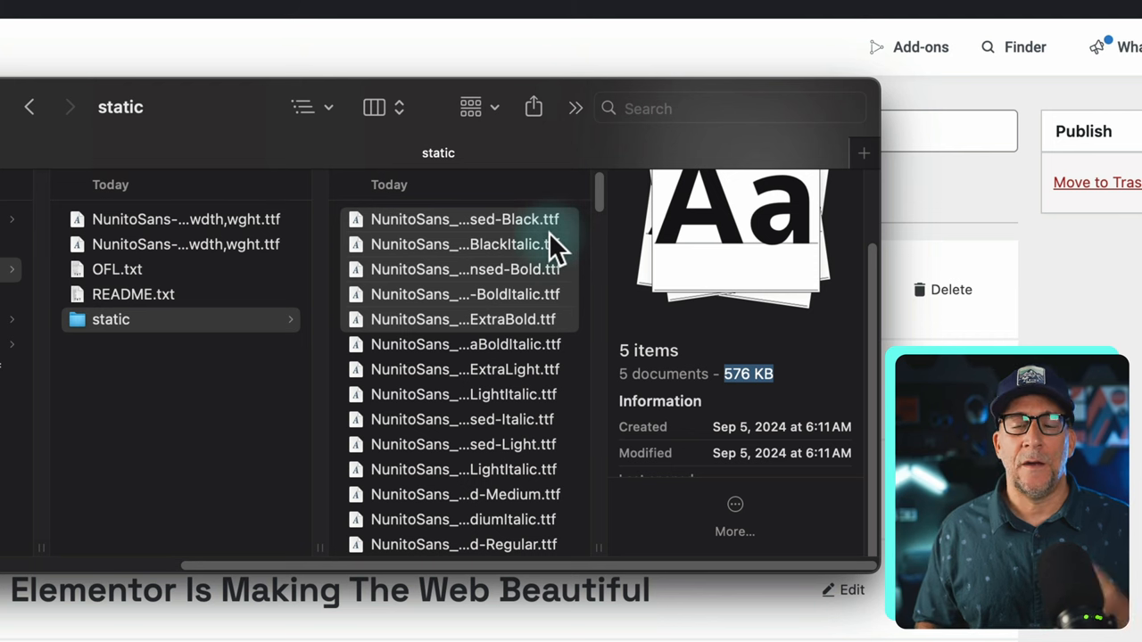
pyautogui.moveTo(282, 357)
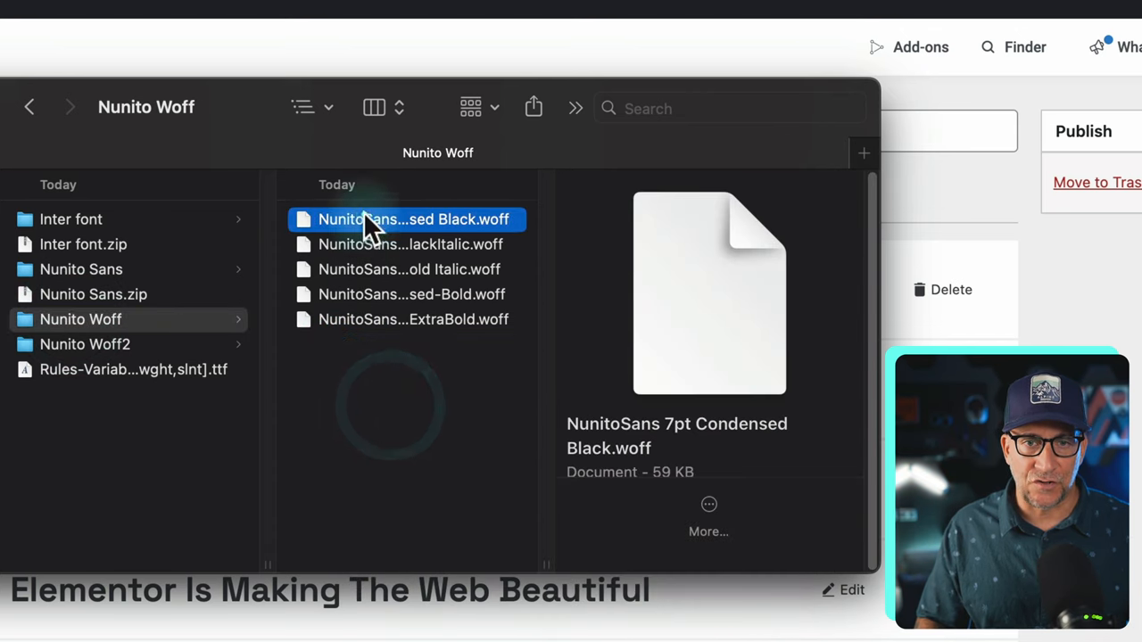
# Select all five WOFF files (305 KB), then all the smaller WOFF2 versions
pyautogui.press('cmd+a')
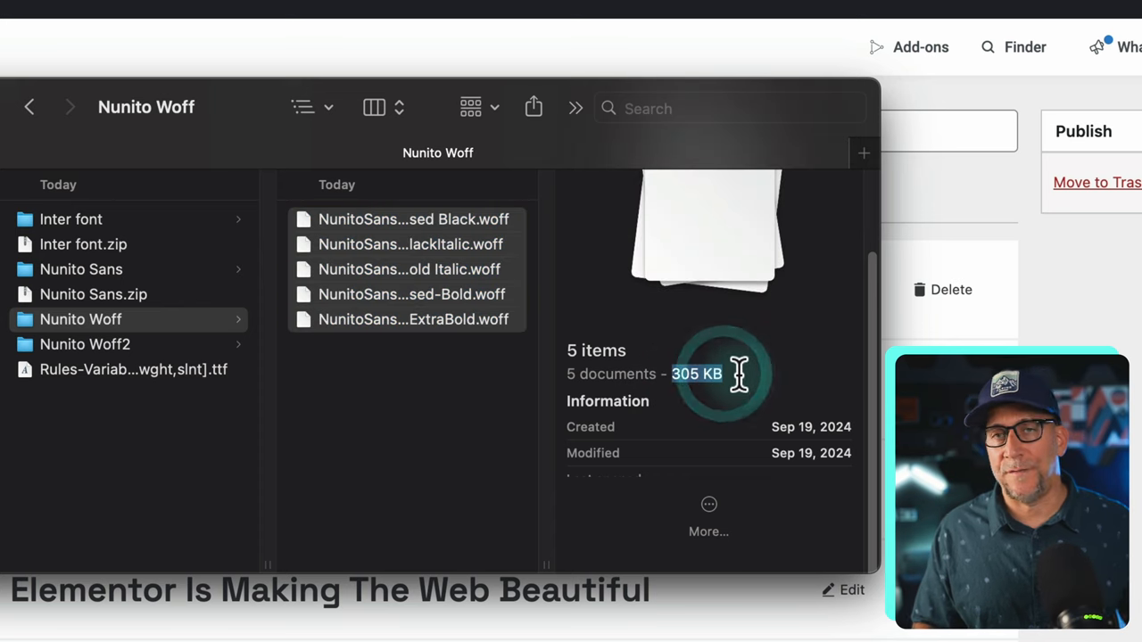
pyautogui.click(85, 345)
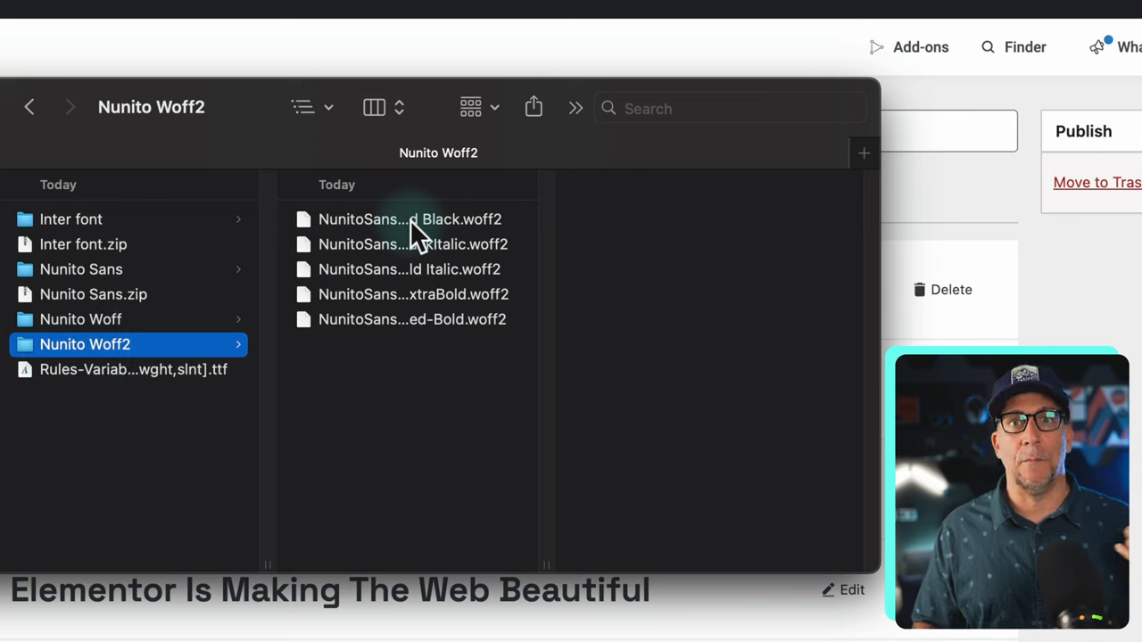
pyautogui.click(410, 218)
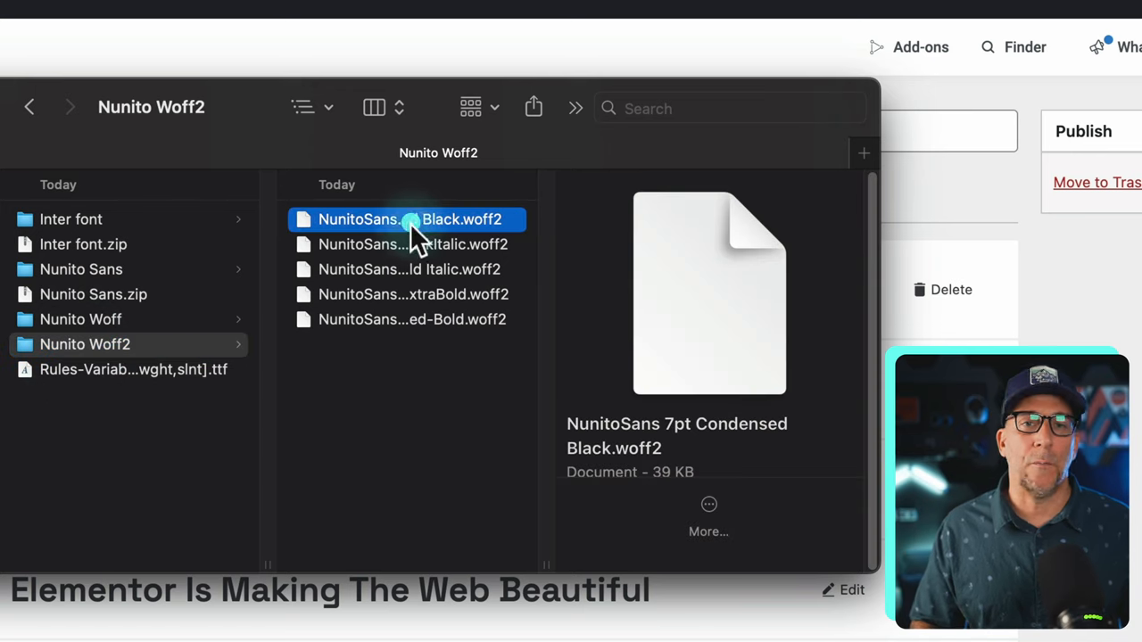
pyautogui.press('cmd+a')
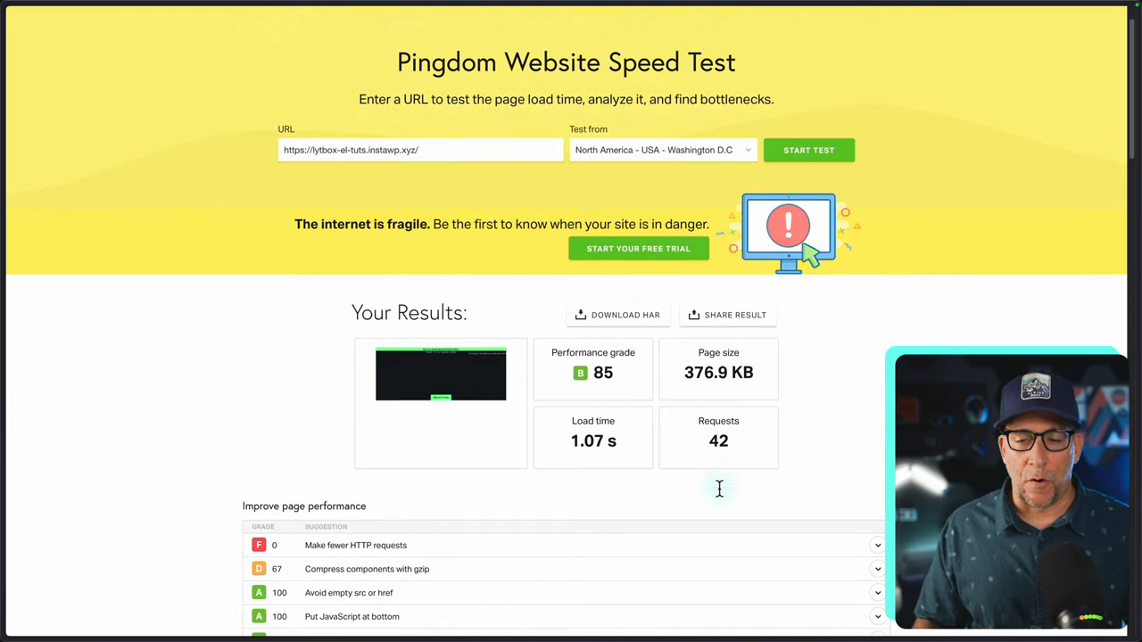
# Scroll the Pingdom results: grade 85, 376.9 KB page size, 42 requests
pyautogui.scroll(-3)
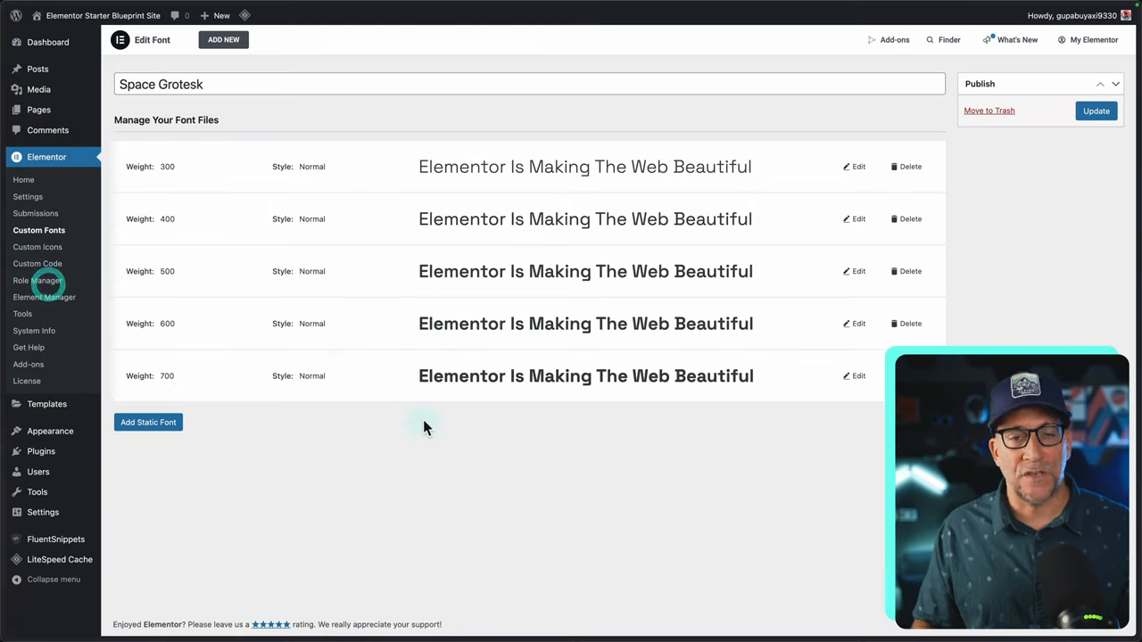
pyautogui.moveTo(271, 223)
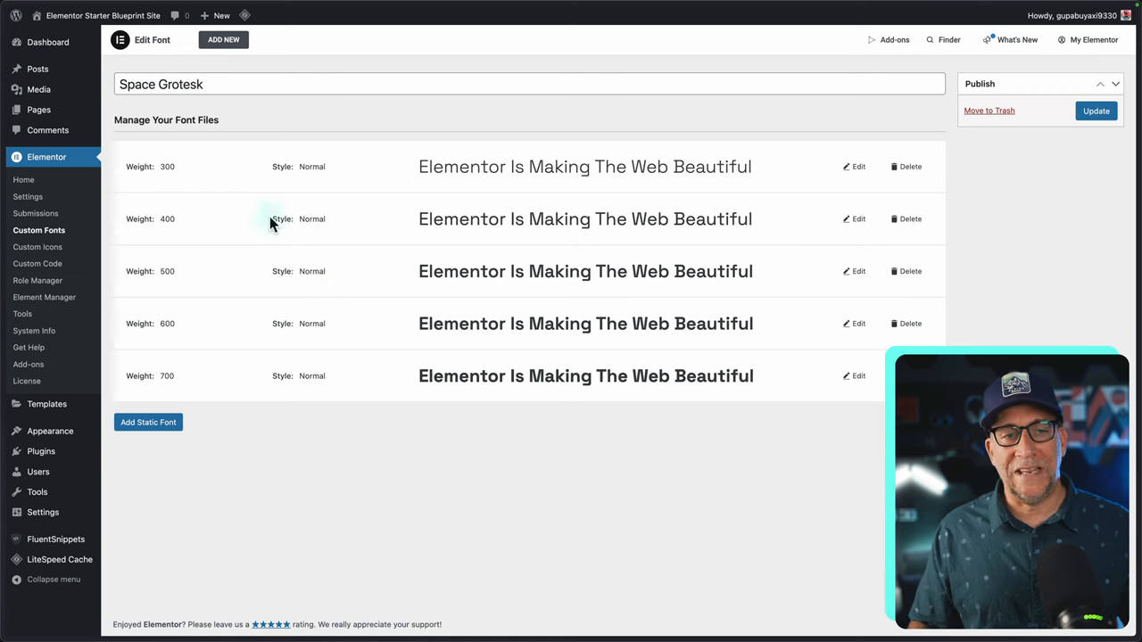
pyautogui.moveTo(286, 346)
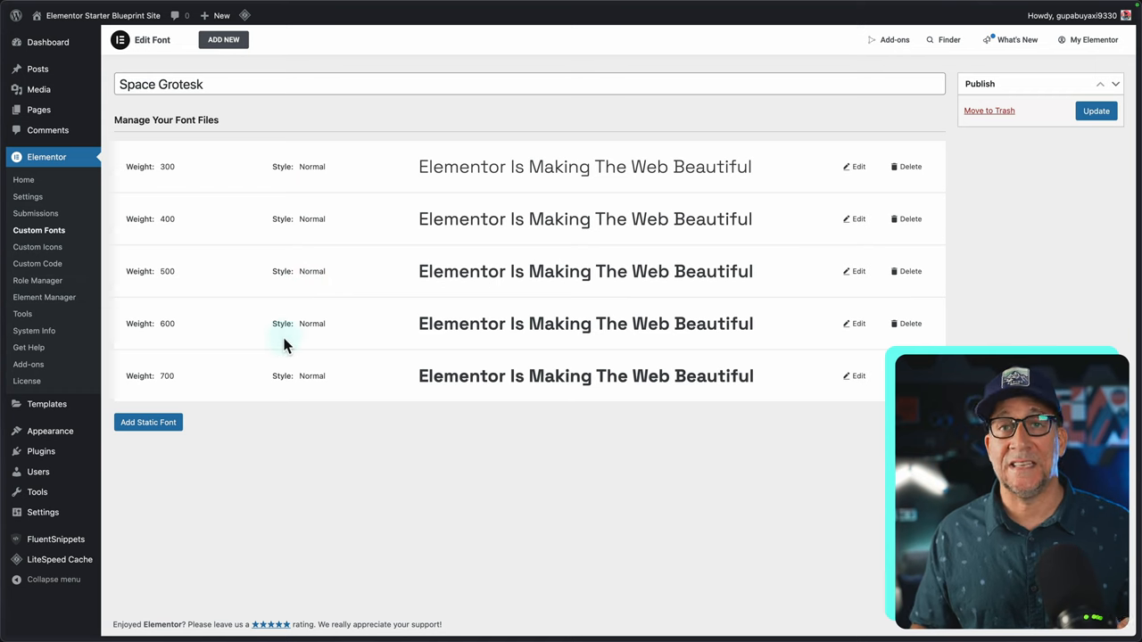
pyautogui.moveTo(325, 367)
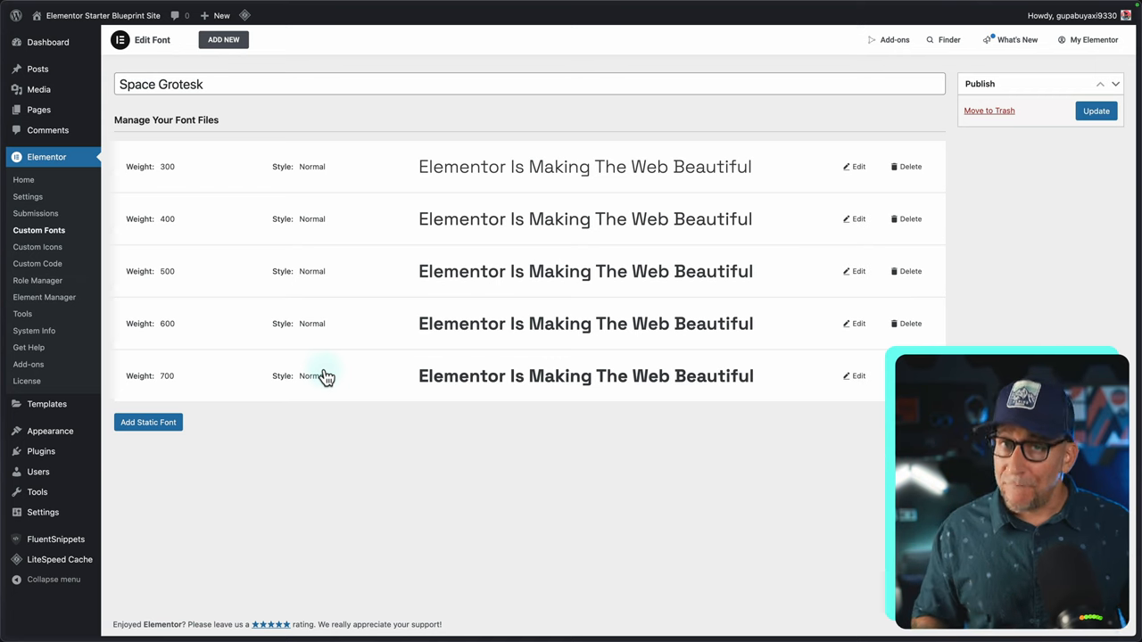
pyautogui.moveTo(229, 455)
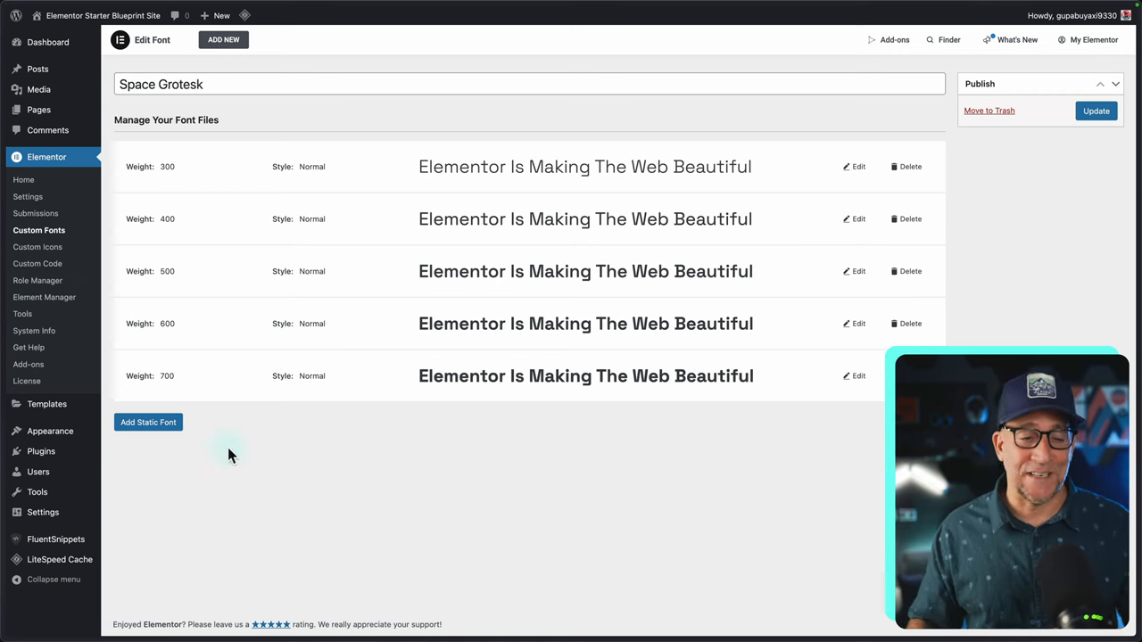
# Bring Finder forward and select the 875 KB Inter variable TTF in its folder
pyautogui.click(148, 421)
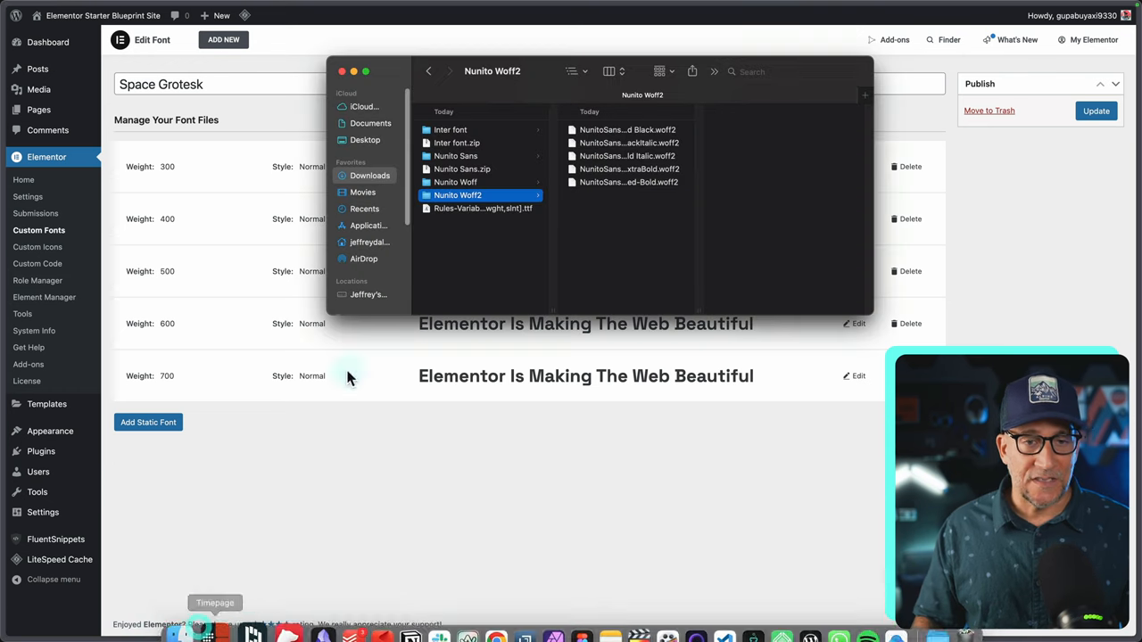
pyautogui.click(450, 129)
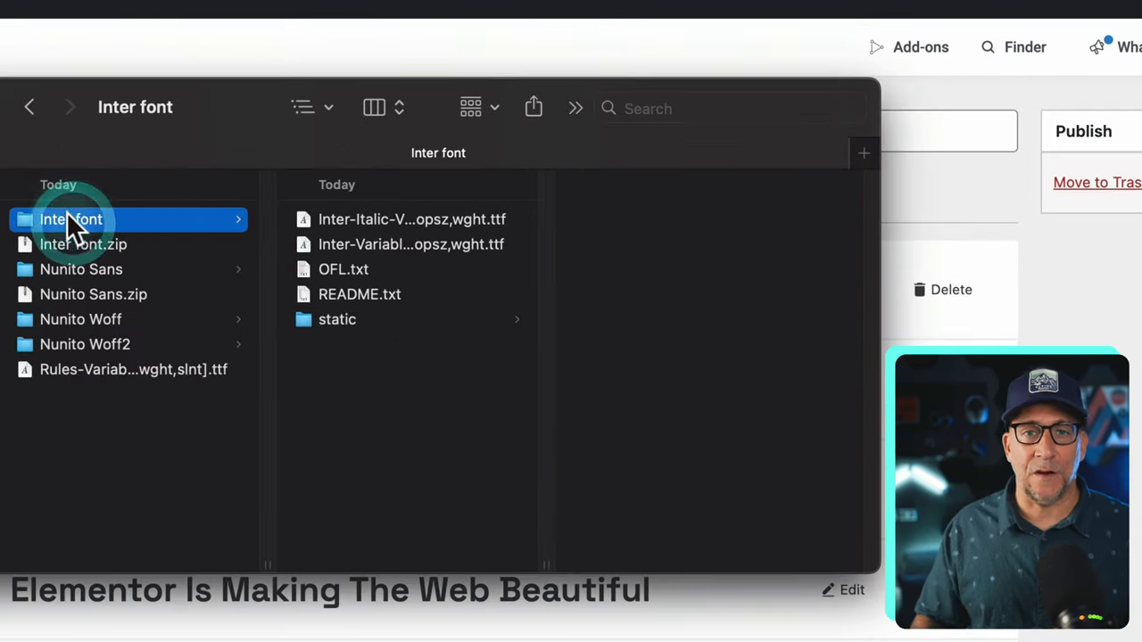
pyautogui.click(411, 243)
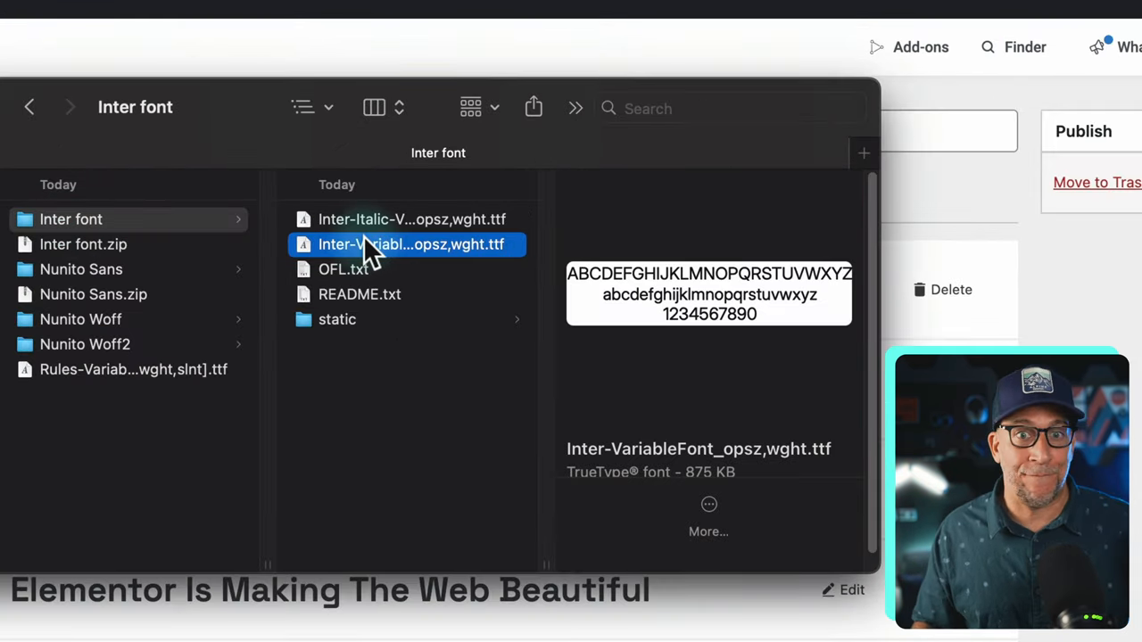